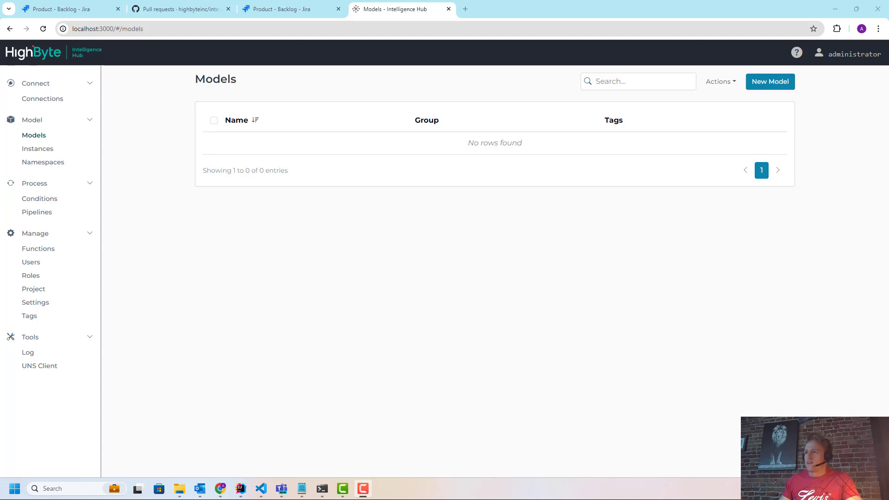
mouse_move(156, 288)
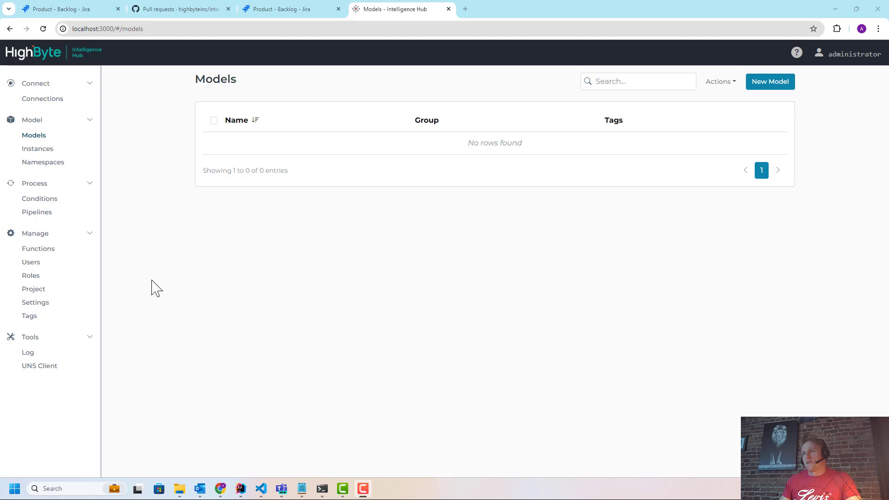
mouse_move(395, 240)
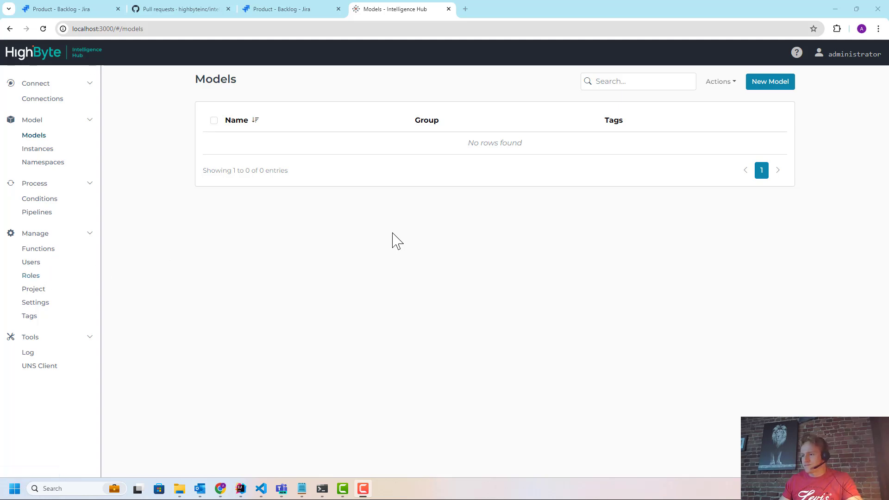
mouse_move(864, 153)
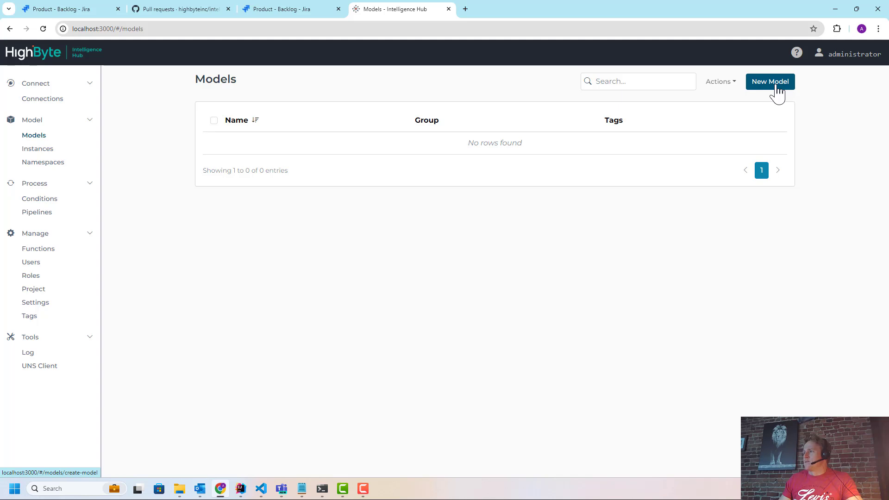
- Start a new model named conveyor with attributes speed, status, motor and vibrationSensor
click(770, 81)
text(conve)
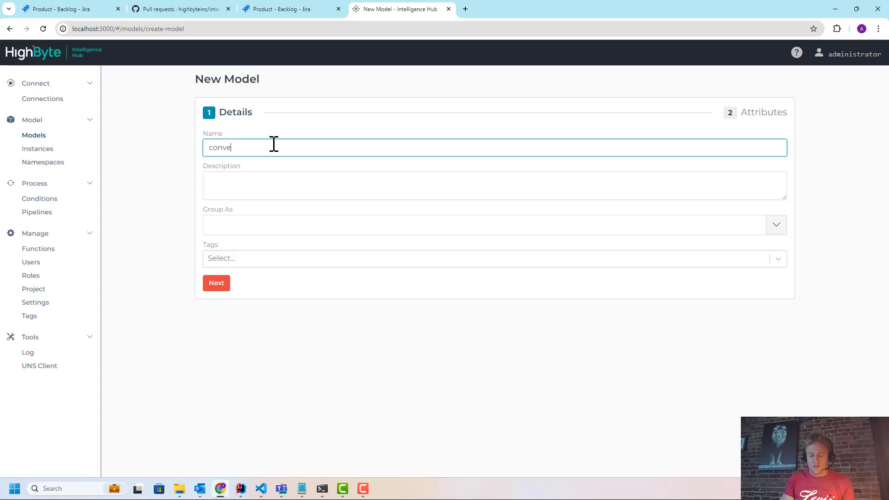
click(216, 283)
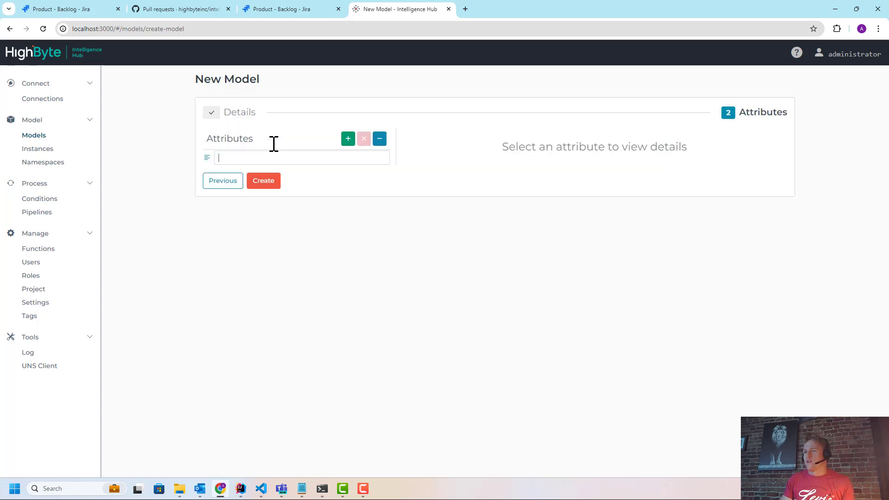
text(speed)
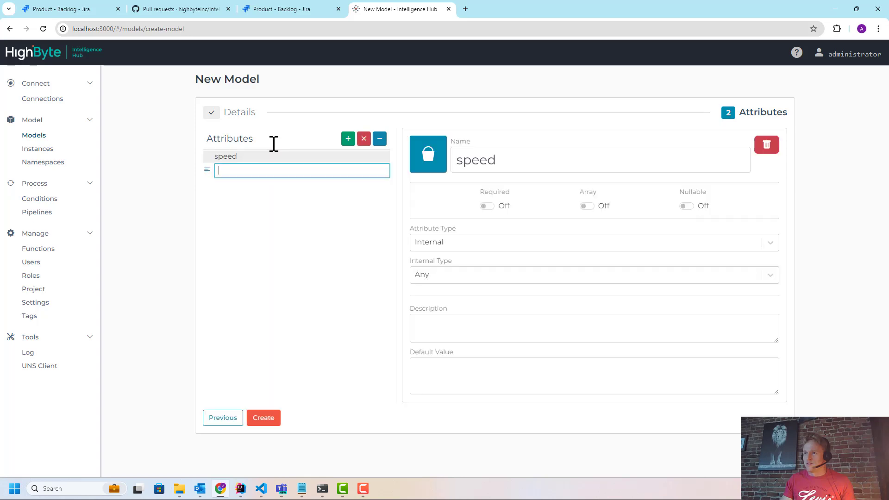
text(s)
text(vibration)
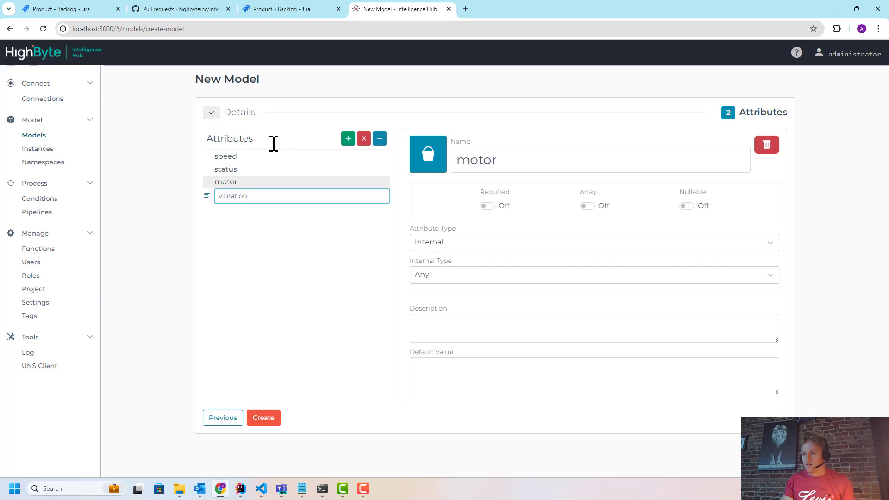
text(Sensor)
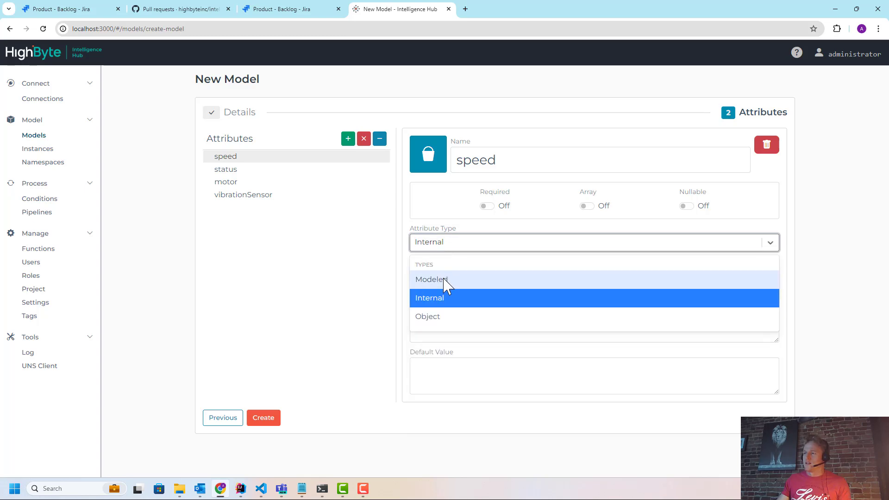
mouse_move(448, 318)
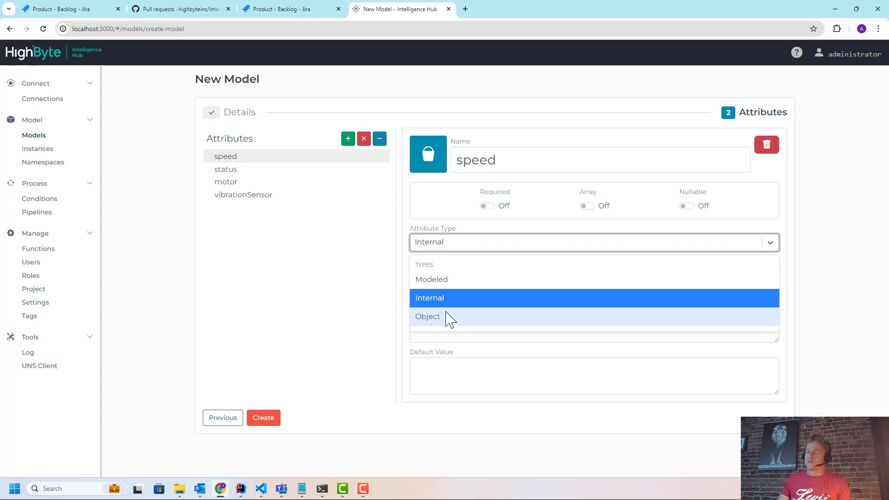
mouse_move(442, 311)
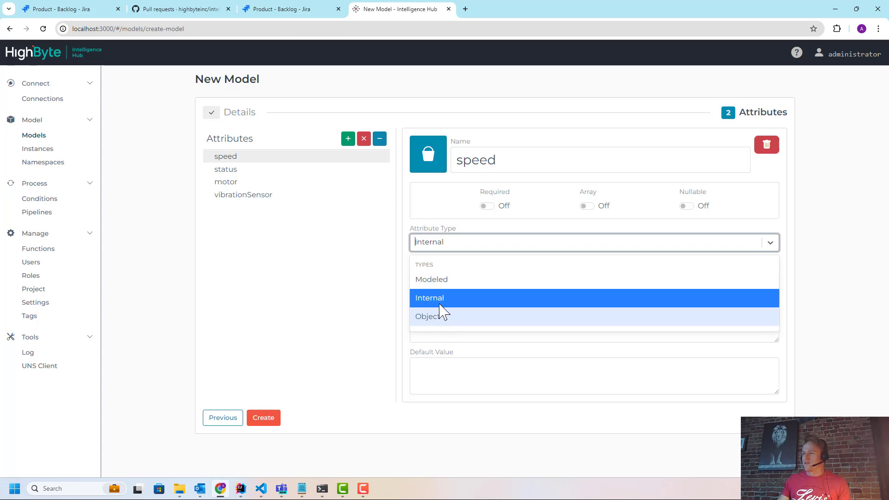
- Set motor's type to Object and add child attributes volts, amps and temp
click(429, 297)
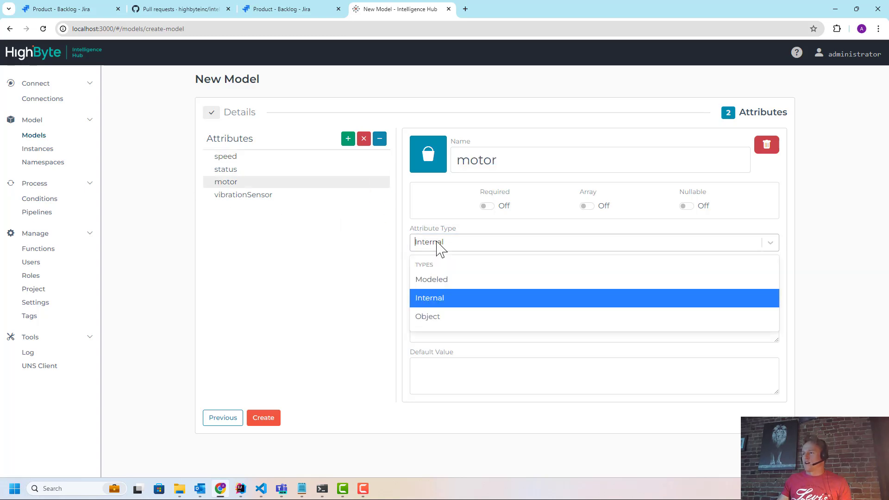
click(427, 317)
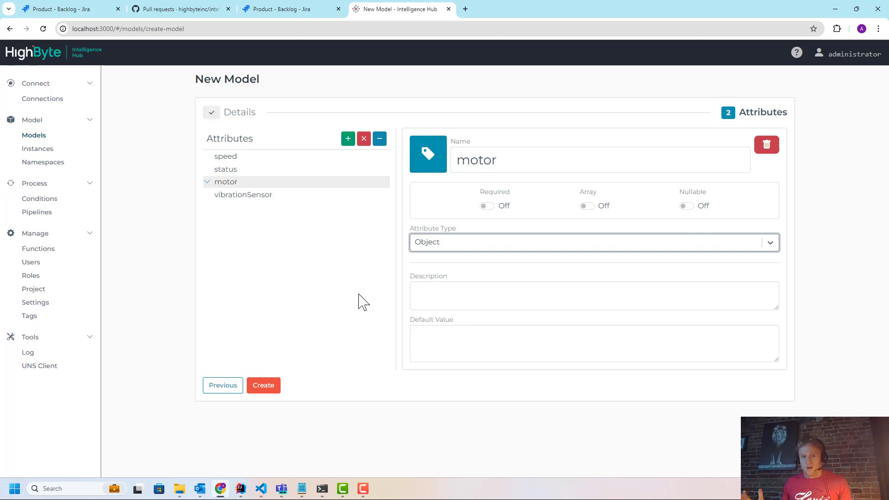
mouse_move(244, 194)
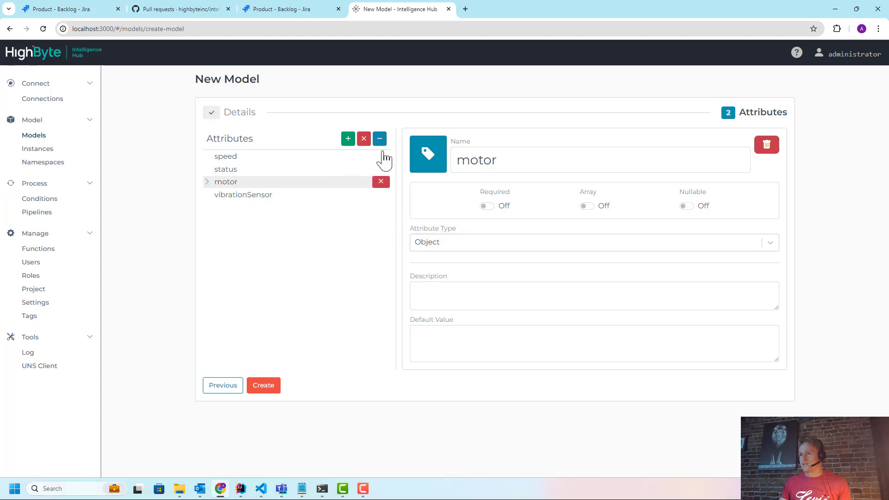
click(348, 138)
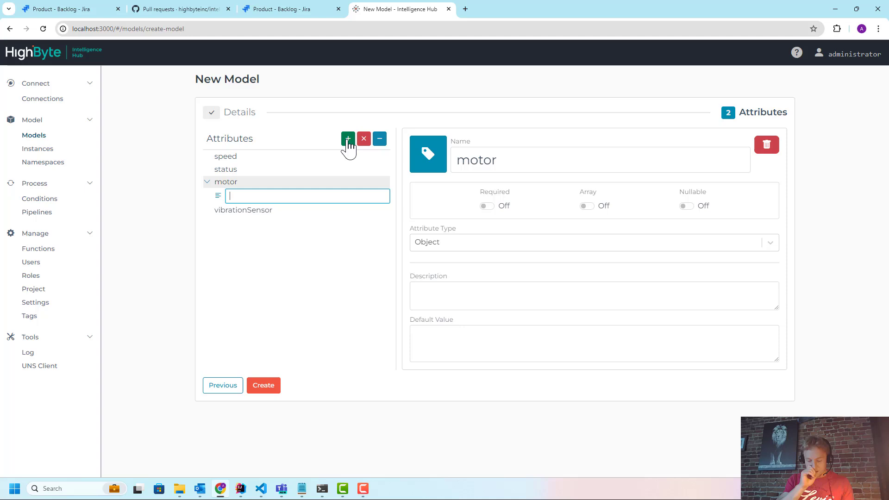
text(volt)
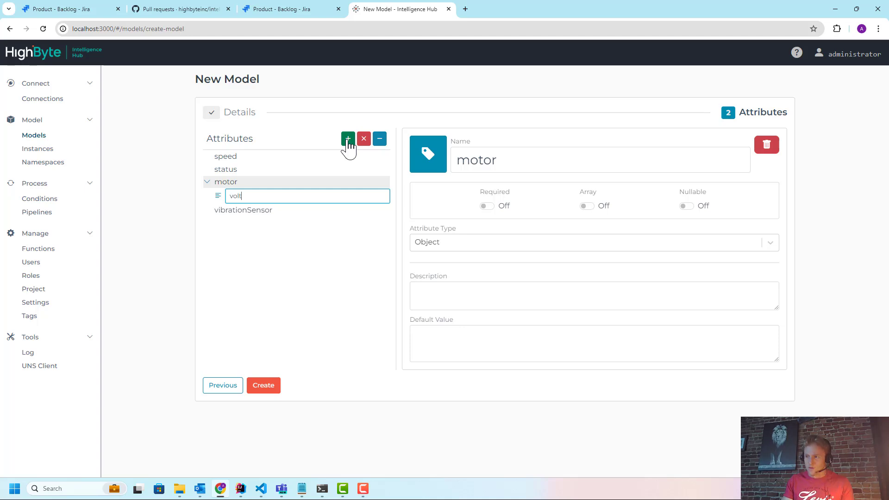
click(347, 139)
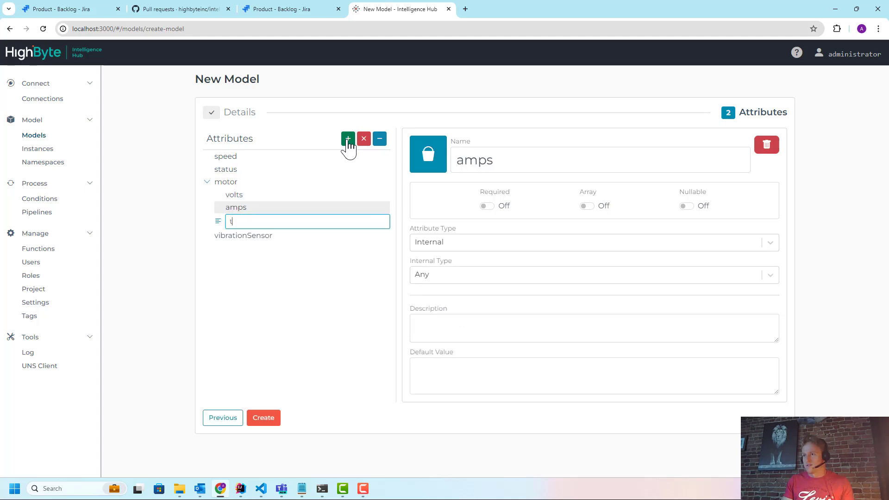
text(emp)
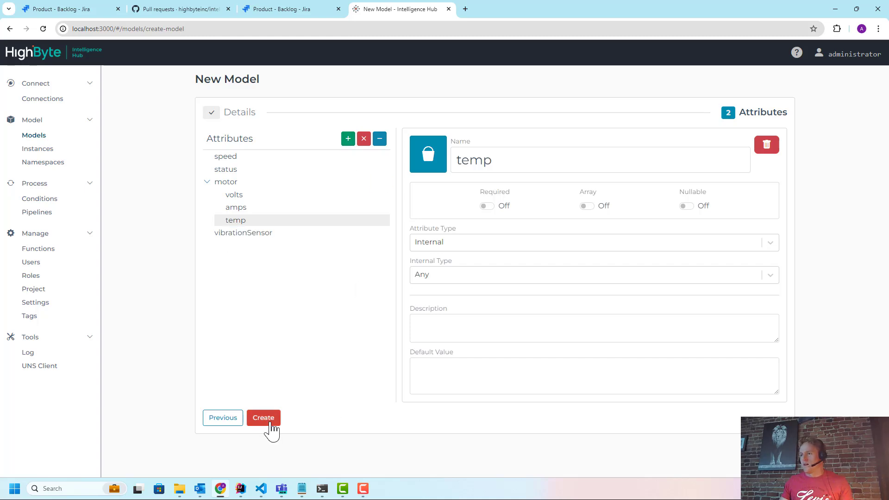
- Create the conveyor model, review the vibrationSensor attribute, and return to Models
click(263, 417)
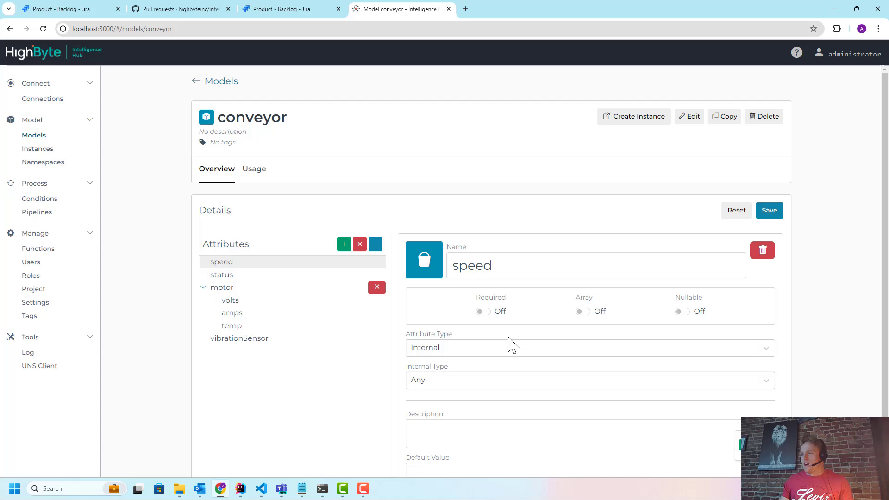
mouse_move(492, 320)
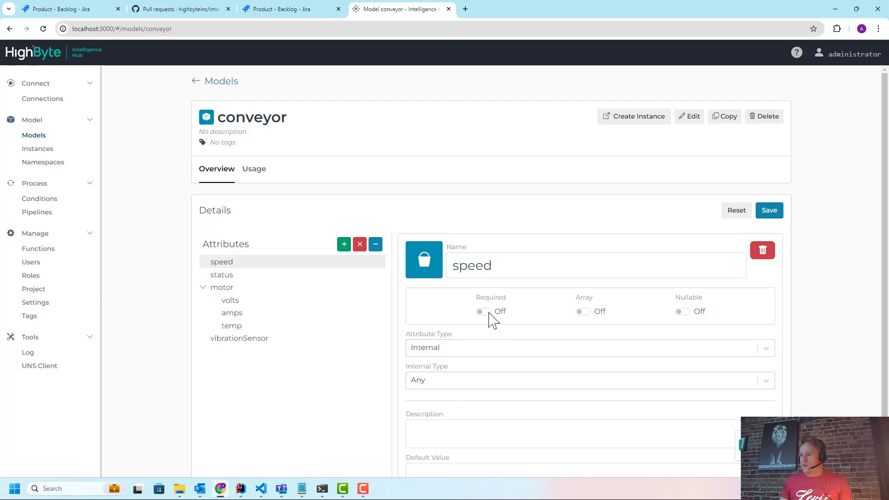
mouse_move(690, 324)
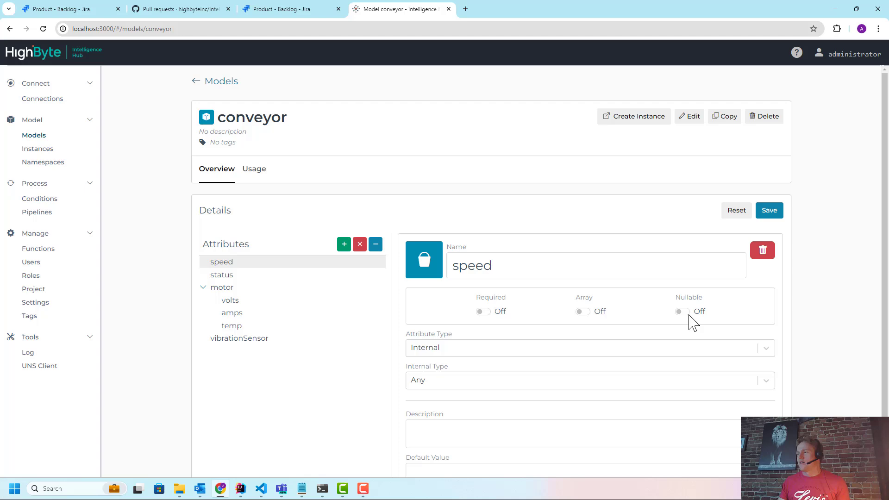
mouse_move(646, 312)
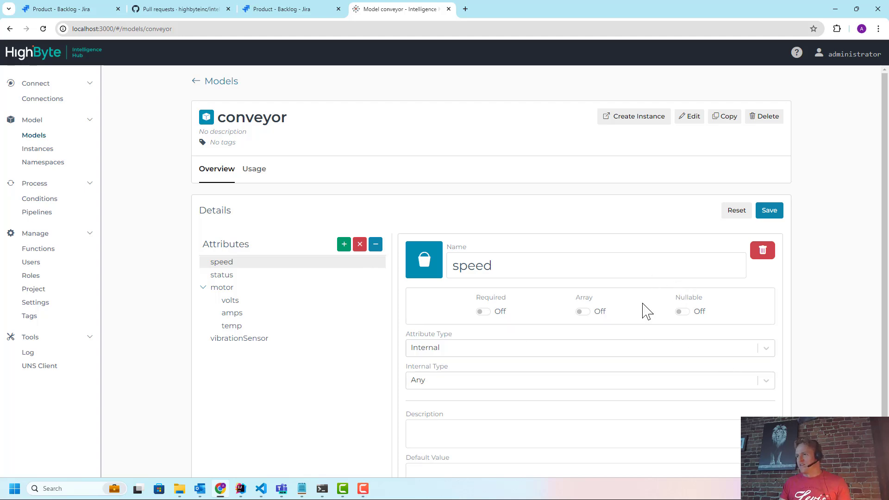
mouse_move(215, 336)
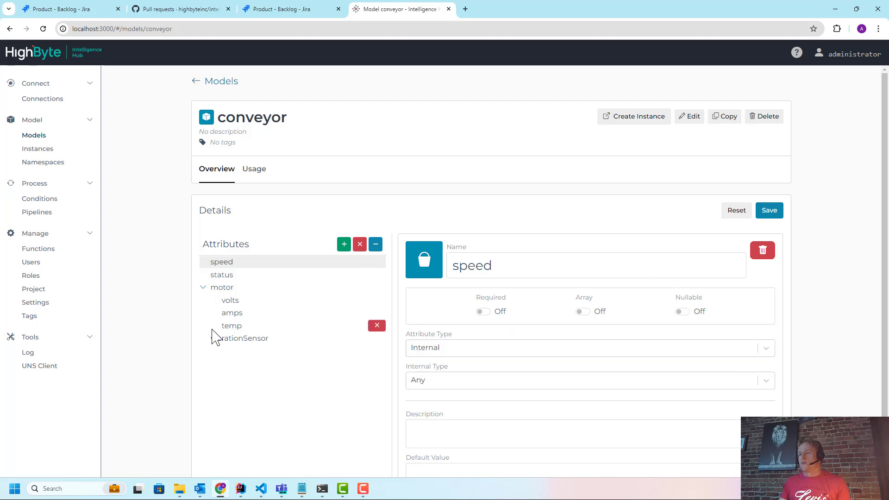
mouse_move(207, 295)
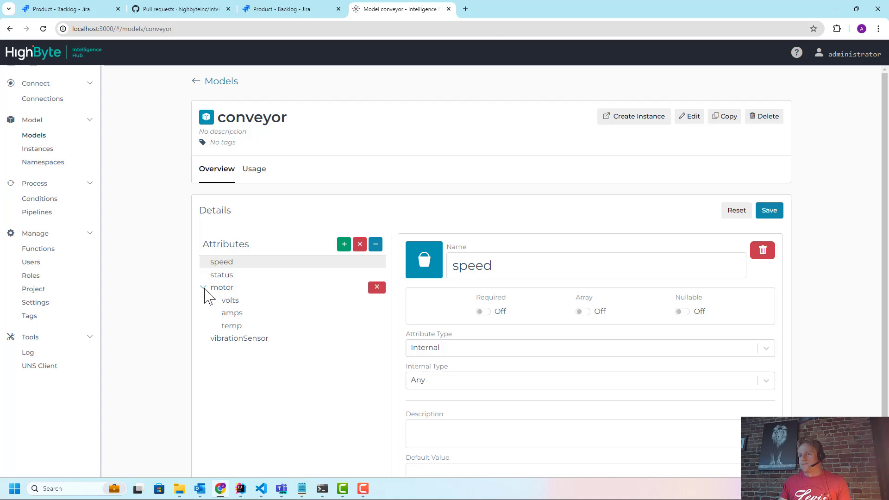
mouse_move(239, 338)
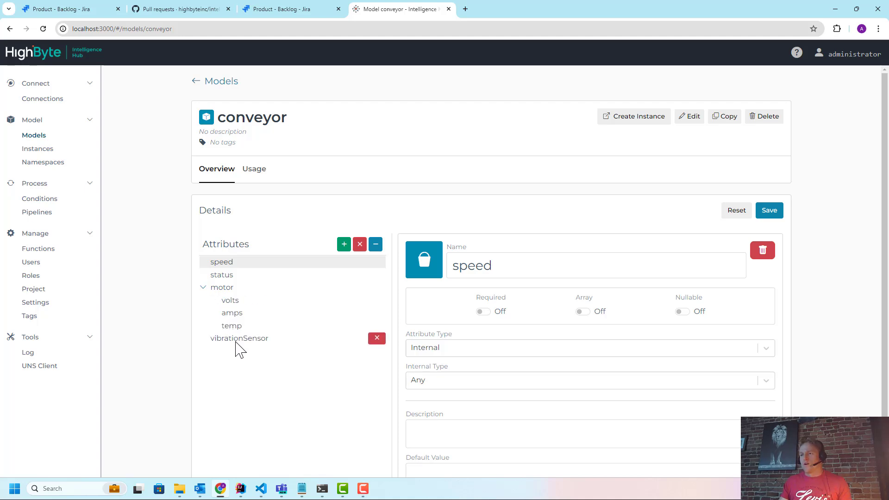
click(239, 338)
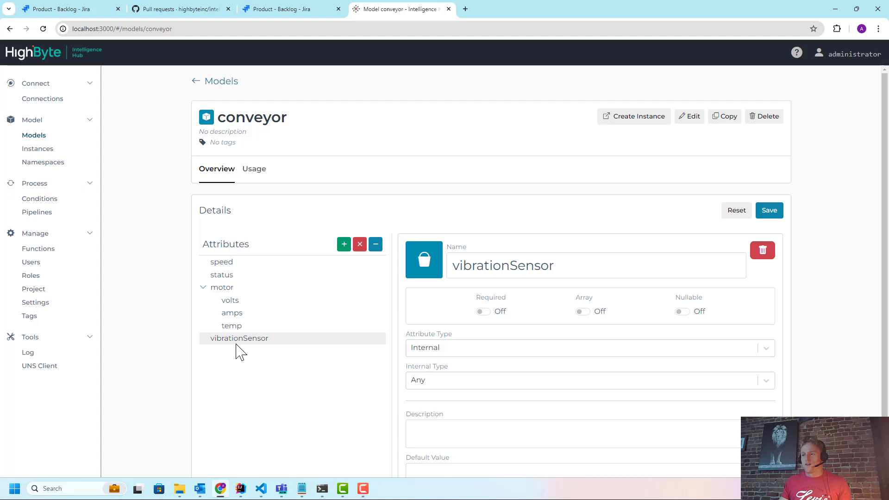
mouse_move(240, 338)
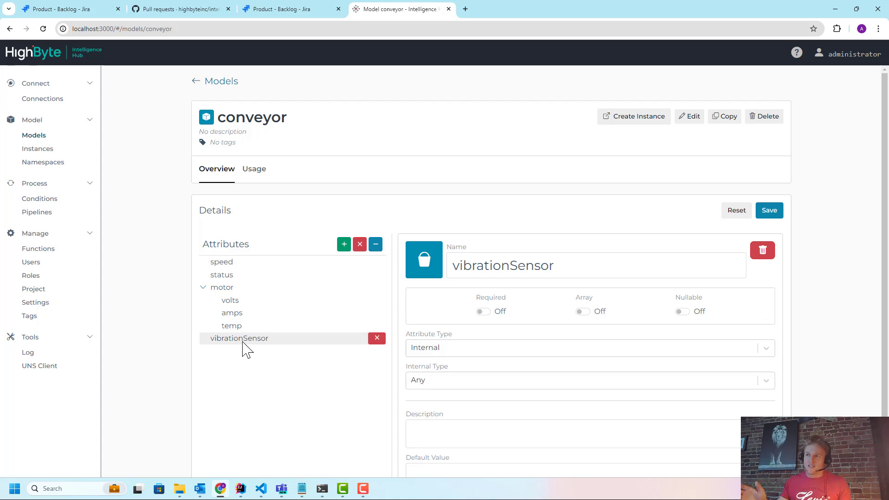
click(33, 134)
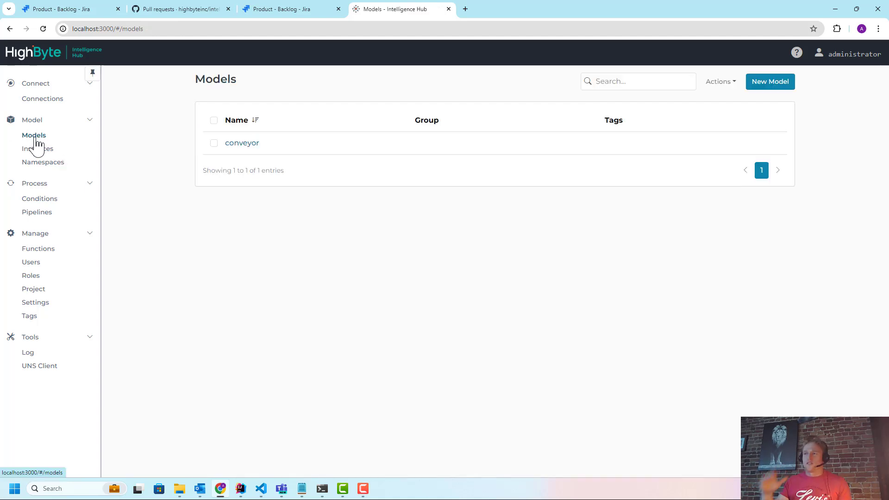
- Create a model named vibrationSensor with attributes fft1 and fft2
click(769, 81)
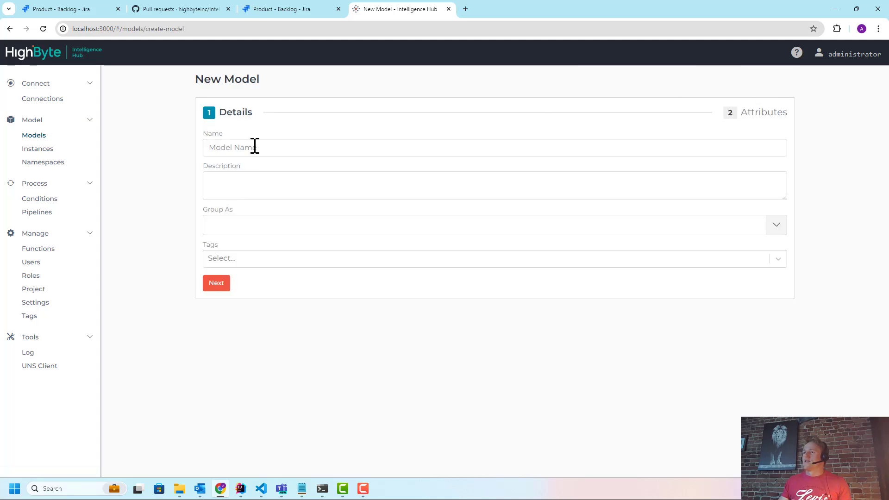
text(vibrationS)
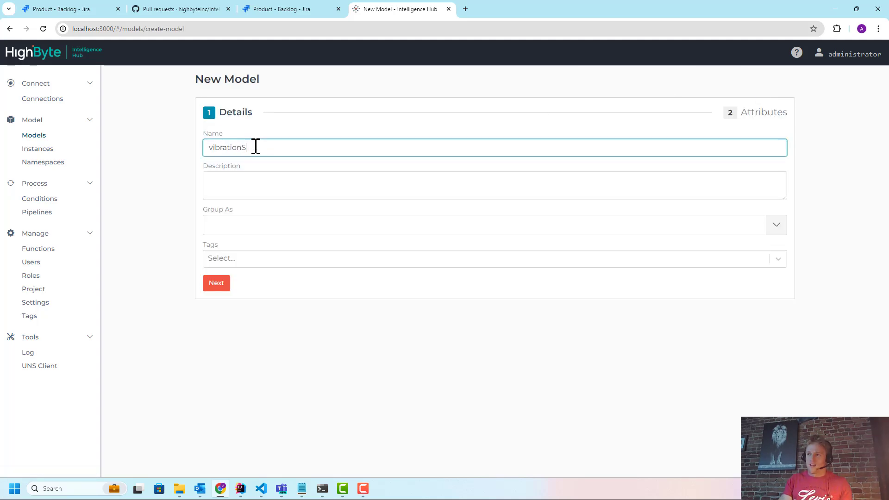
text(ensor)
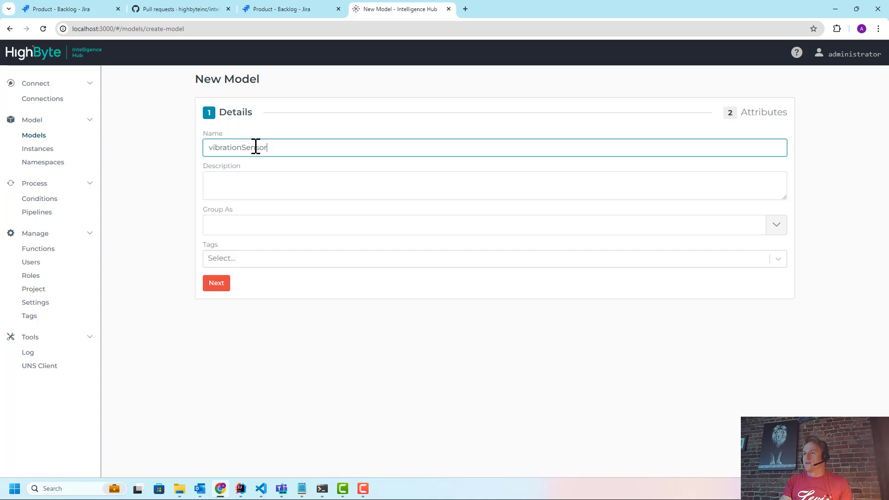
click(216, 283)
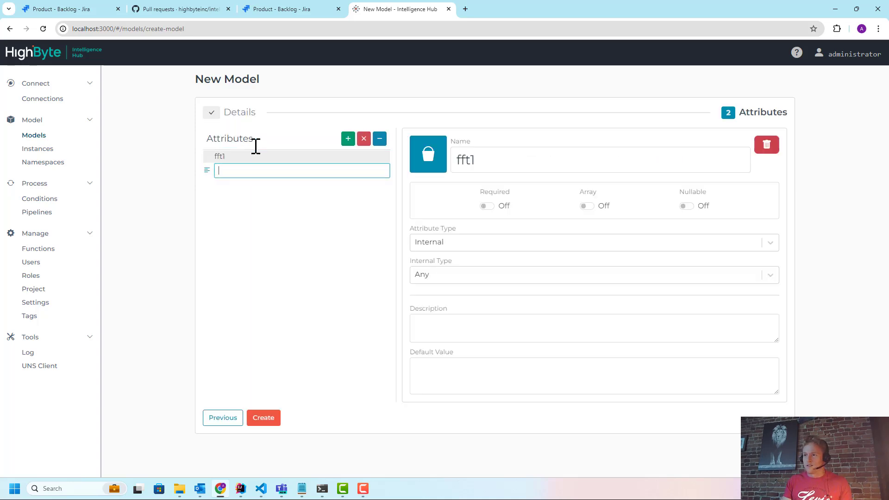
text(fft2)
text(avgHz)
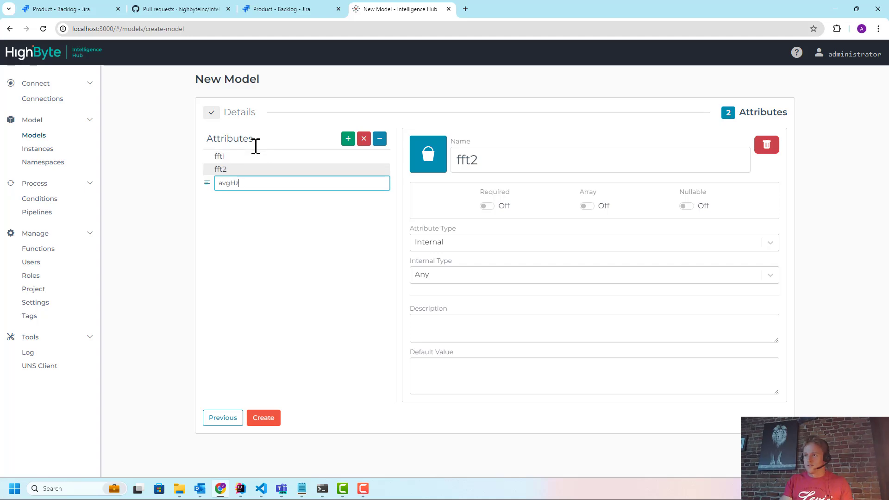
click(263, 418)
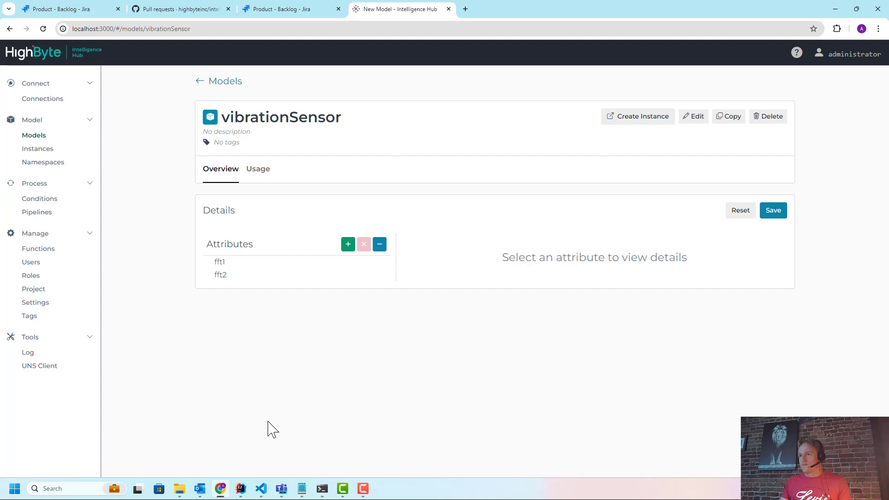
- Base conveyor's vibrationSensor attribute on the vibrationSensor model and save conveyor
click(198, 81)
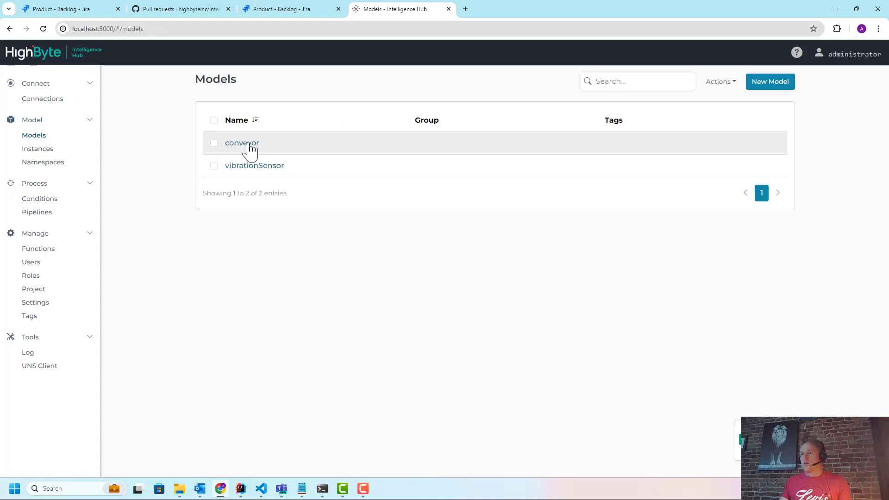
click(241, 143)
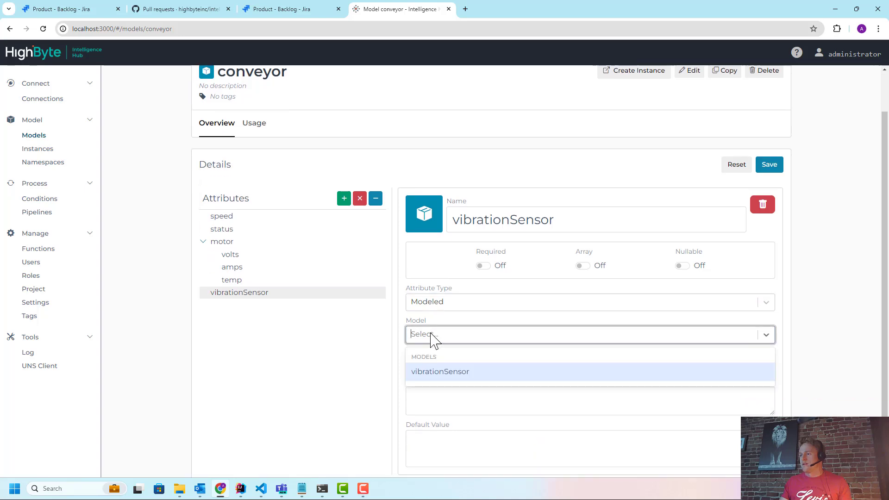
click(440, 371)
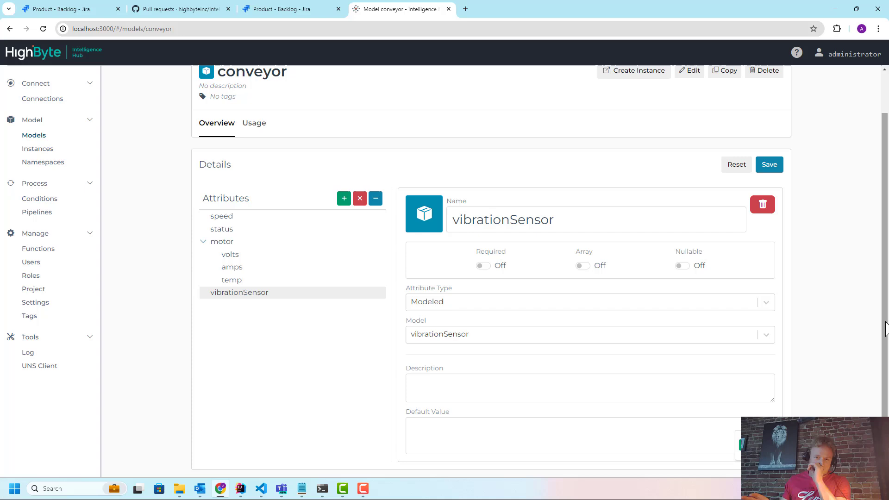
scroll(up, 3)
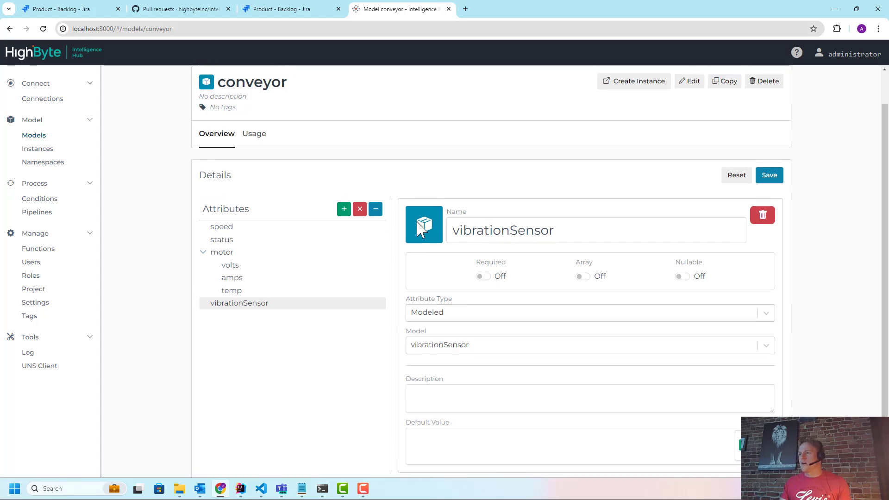
click(634, 81)
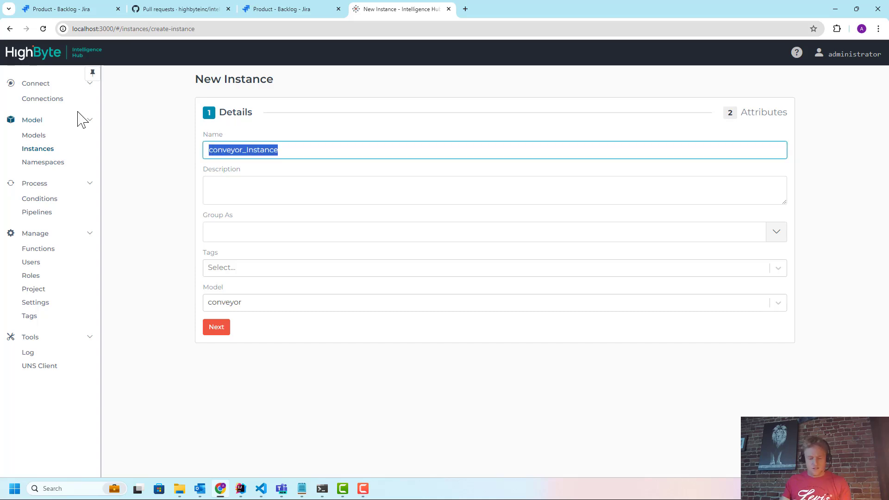
- Name the new instance conveyor1 and review its volts and vibrationSensor attributes
text(conv)
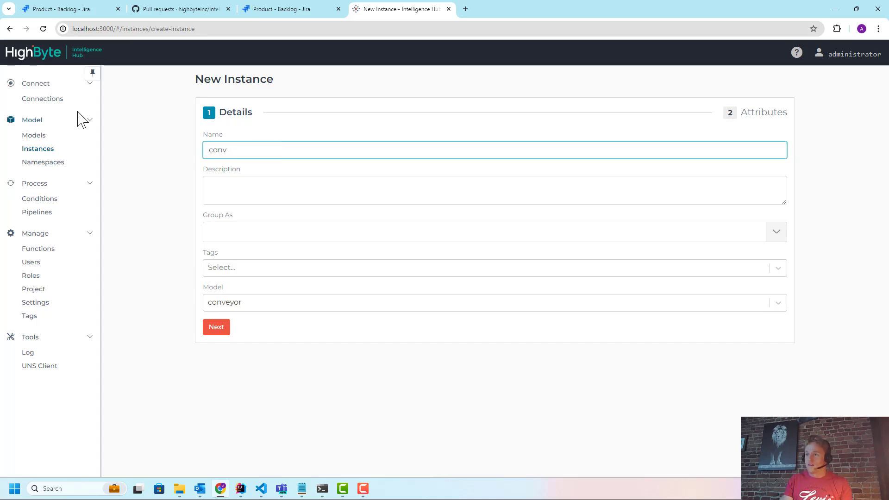
text(eyor1)
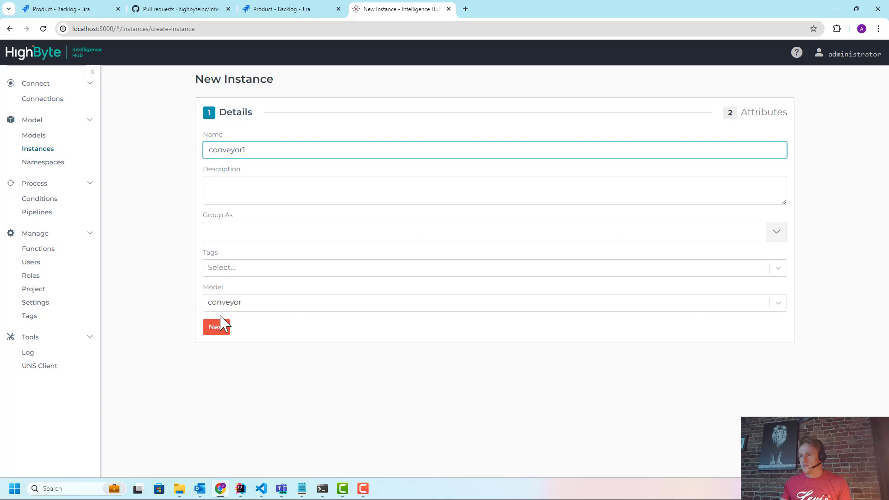
click(216, 328)
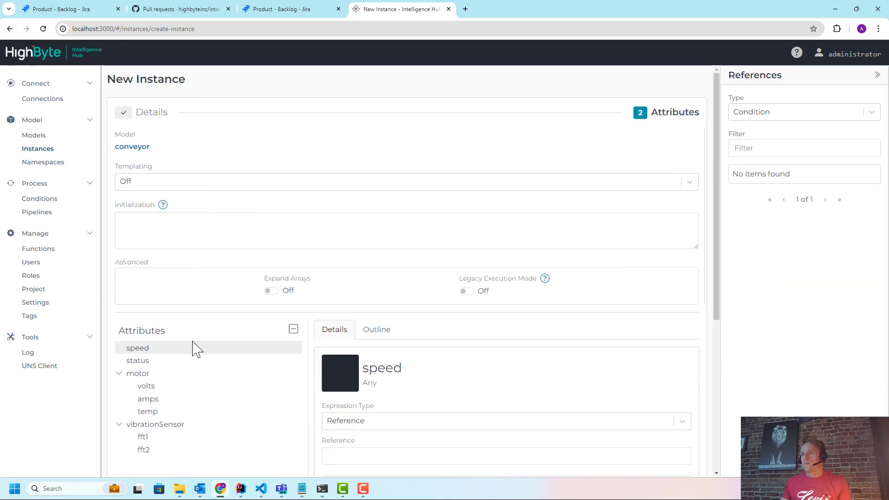
scroll(down, 3)
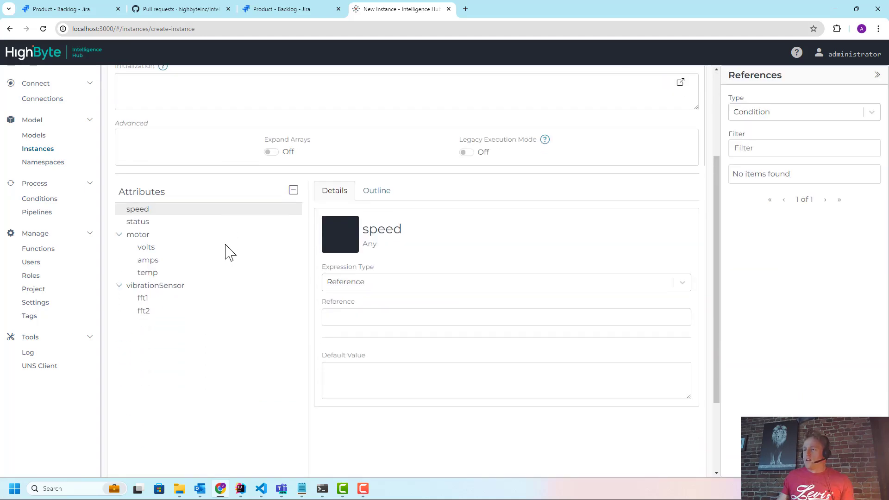
mouse_move(145, 224)
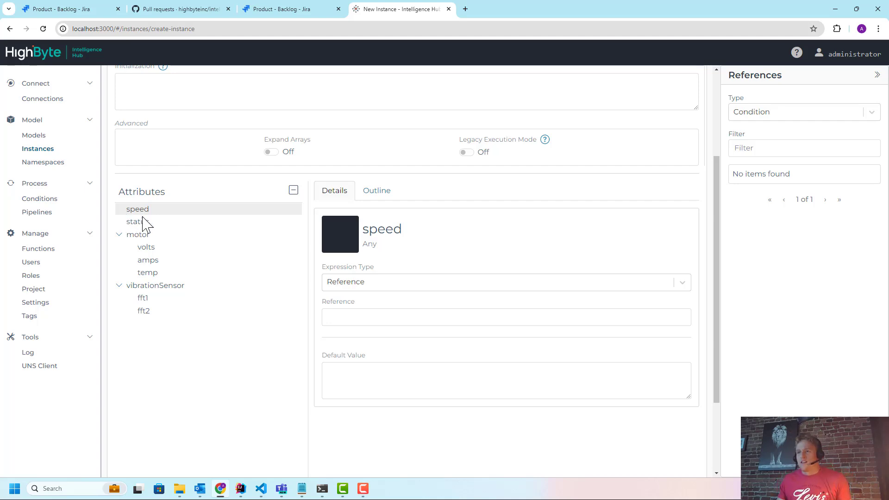
mouse_move(156, 268)
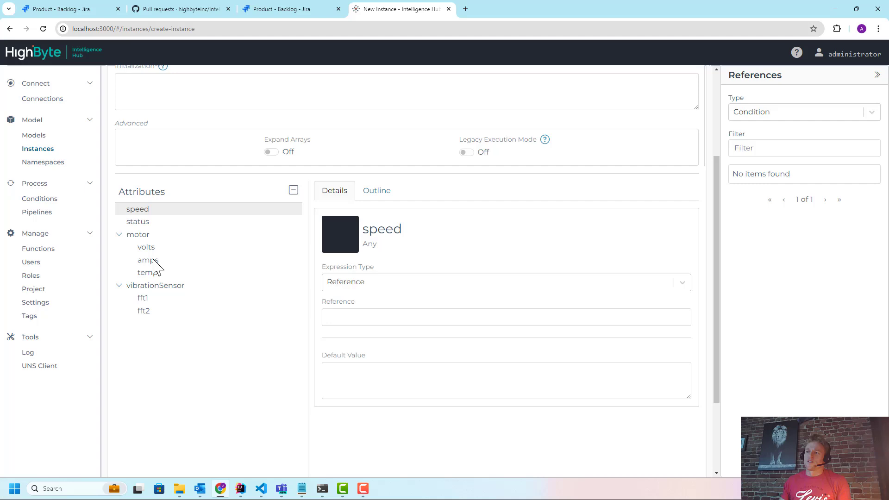
mouse_move(139, 227)
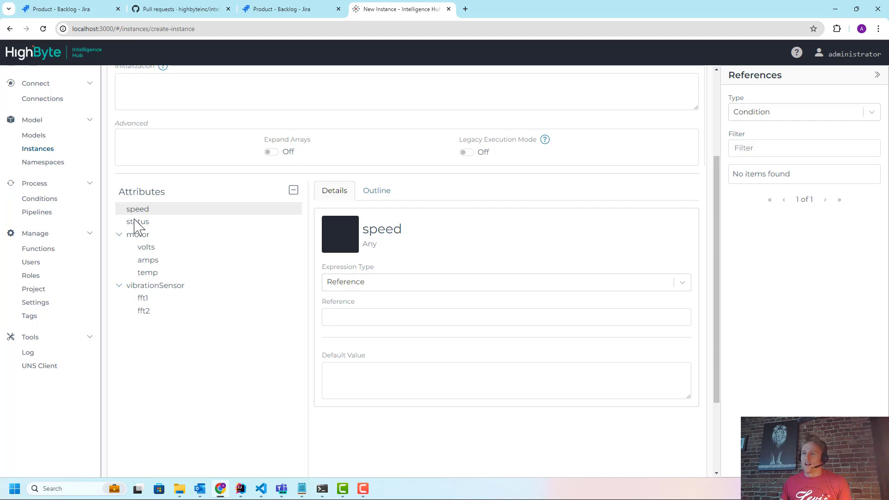
click(146, 247)
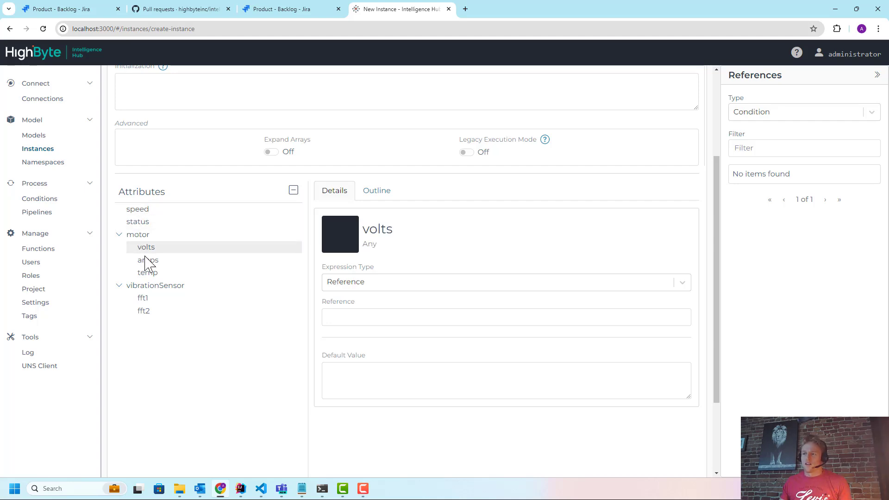
click(155, 285)
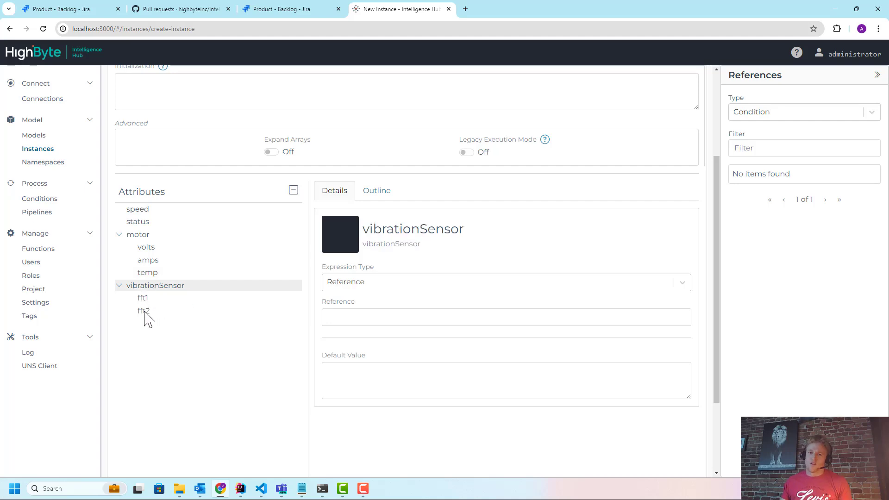
mouse_move(158, 316)
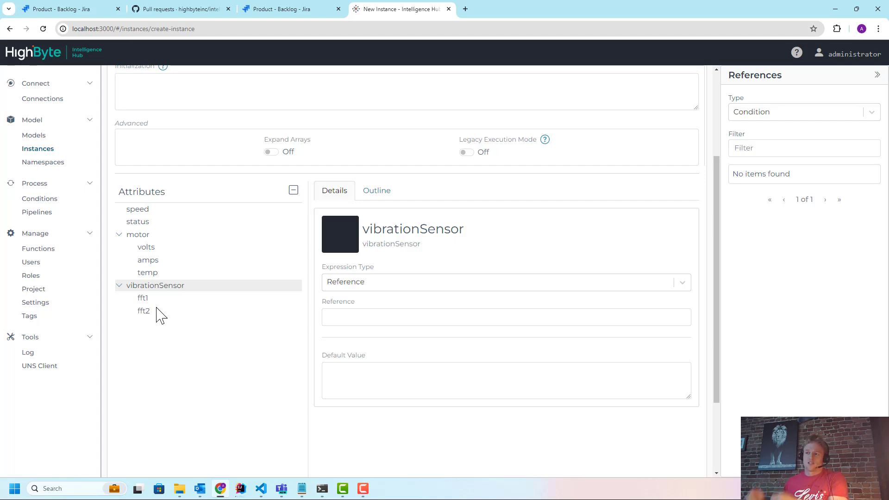
mouse_move(164, 292)
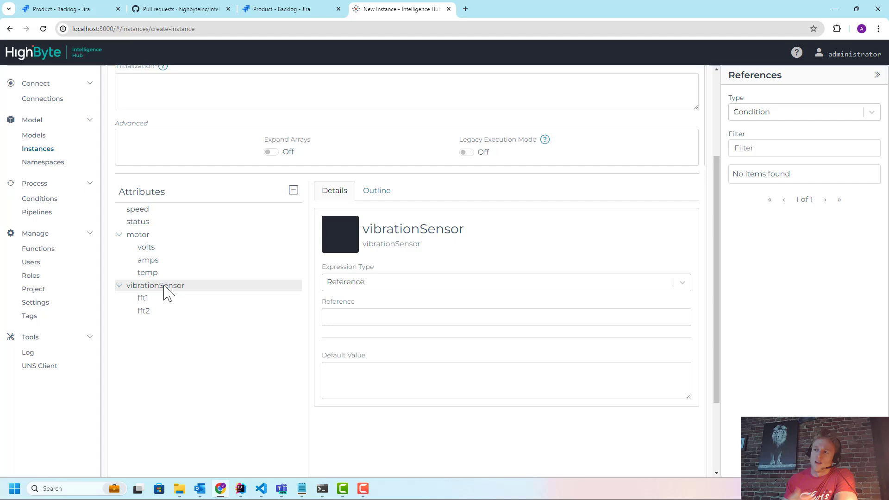
mouse_move(150, 248)
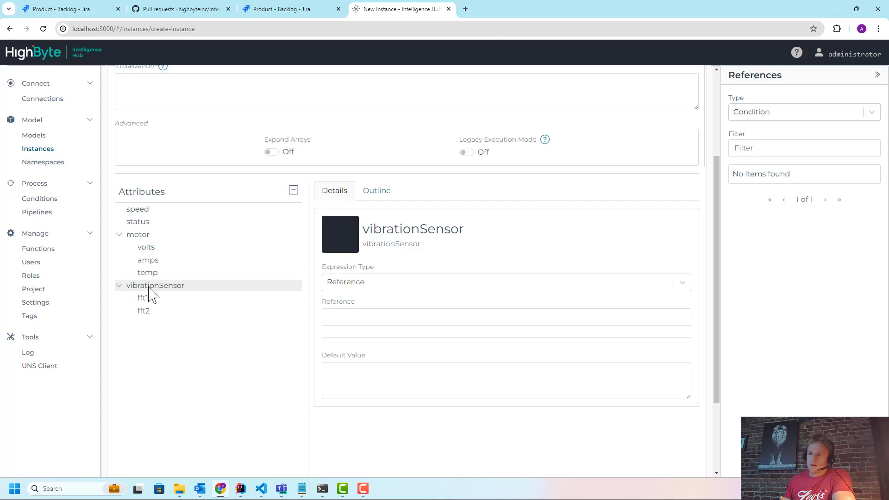
mouse_move(149, 312)
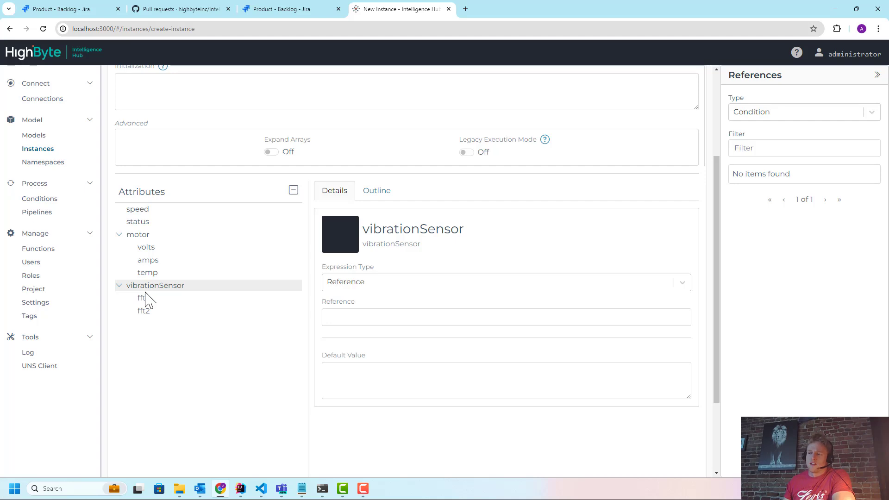
mouse_move(150, 312)
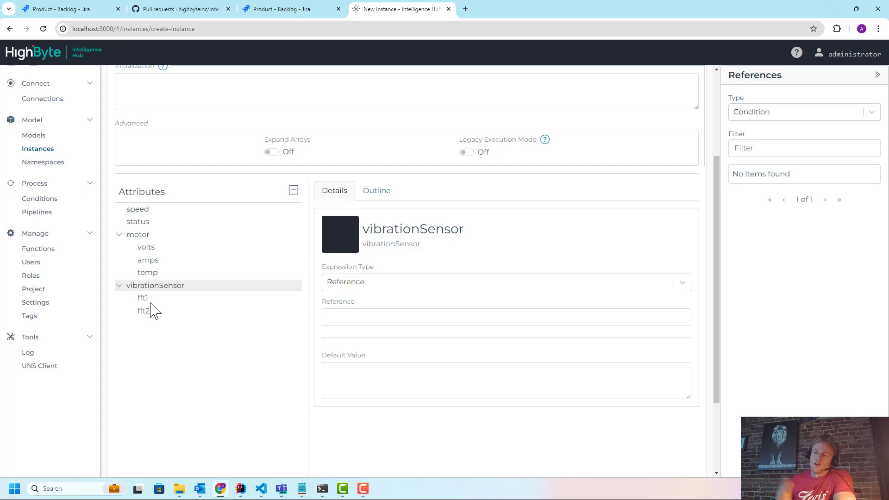
mouse_move(155, 248)
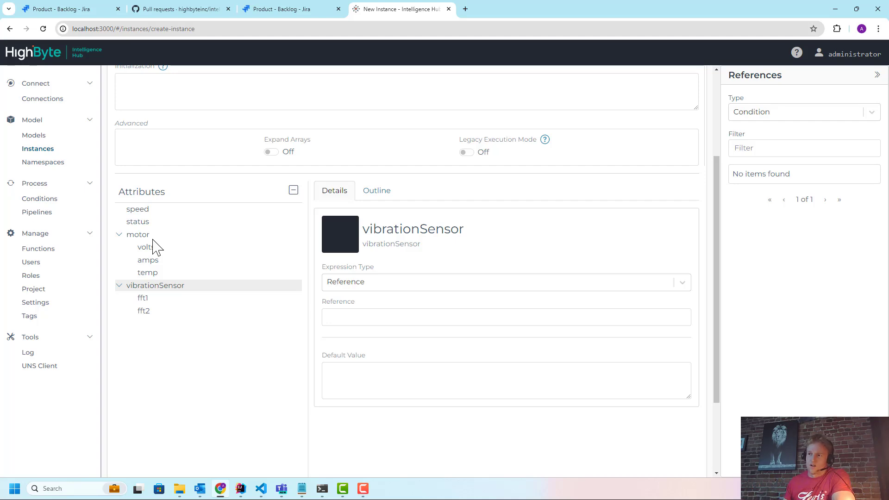
mouse_move(127, 220)
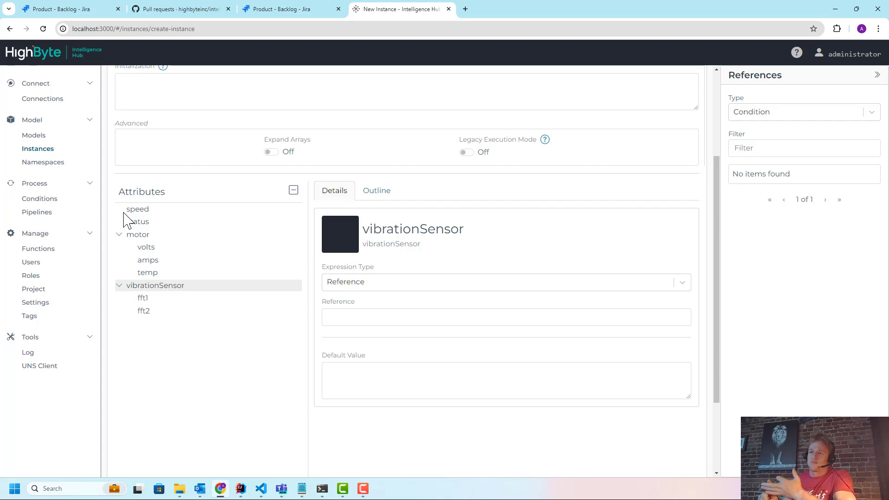
mouse_move(131, 235)
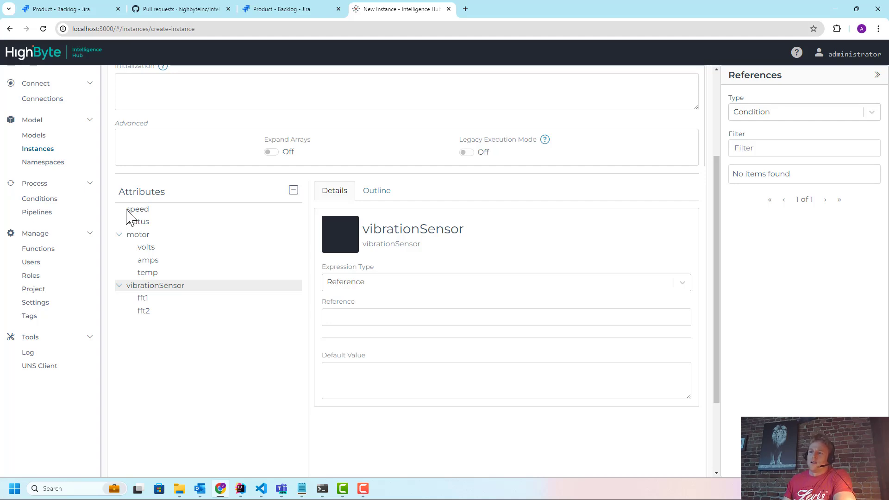
mouse_move(141, 220)
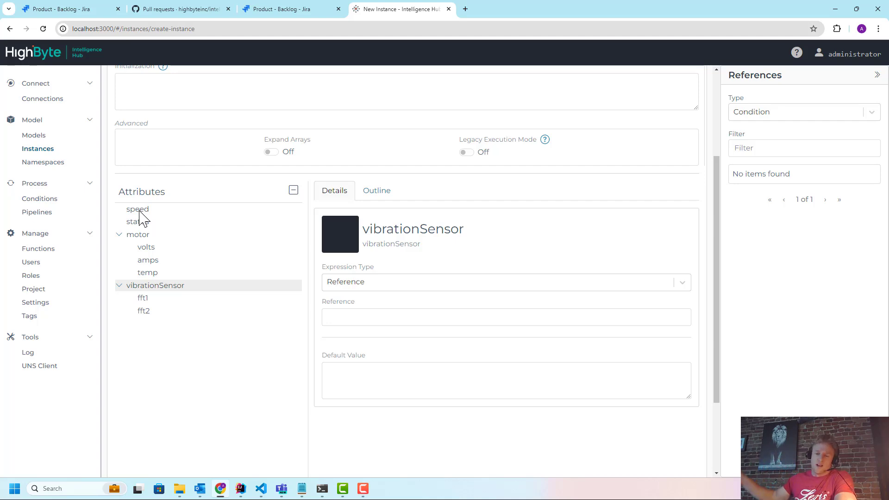
scroll(up, 3)
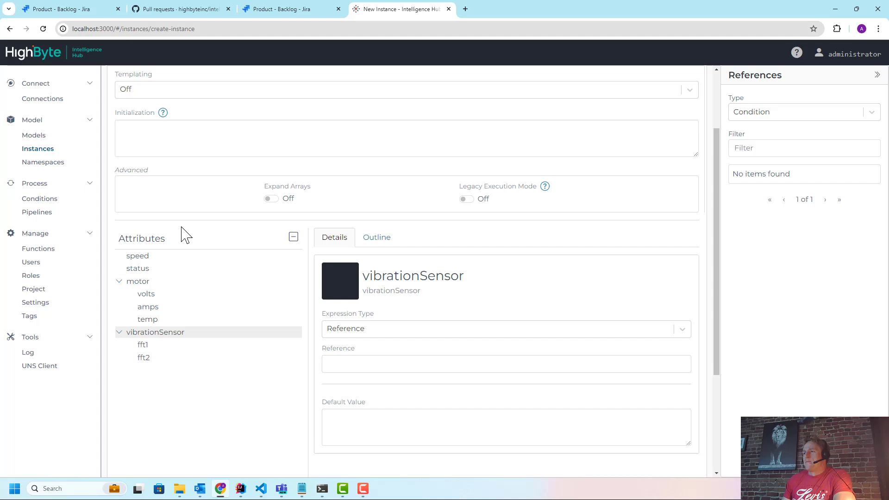
scroll(up, 3)
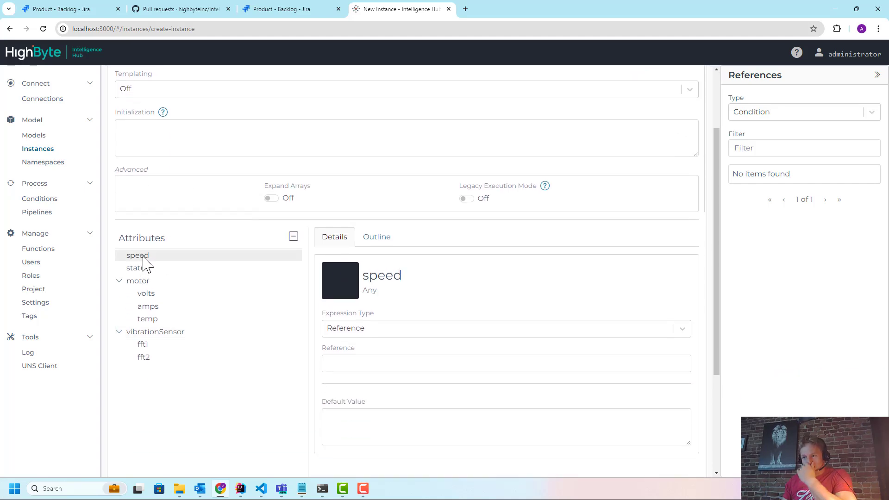
- Link speed, status, volts and amps to OPC conveyor1 tags using Input references
click(803, 111)
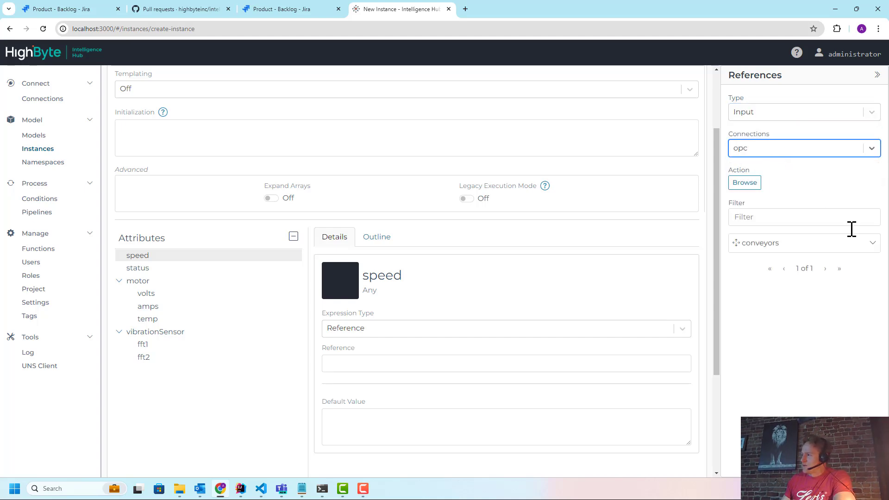
click(873, 243)
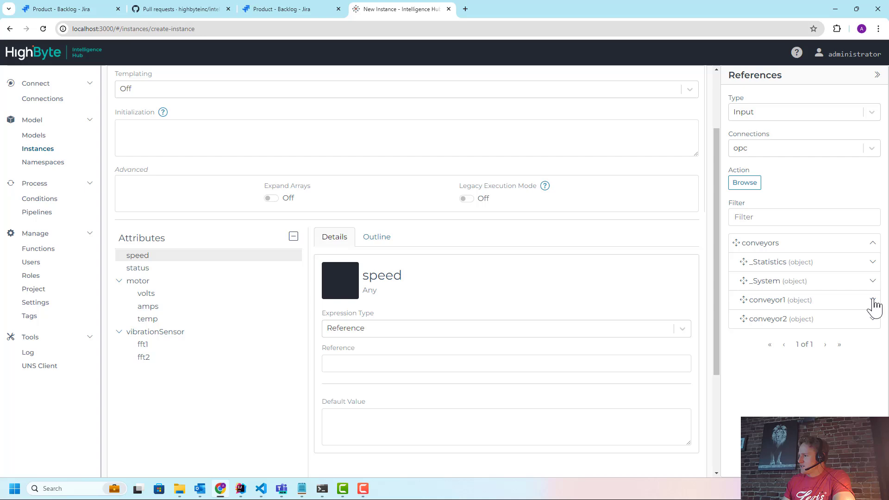
click(869, 300)
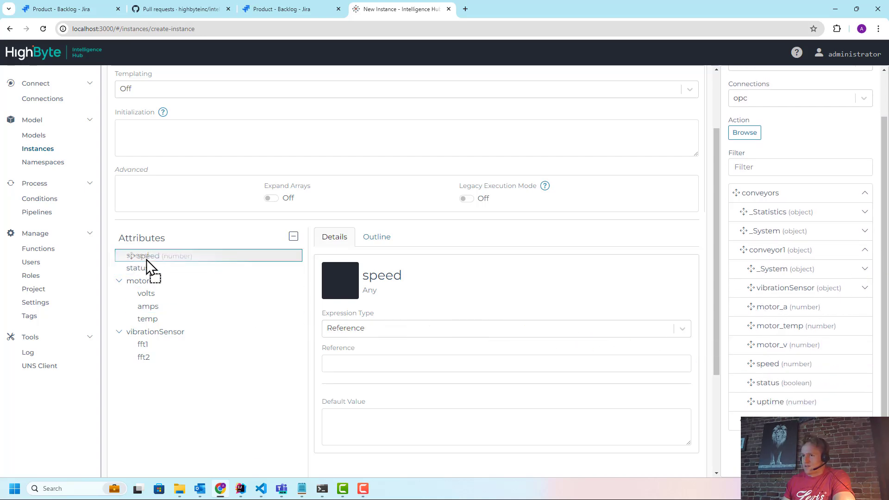
click(376, 236)
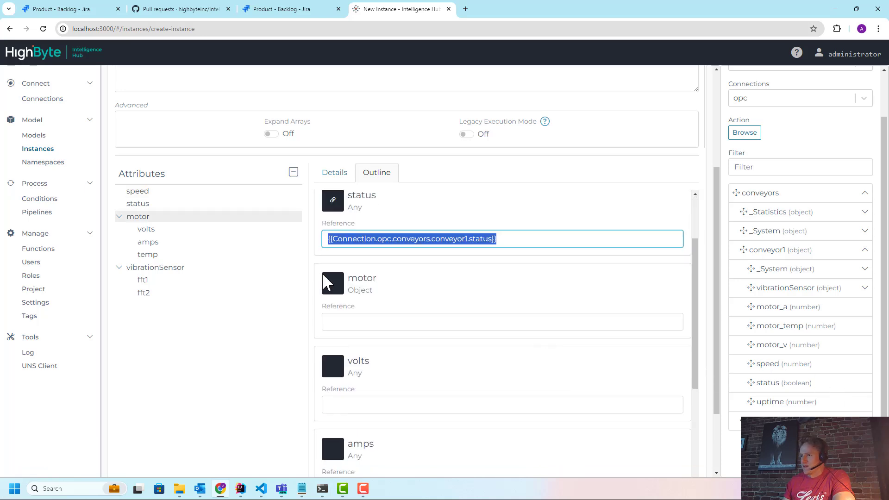
mouse_move(389, 309)
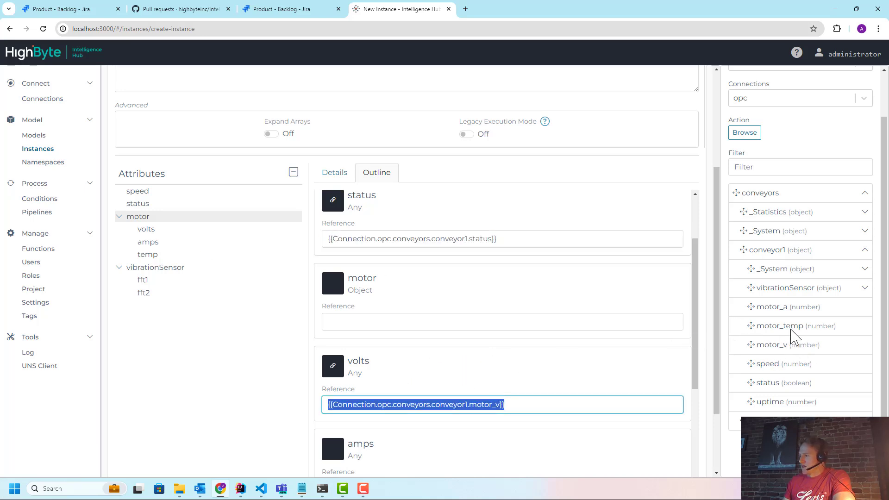
scroll(down, 3)
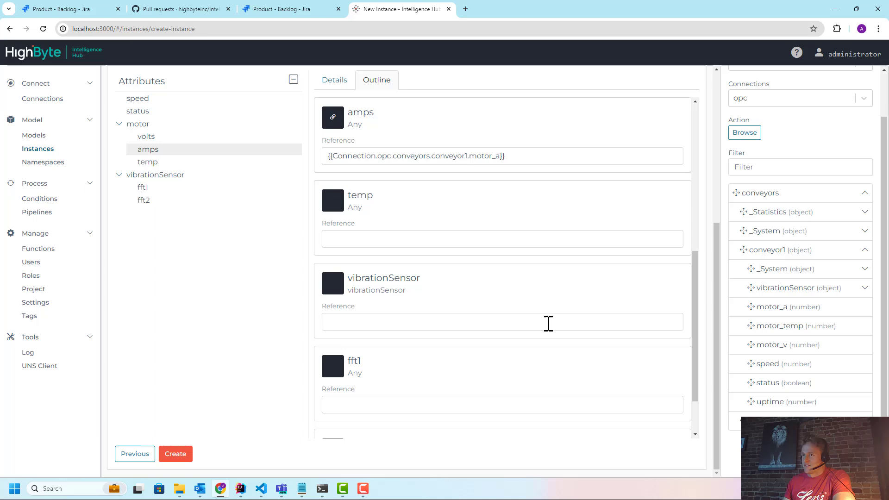
mouse_move(447, 260)
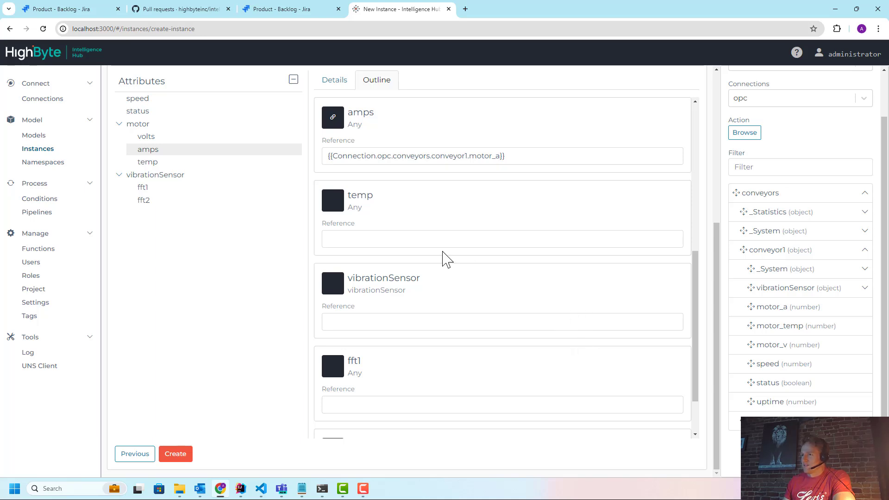
scroll(up, 3)
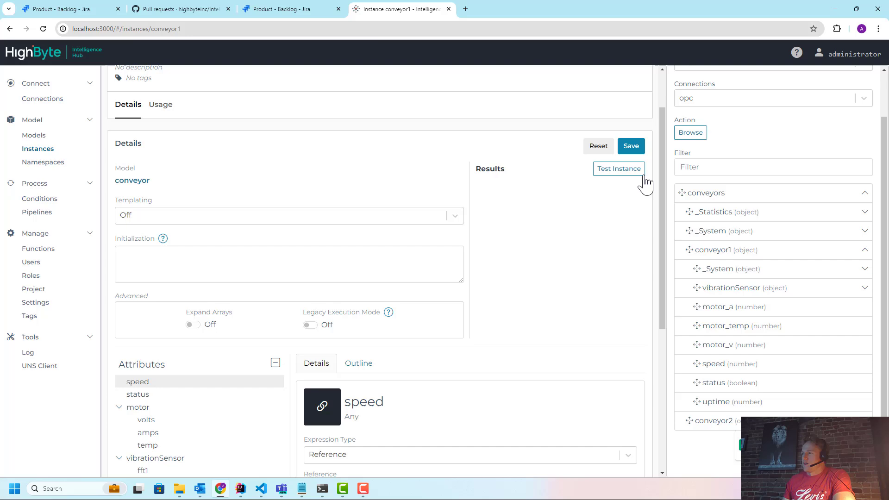
- Test-read conveyor1 (speed 38993, status false), close the results, and scroll down
click(619, 169)
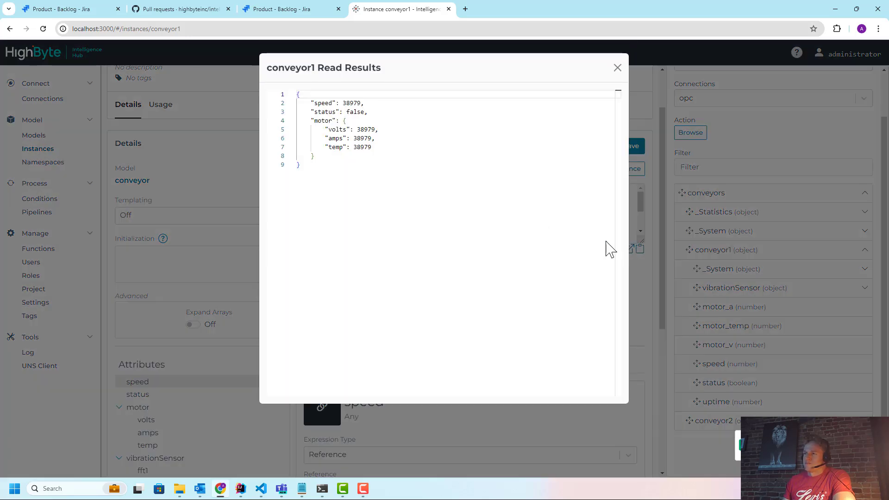
mouse_move(351, 141)
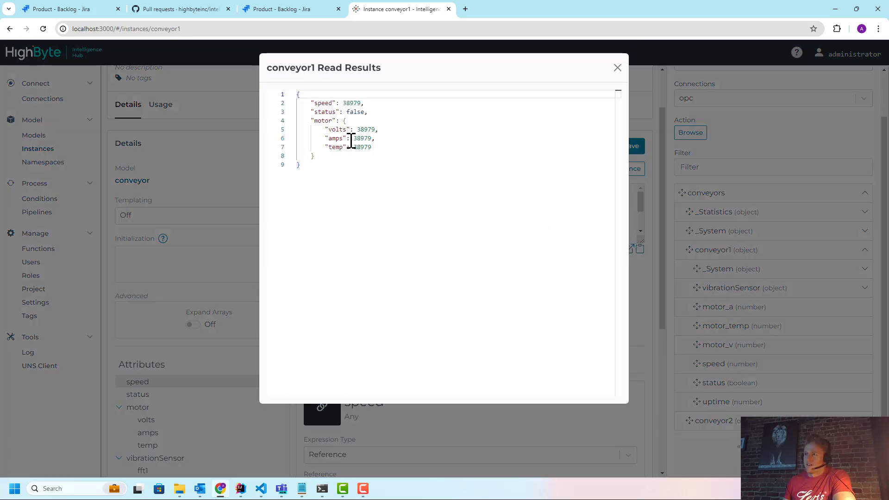
click(617, 68)
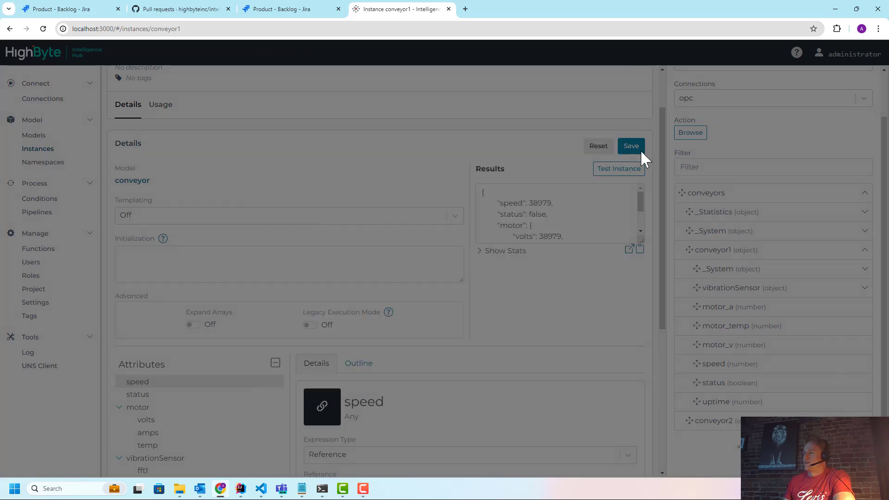
scroll(down, 3)
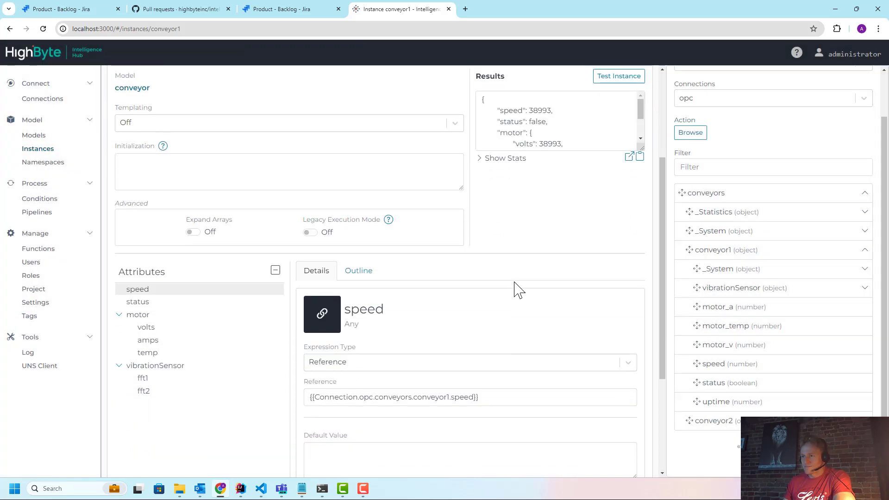
scroll(down, 3)
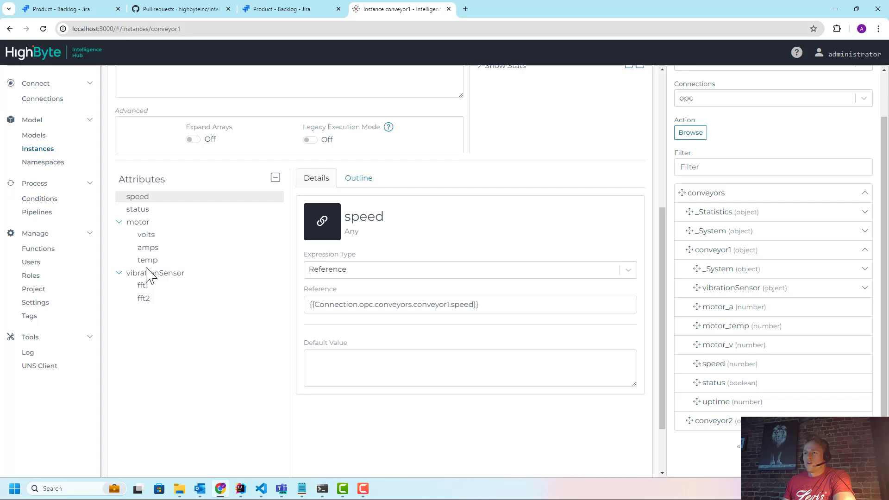
mouse_move(148, 215)
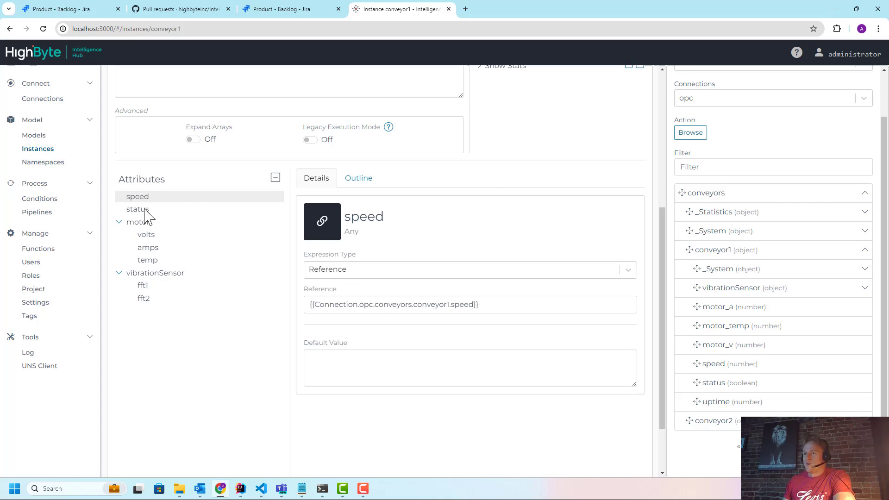
click(469, 269)
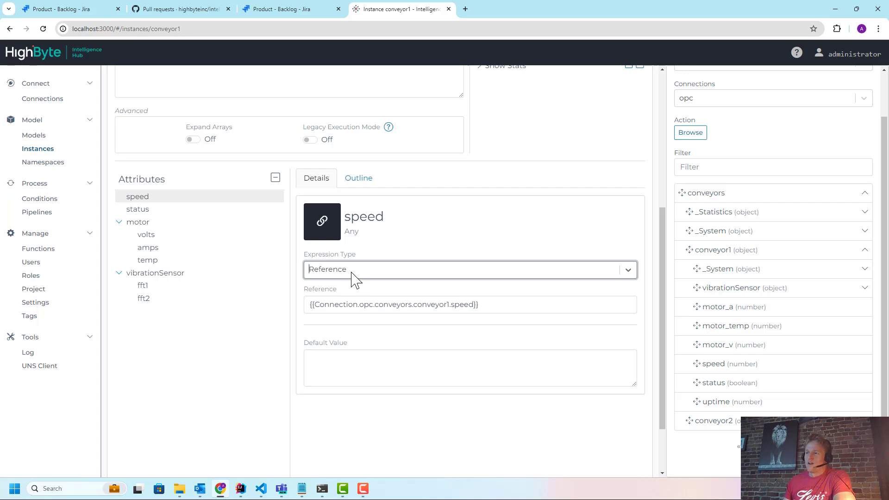
mouse_move(718, 260)
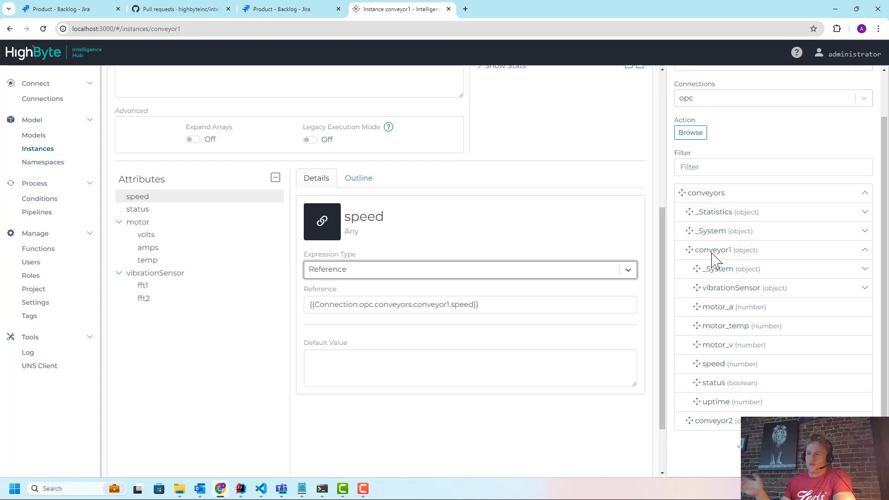
mouse_move(496, 357)
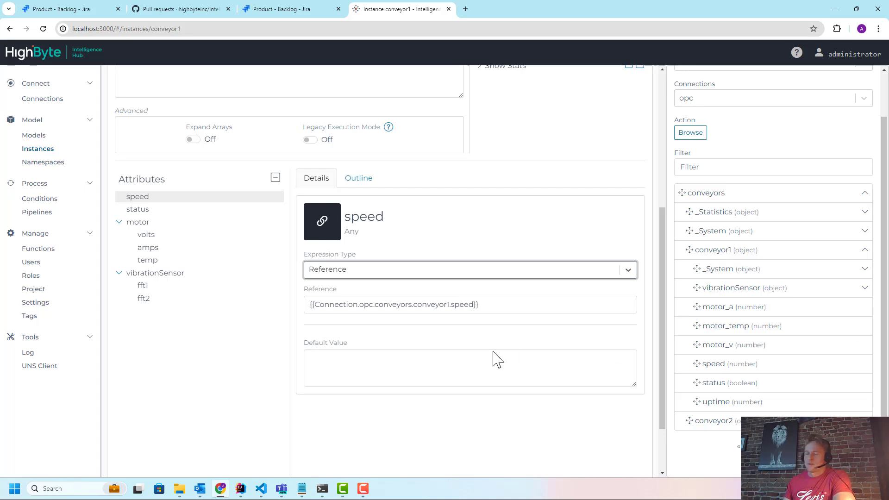
mouse_move(251, 244)
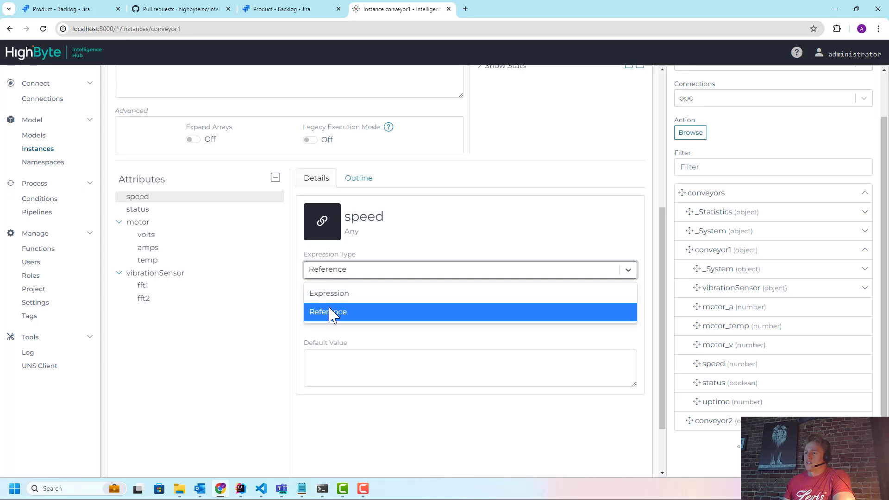
click(328, 293)
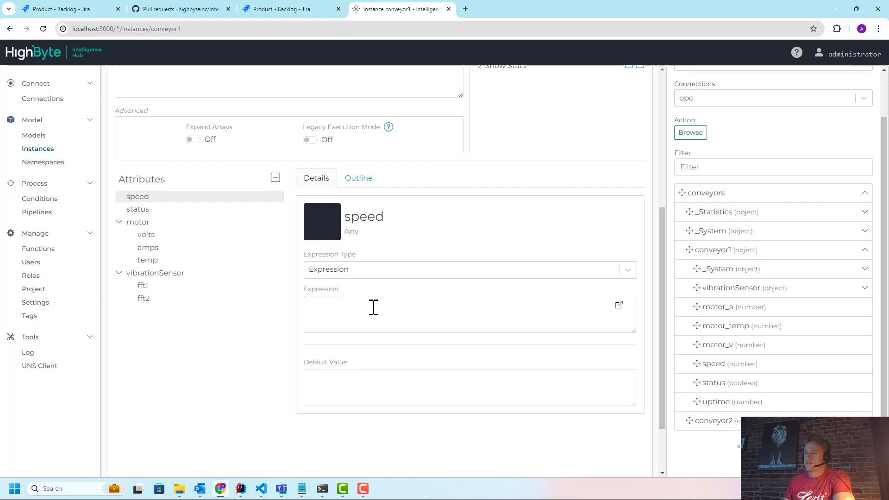
mouse_move(332, 288)
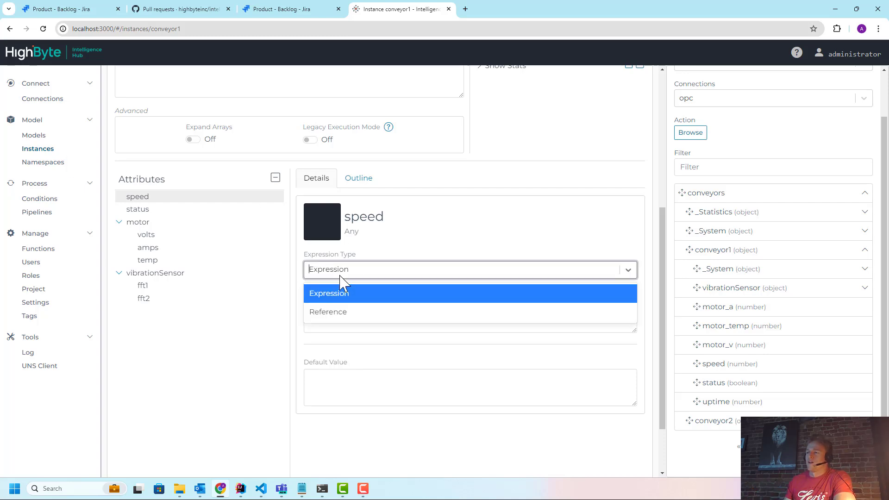
click(328, 311)
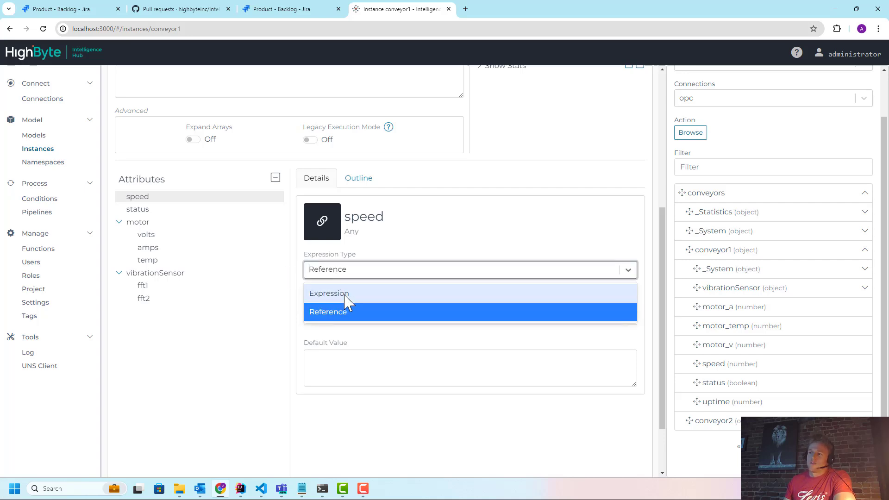
click(329, 311)
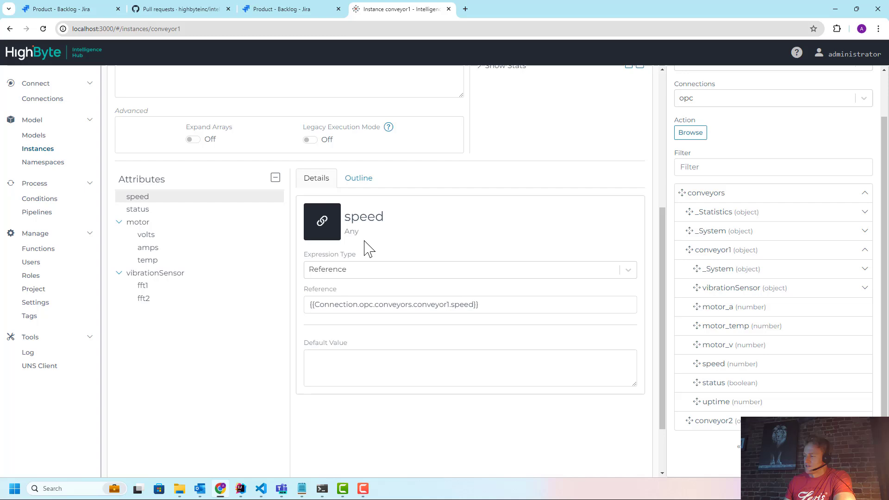
scroll(up, 3)
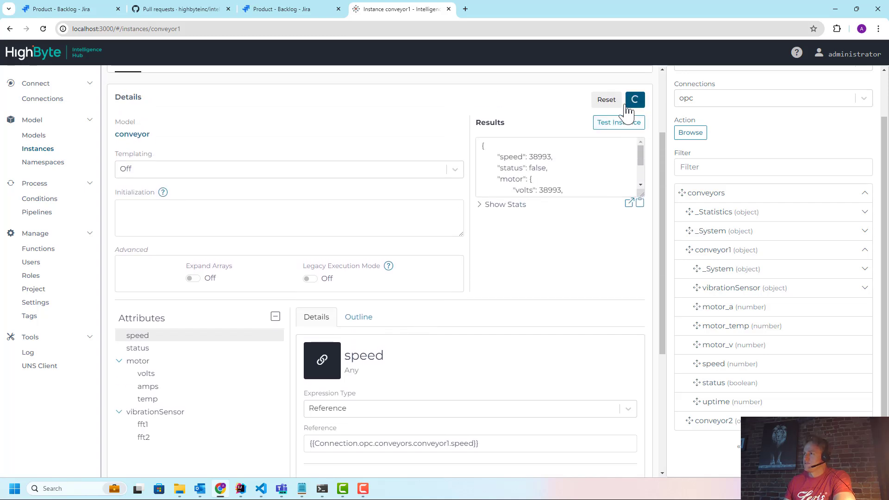
- Select vibrationSensor and expand the OPC vibrationSensor object showing avgHz, fft1, fft2, maxAmps
scroll(down, 3)
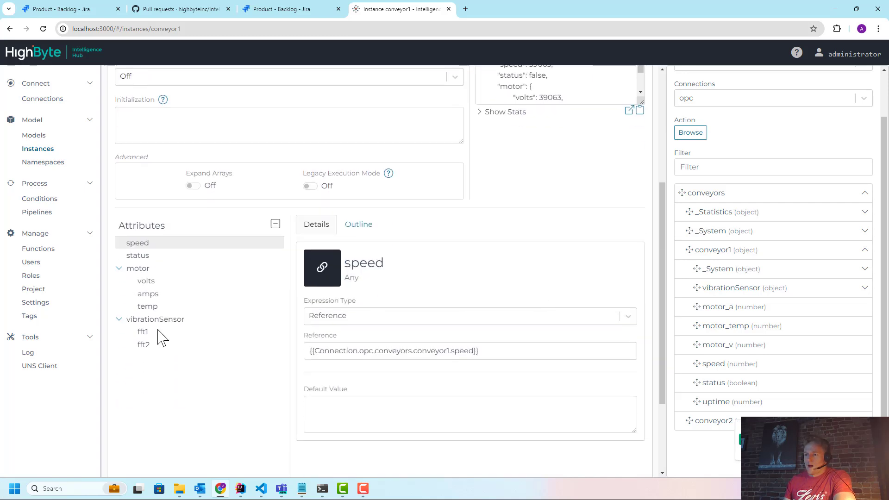
click(155, 318)
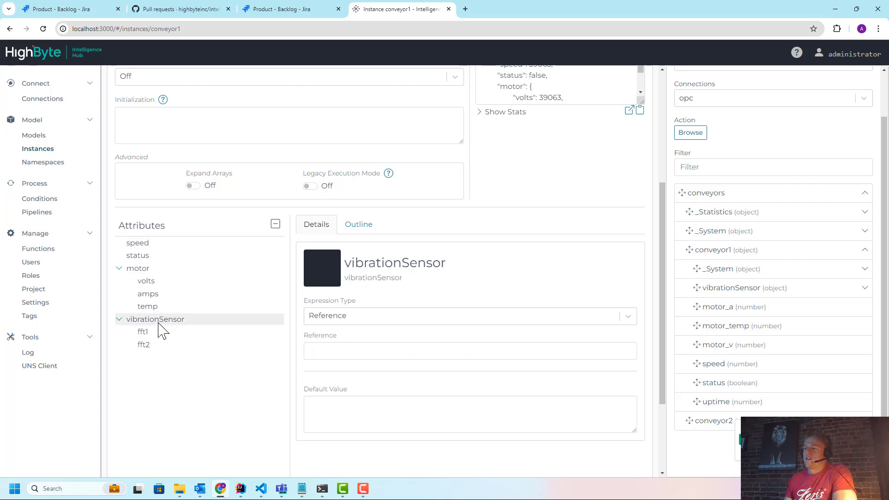
scroll(down, 3)
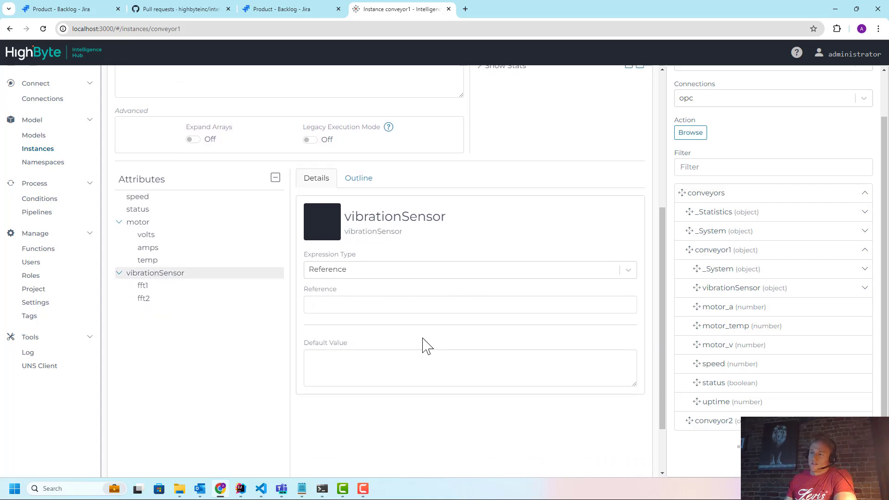
mouse_move(728, 404)
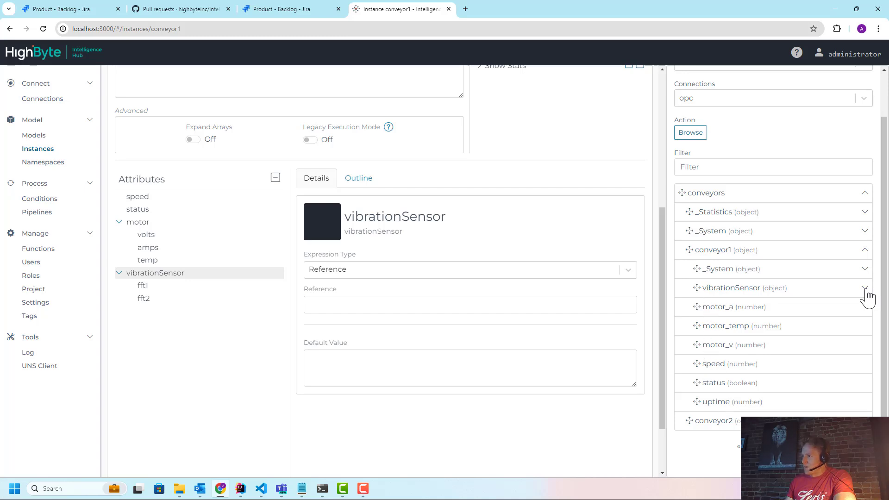
click(865, 288)
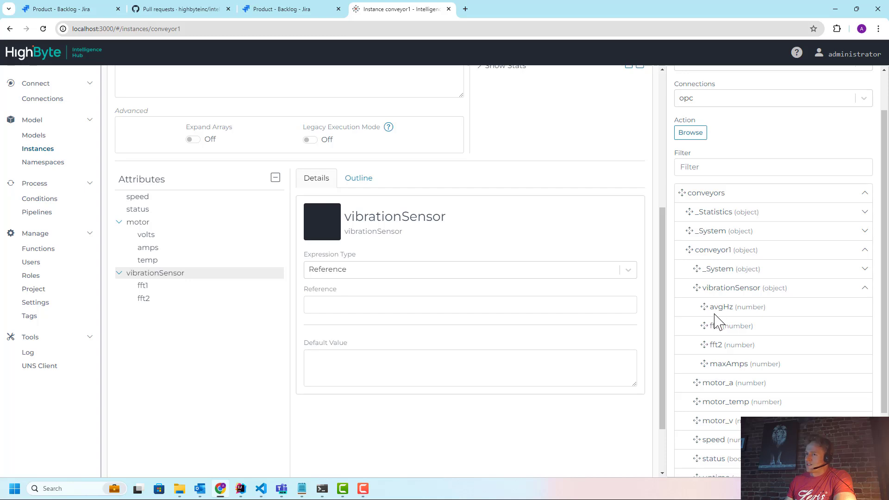
mouse_move(745, 320)
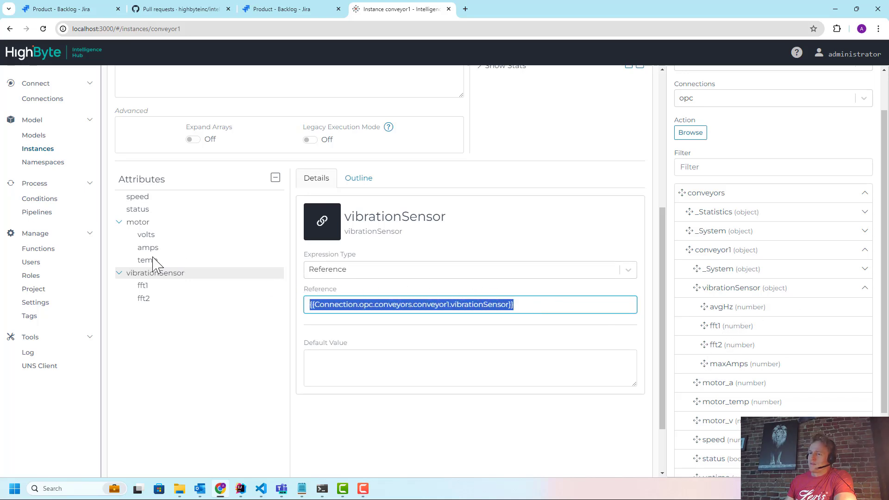
mouse_move(798, 386)
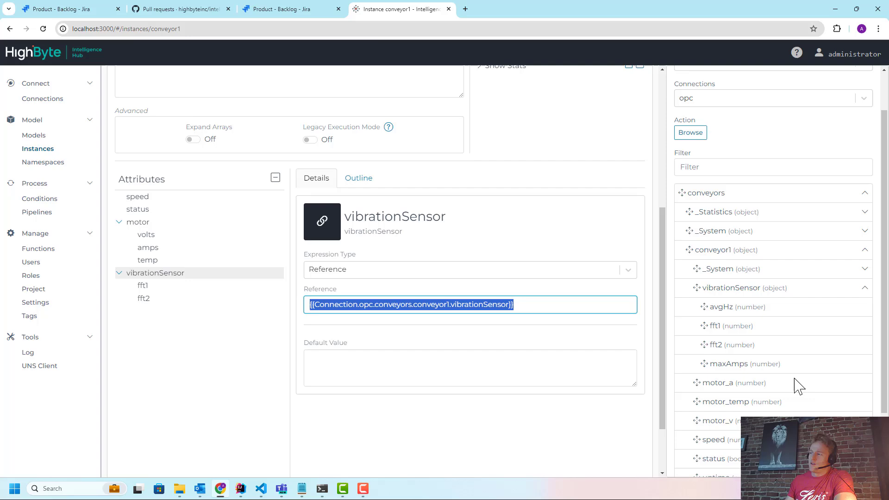
mouse_move(227, 310)
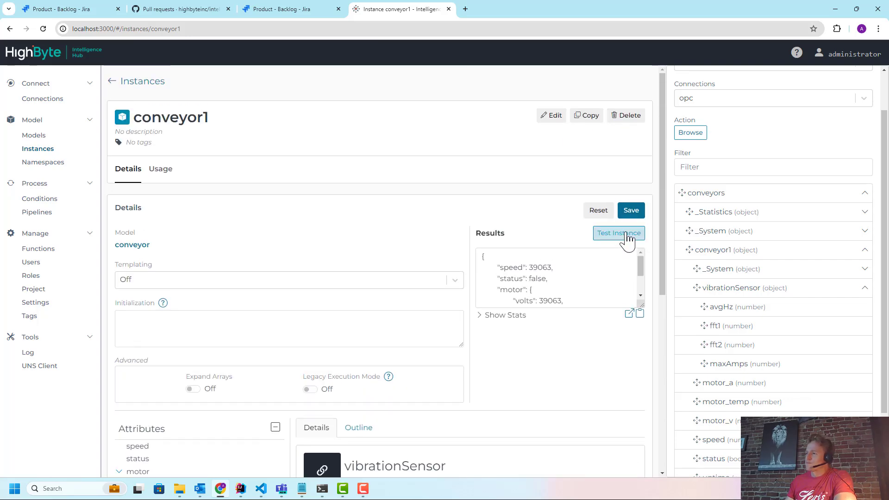
- Test-read conveyor1, confirm fft1 and fft2 read 2047, then close the results
click(630, 313)
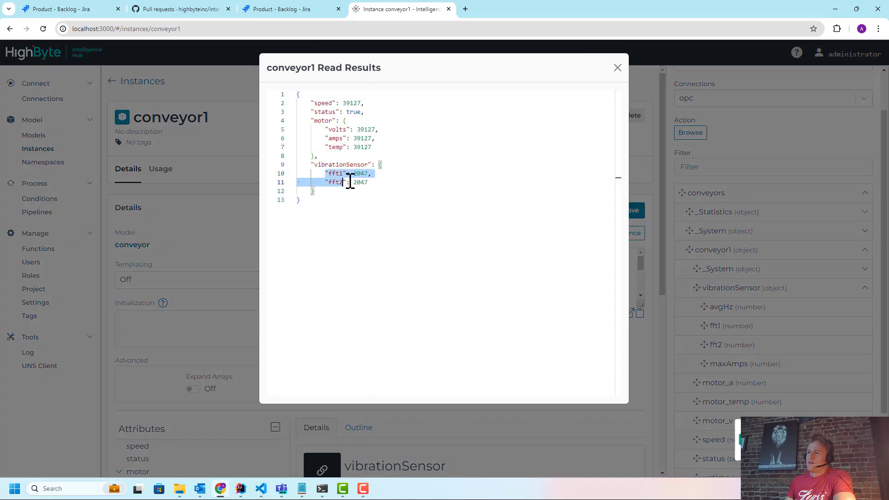
click(617, 68)
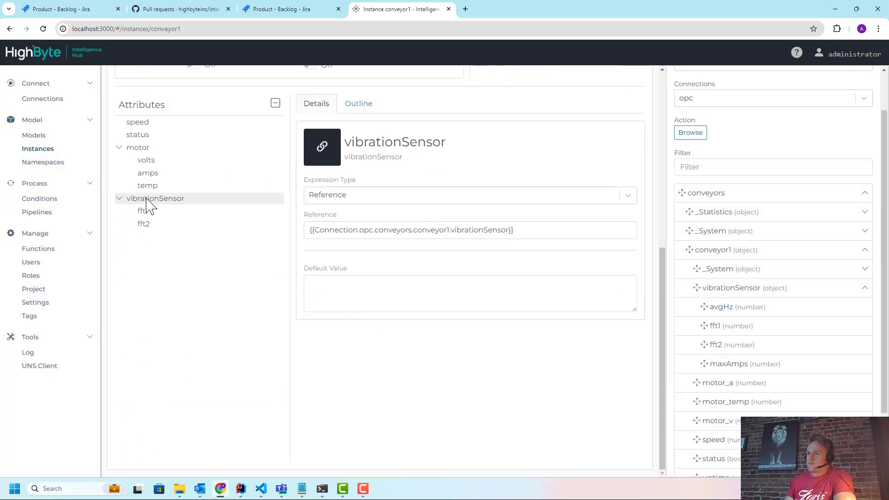
mouse_move(358, 103)
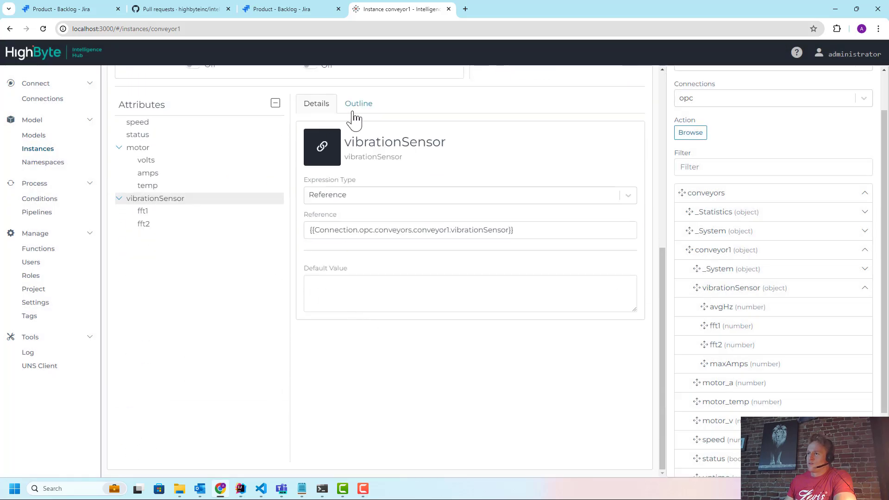
- Show all attribute references in the Outline and expand the connection's _Statistics tags
click(358, 103)
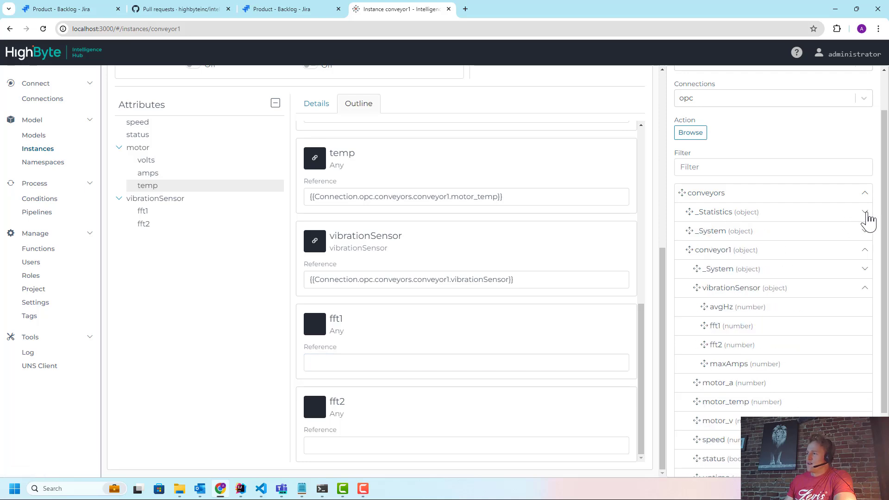
click(865, 212)
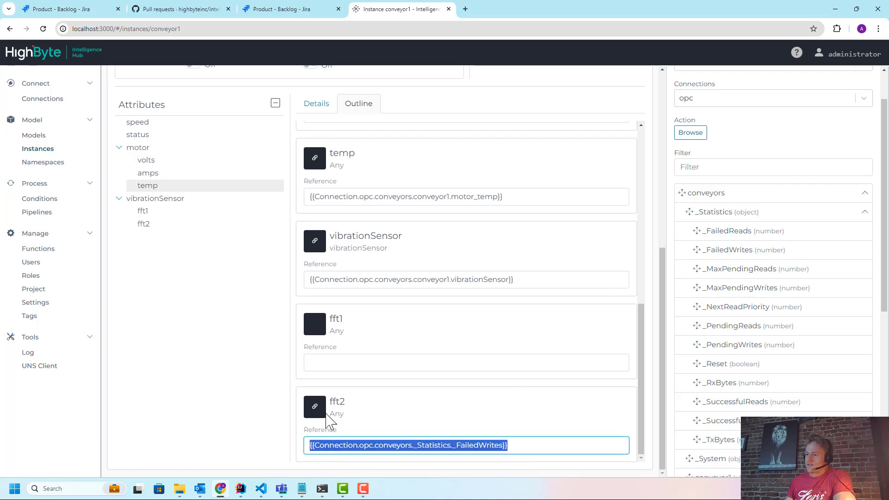
mouse_move(164, 236)
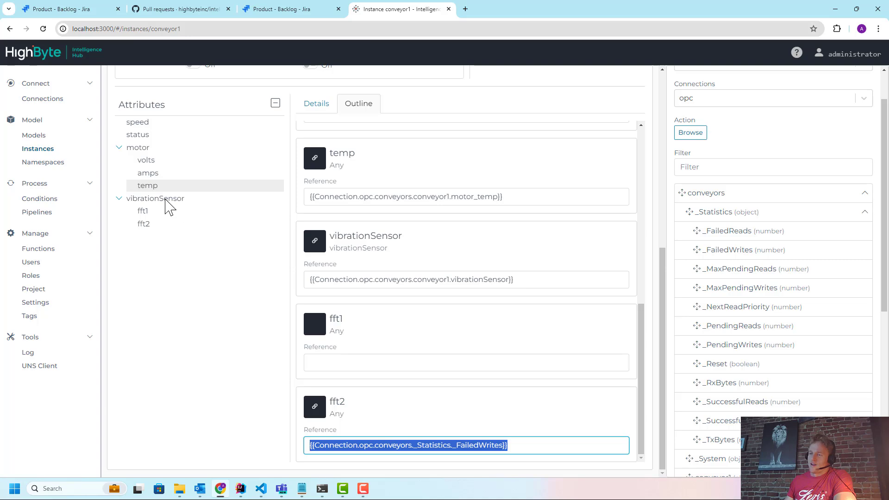
mouse_move(515, 379)
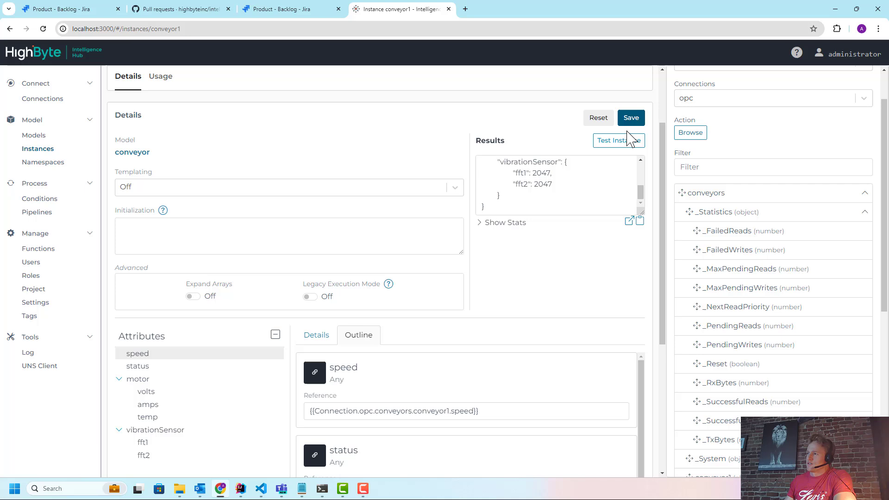
- Save conveyor1 and review results showing fft1 2073 and fft2 0
click(619, 140)
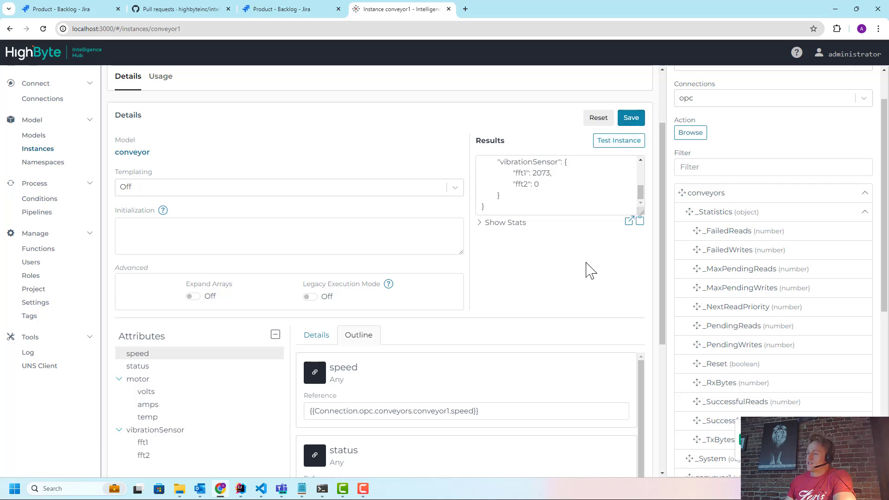
scroll(down, 3)
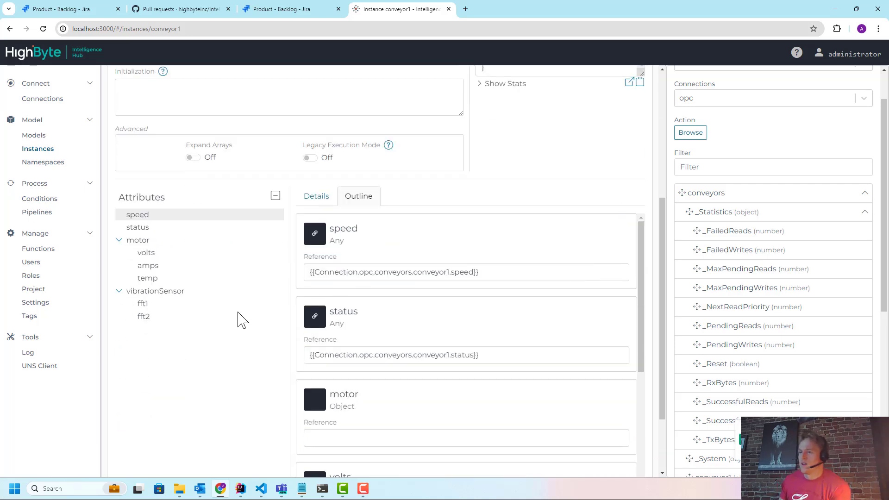
scroll(down, 3)
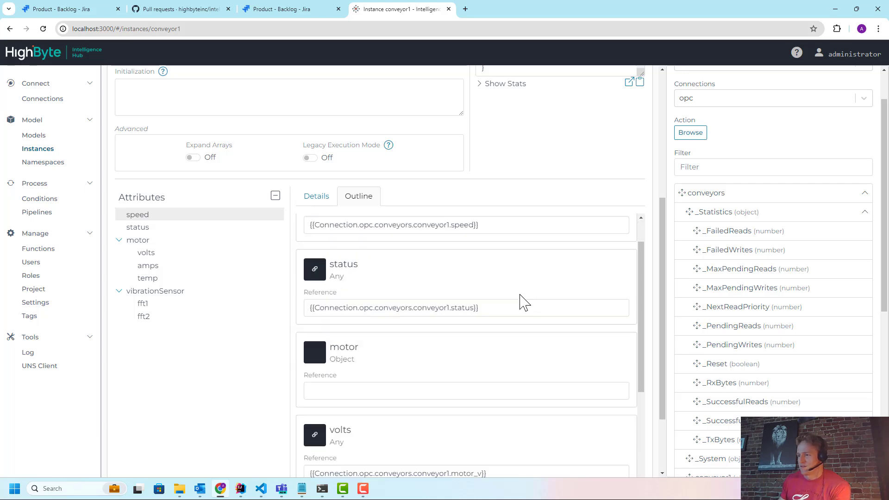
scroll(down, 3)
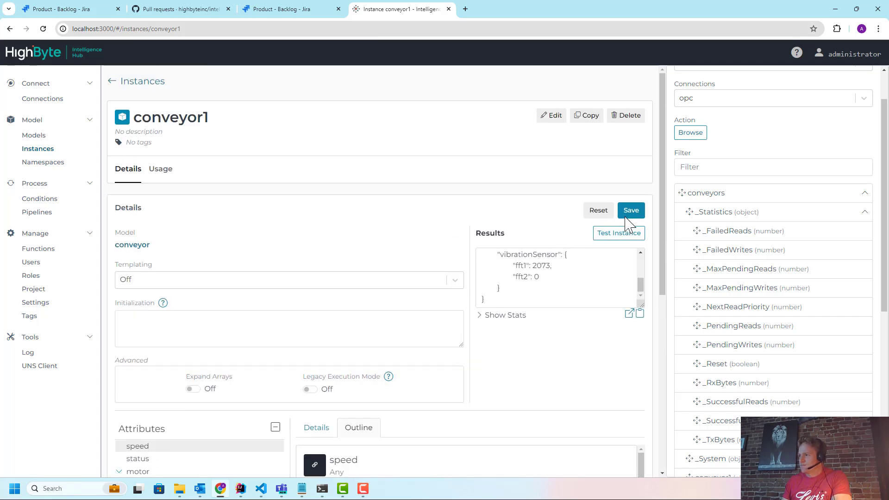
scroll(down, 3)
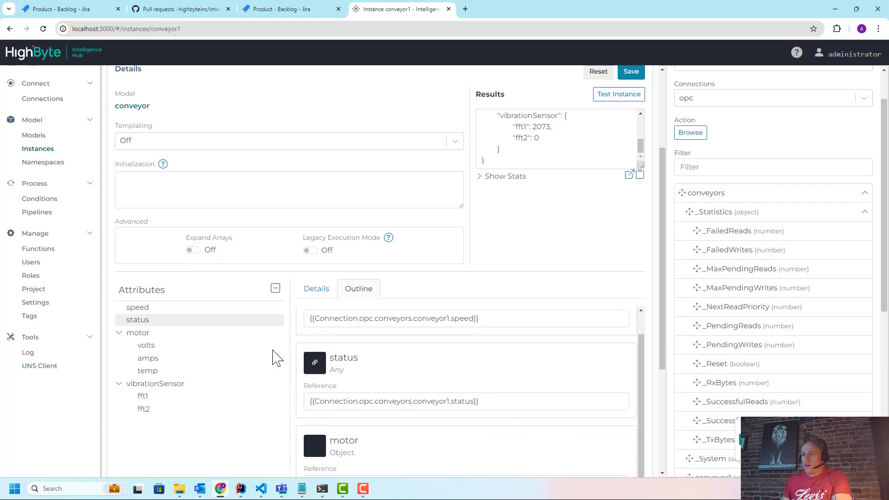
mouse_move(233, 357)
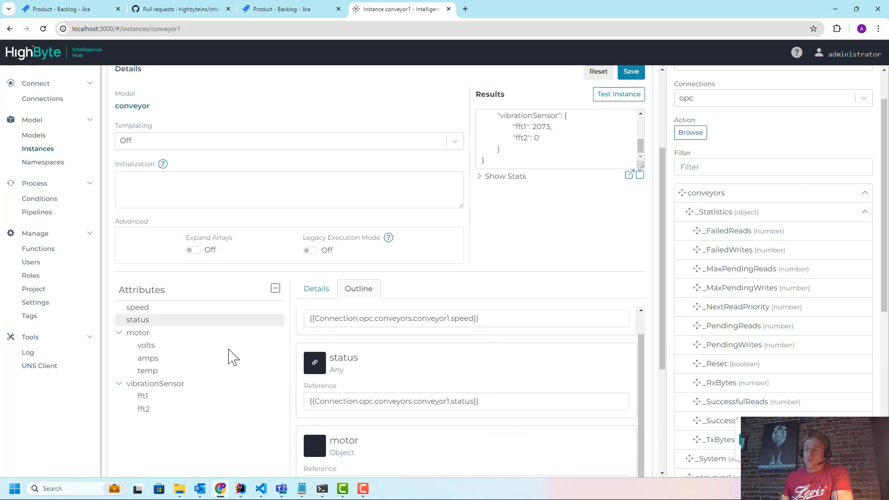
mouse_move(156, 348)
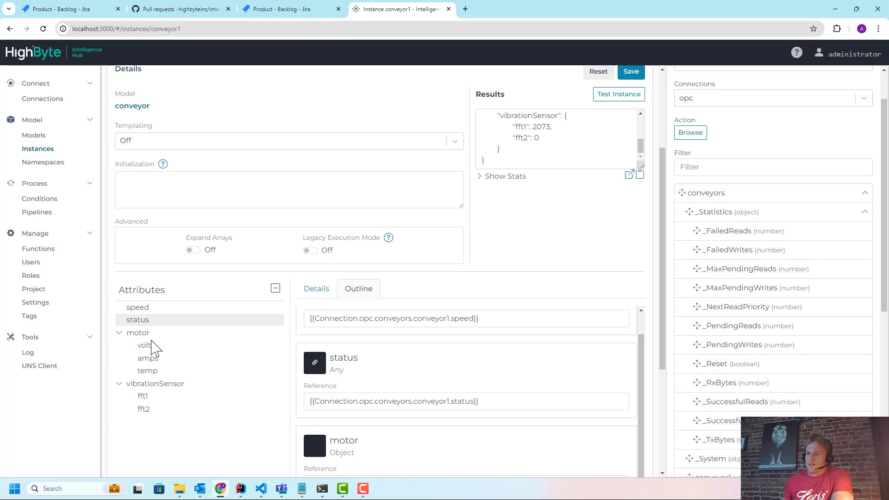
mouse_move(334, 351)
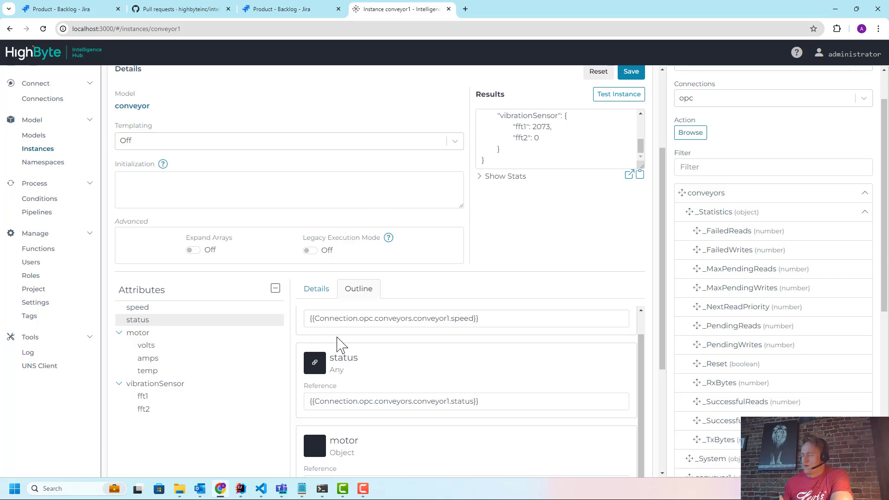
mouse_move(164, 362)
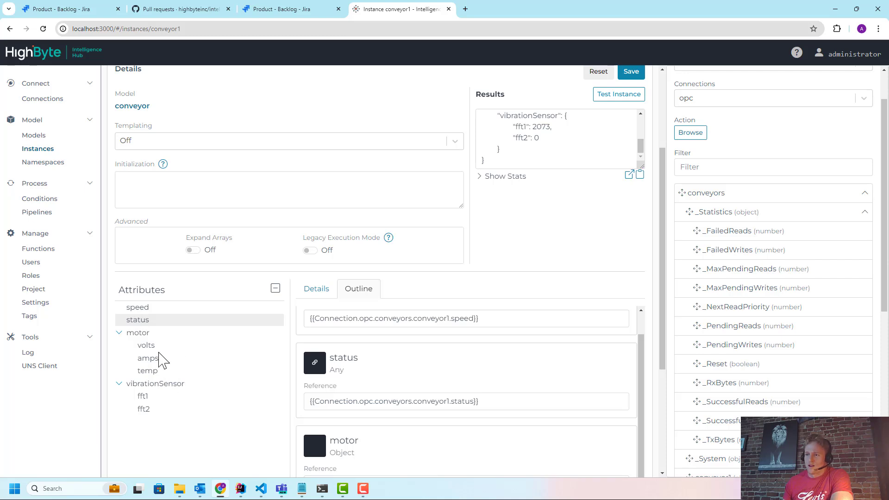
mouse_move(191, 371)
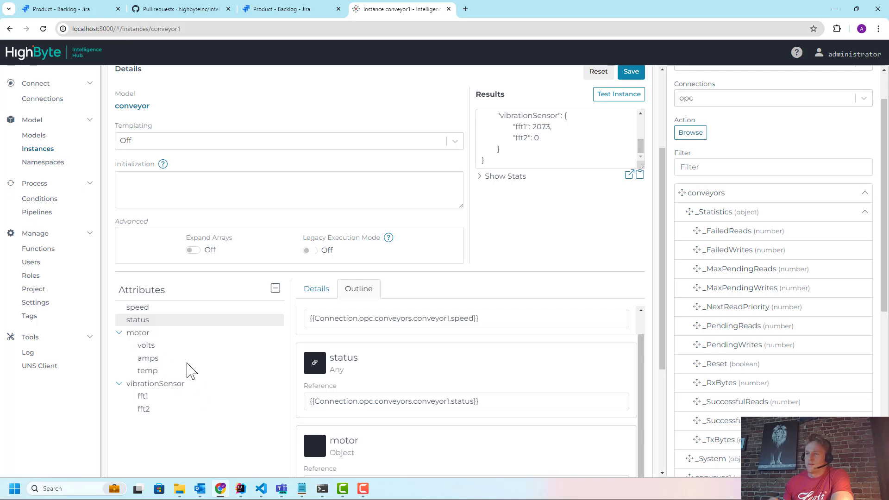
mouse_move(343, 306)
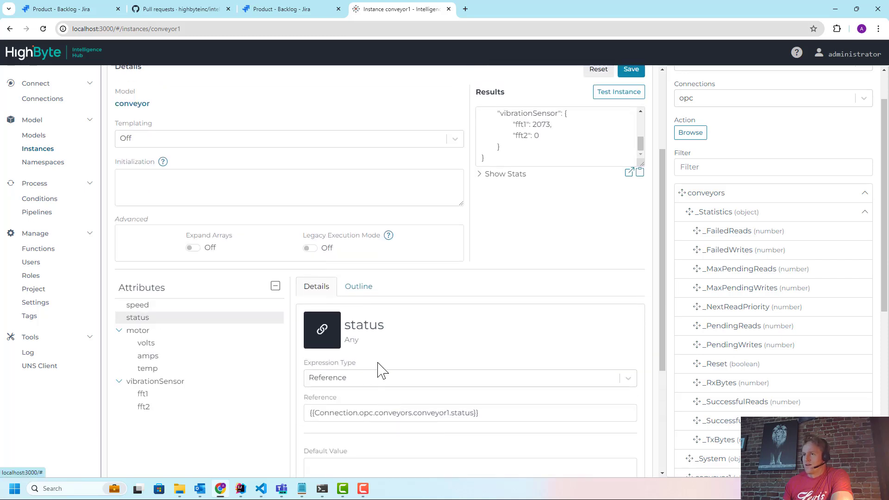
scroll(down, 3)
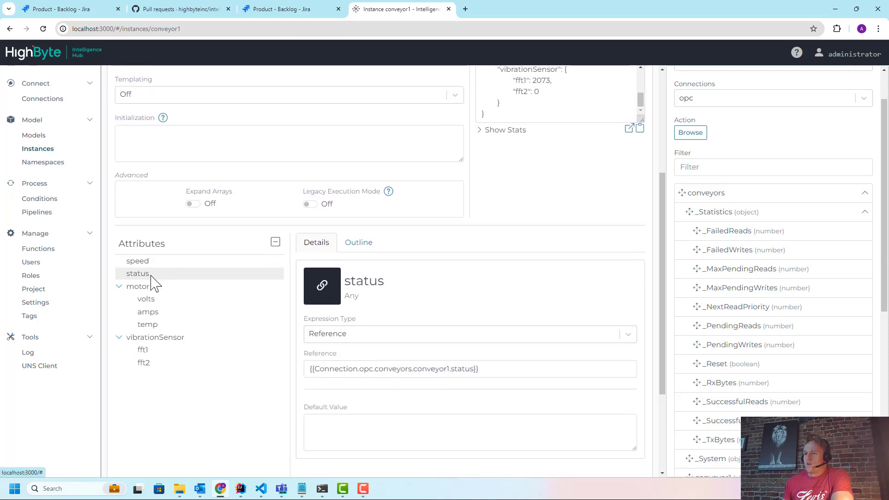
- Make speed an expression returning the OPC conveyor1 speed divided by 100, and save
click(137, 260)
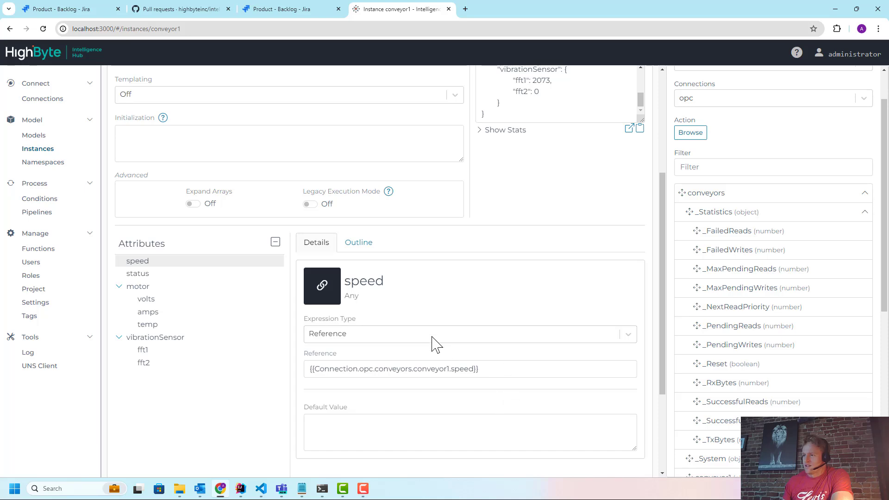
click(468, 334)
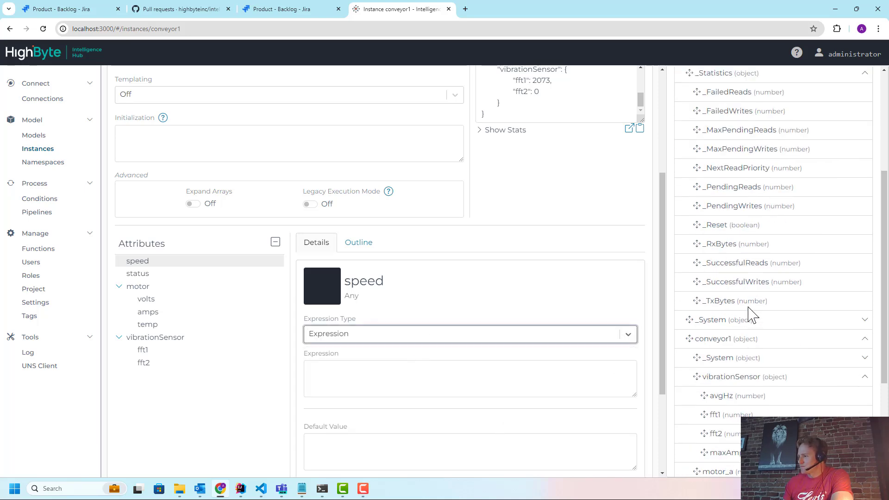
scroll(down, 3)
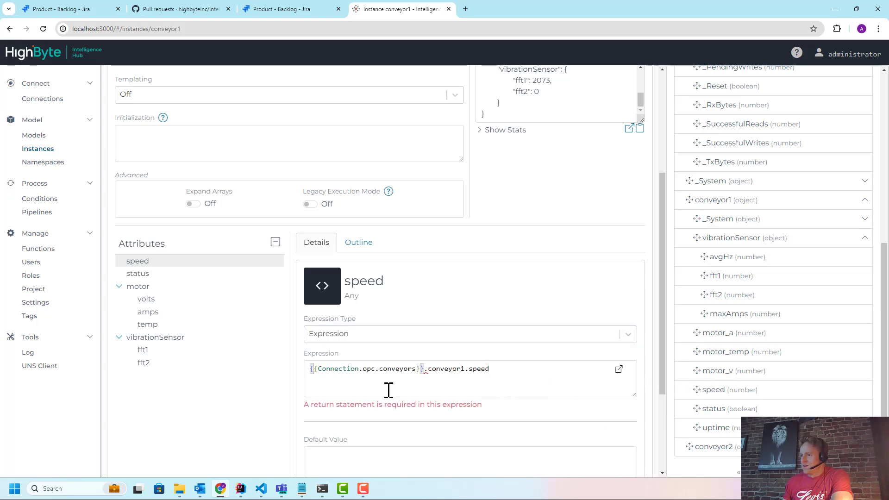
mouse_move(294, 389)
text(ret)
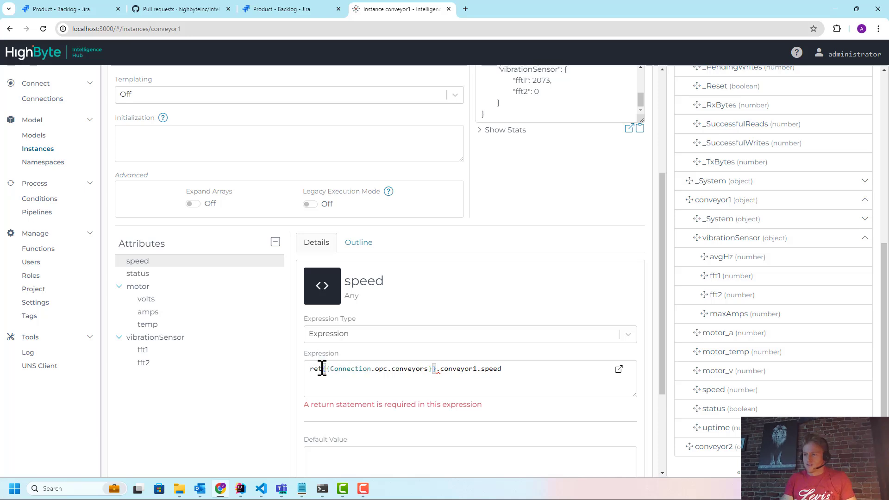
scroll(up, 3)
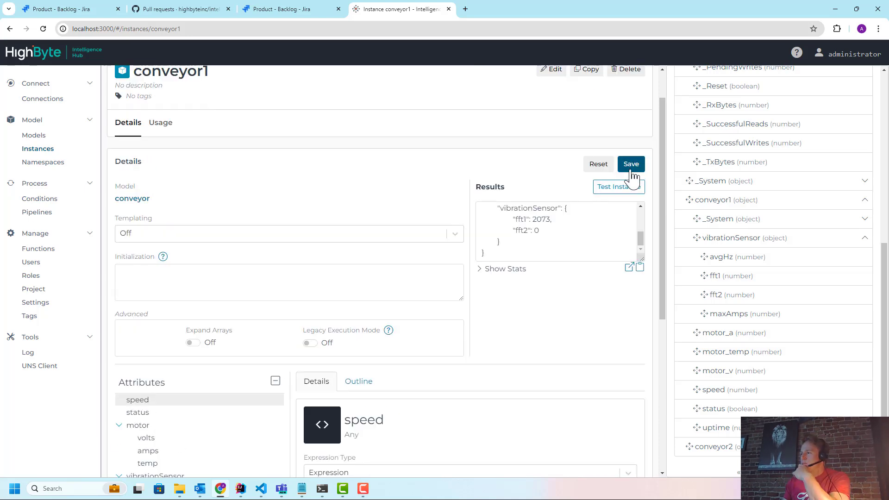
click(618, 184)
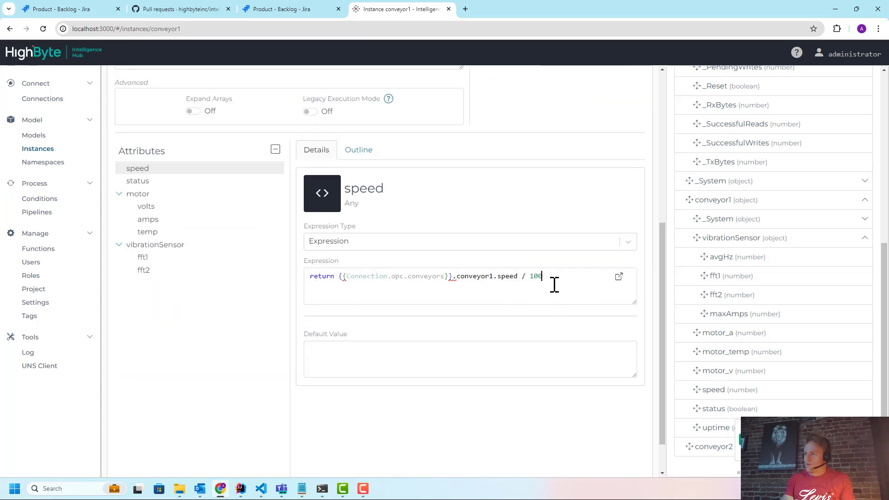
click(618, 233)
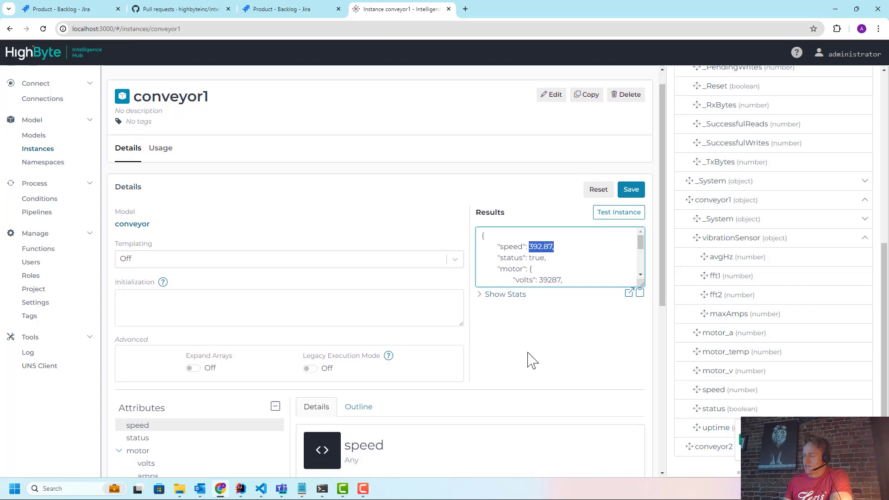
- Revert the speed expression to the bare OPC path and test with legacy execution
scroll(down, 3)
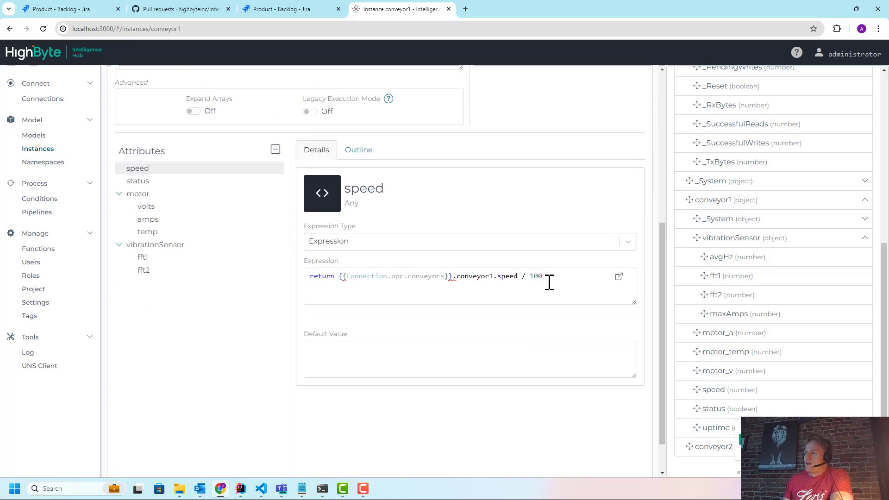
key(Backspace)
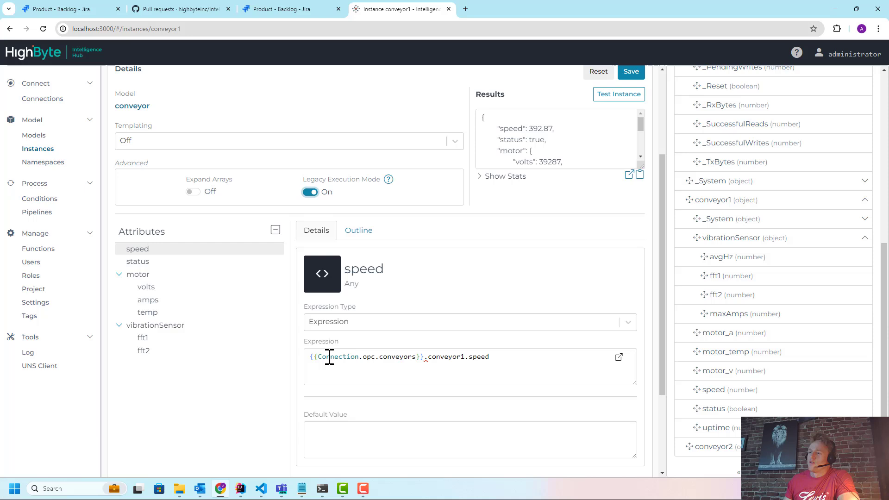
scroll(up, 3)
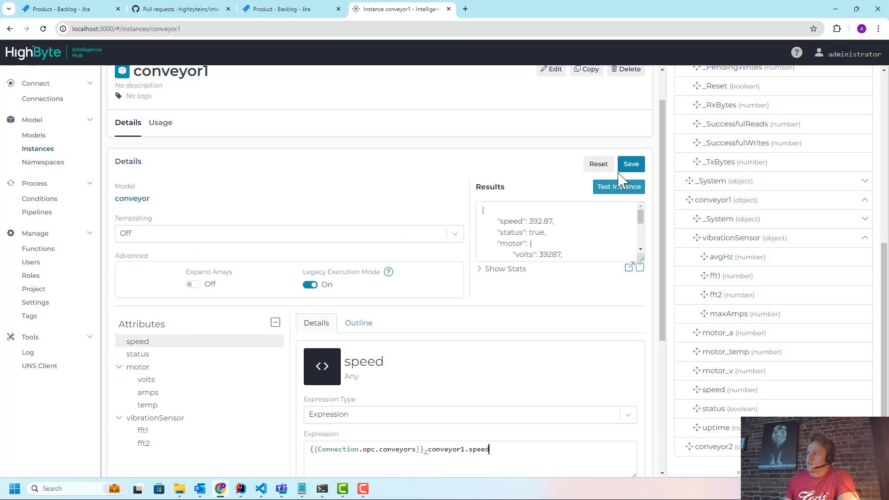
click(619, 186)
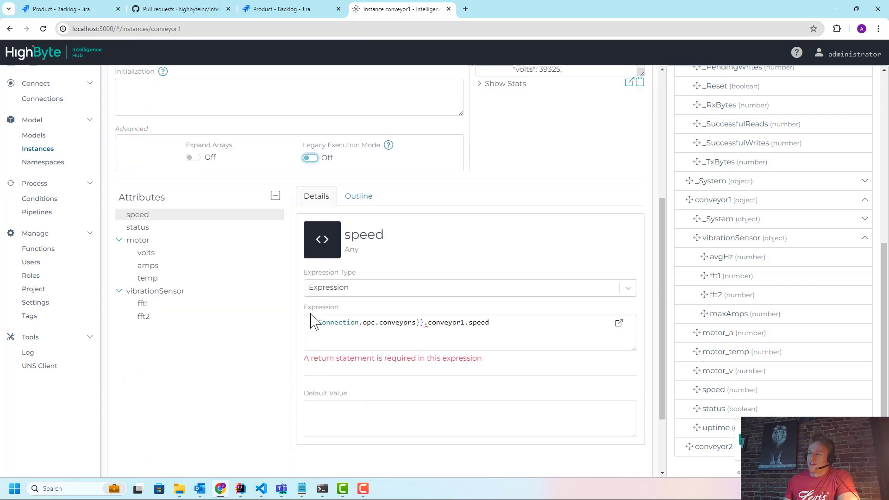
- Prefix the speed reference with 'return' and switch on legacy execution mode
click(358, 195)
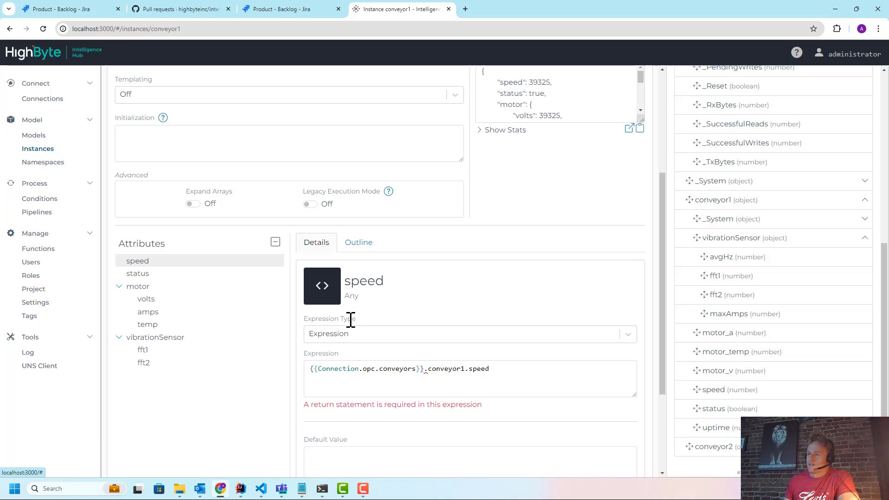
click(313, 368)
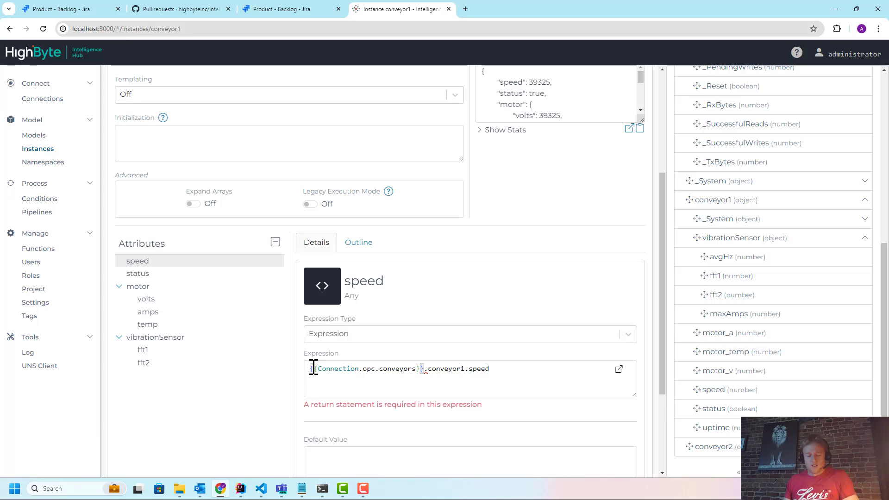
text(return)
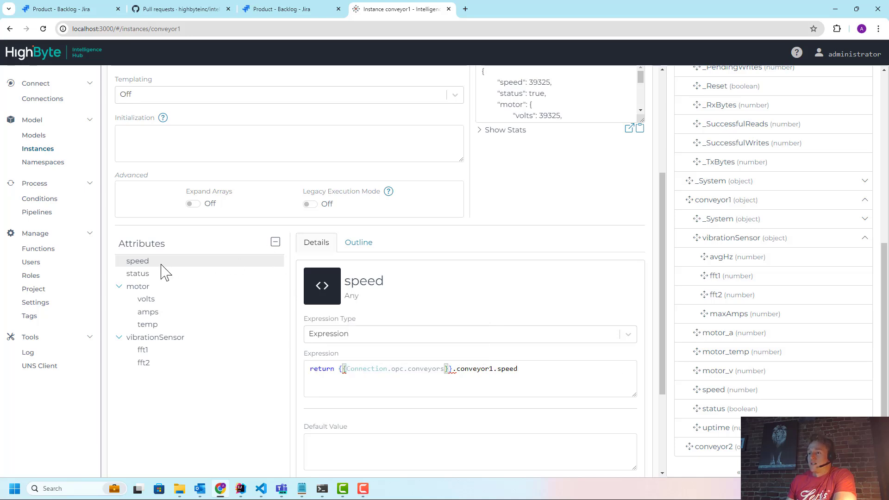
mouse_move(151, 316)
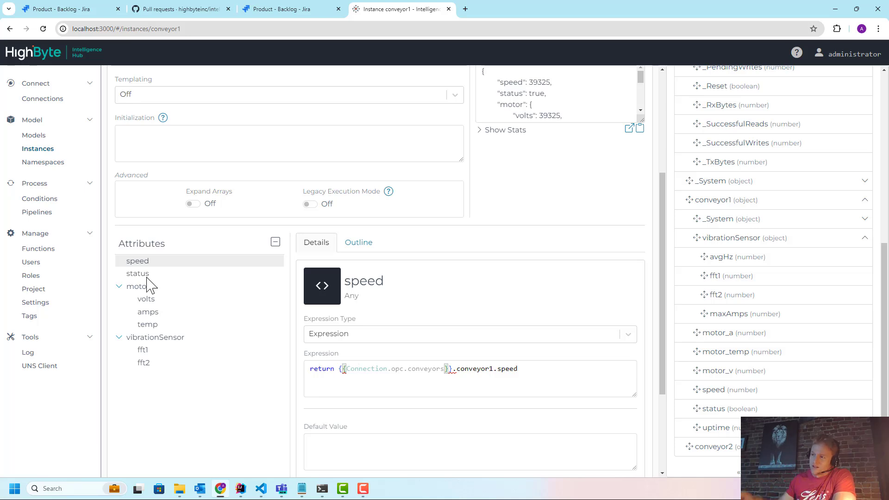
mouse_move(148, 285)
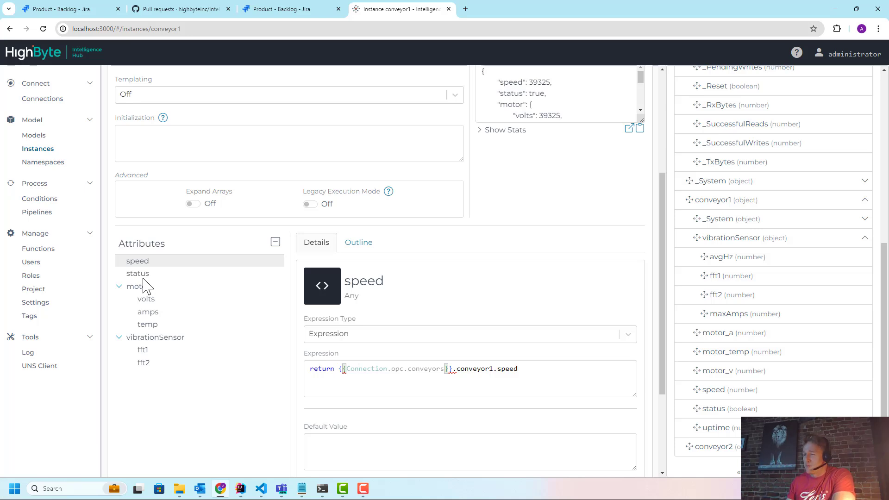
mouse_move(282, 220)
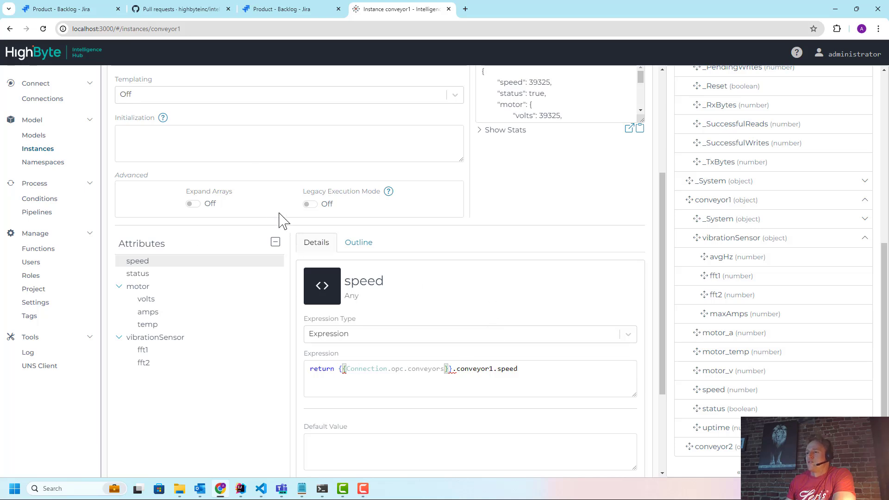
mouse_move(299, 309)
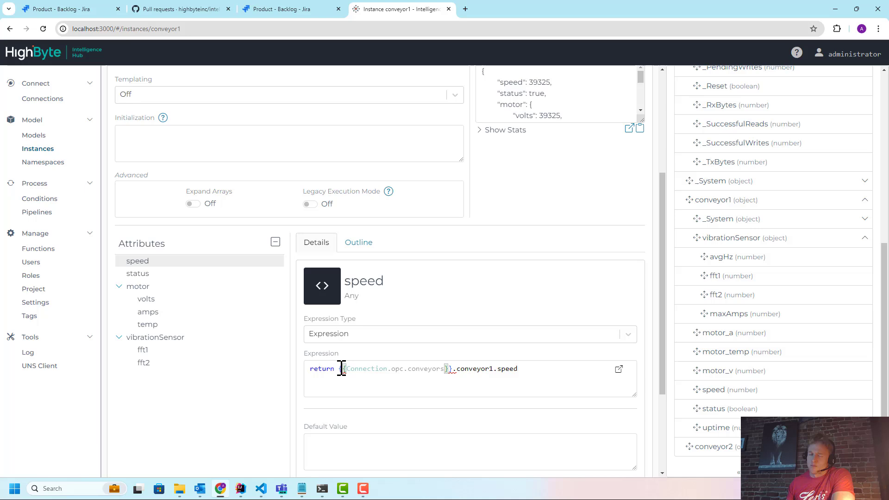
mouse_move(601, 407)
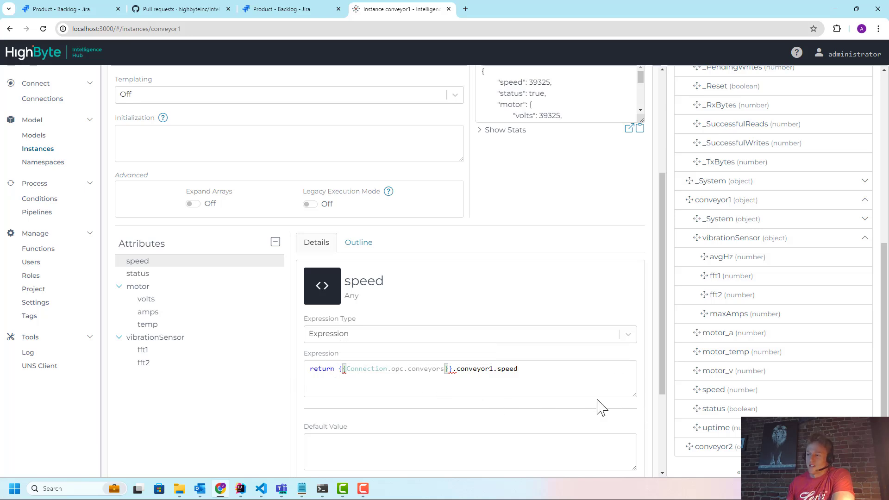
mouse_move(277, 181)
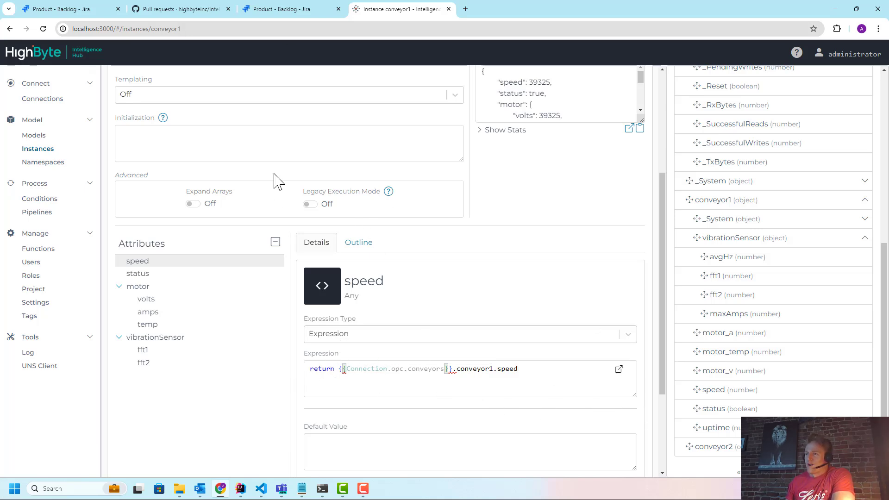
double_click(321, 368)
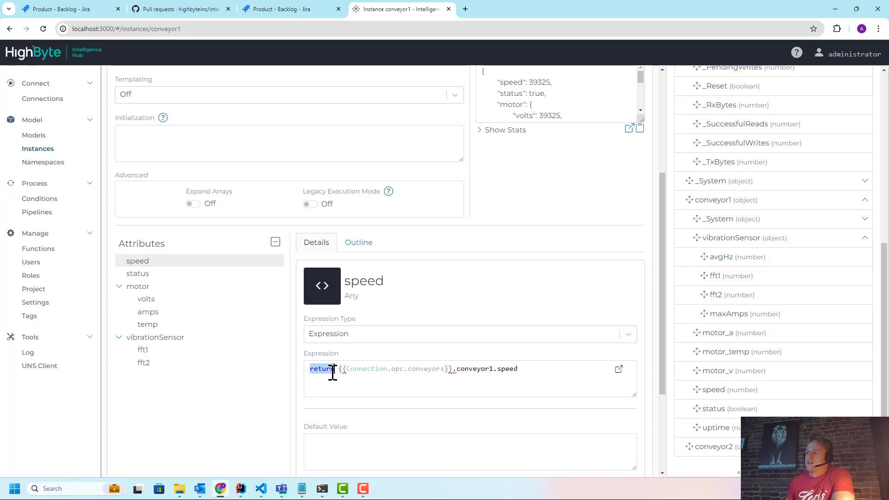
click(393, 379)
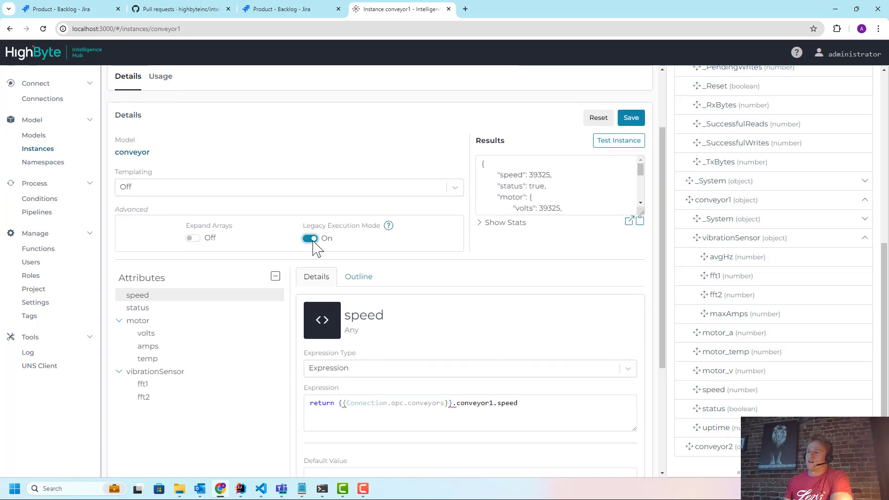
- Add 'variables.myVar = 1.2' to the initialization and check speed shows 1.2
click(310, 237)
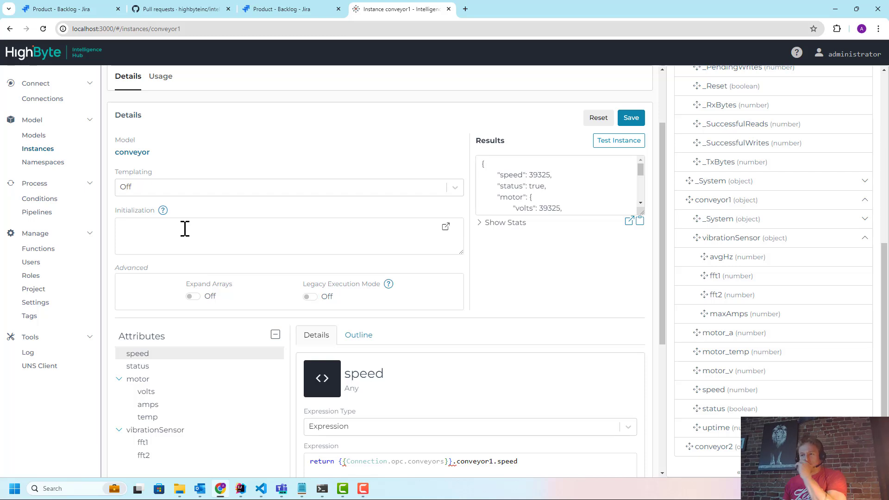
text(variables)
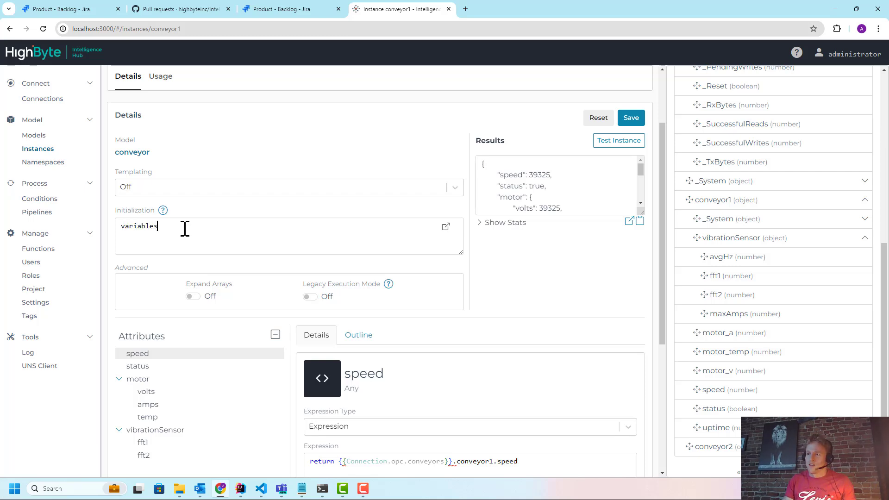
text(.myVar =)
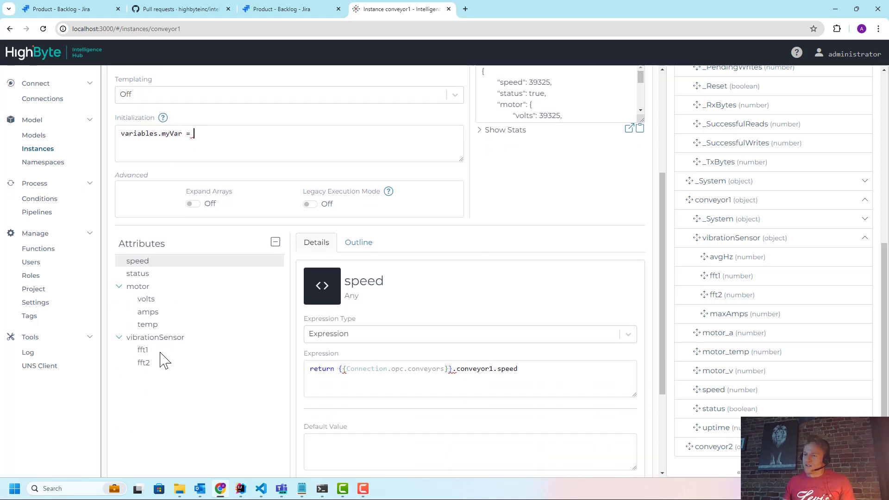
scroll(up, 3)
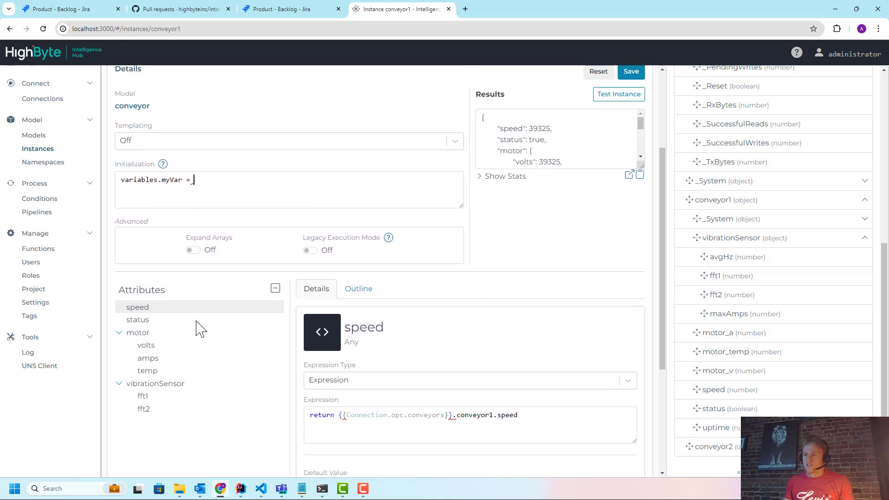
text(1.2)
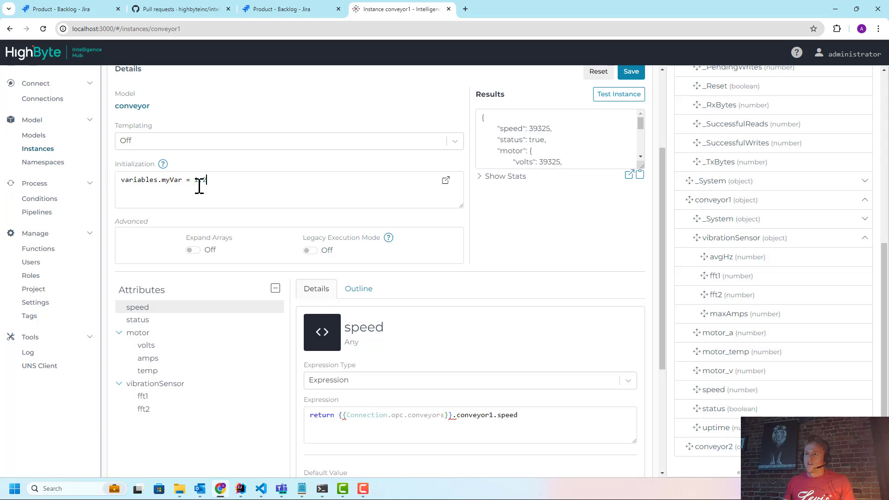
scroll(up, 3)
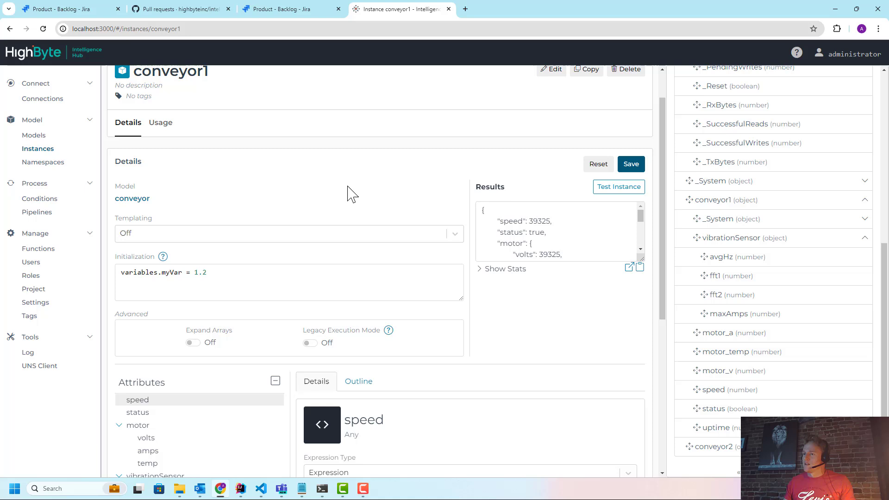
scroll(down, 3)
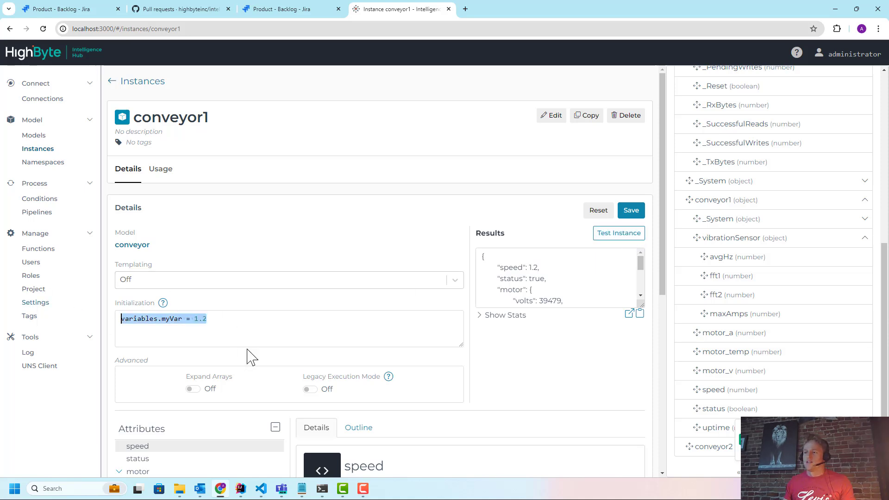
scroll(down, 3)
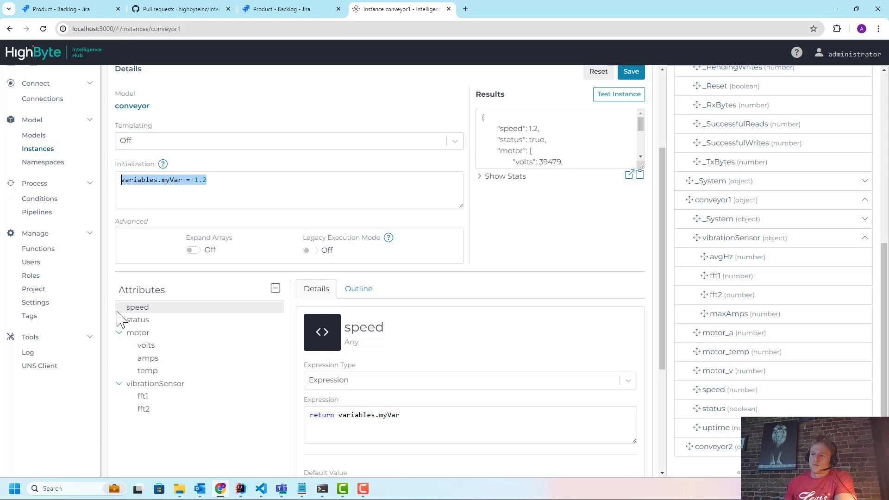
mouse_move(137, 332)
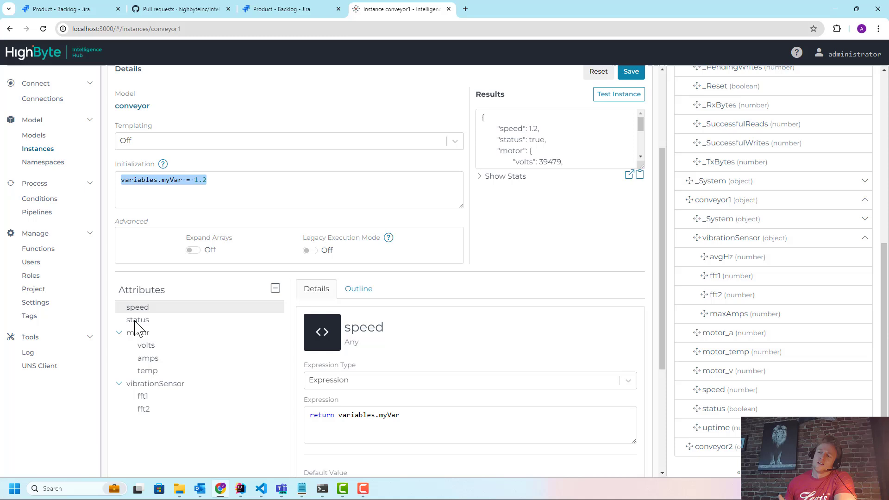
mouse_move(149, 406)
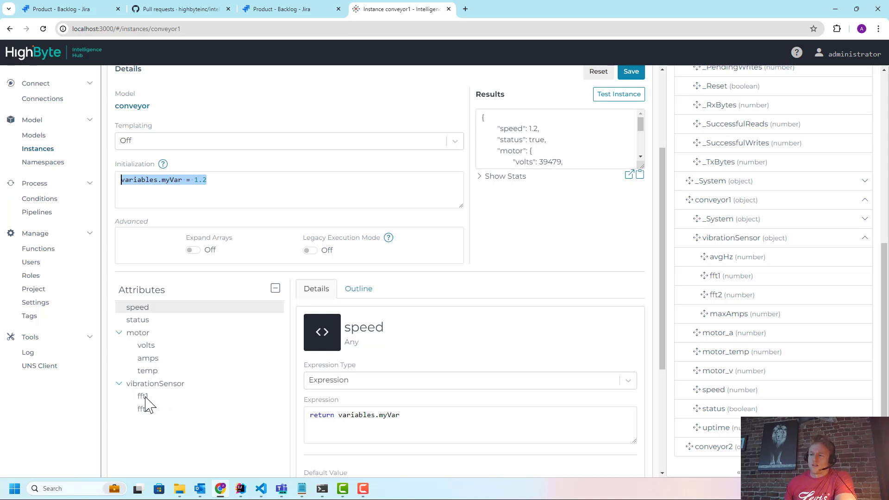
click(220, 194)
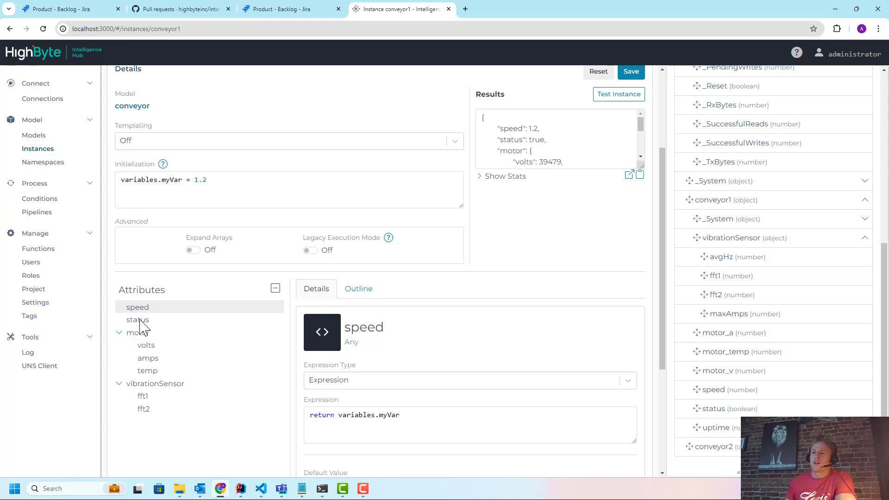
mouse_move(247, 218)
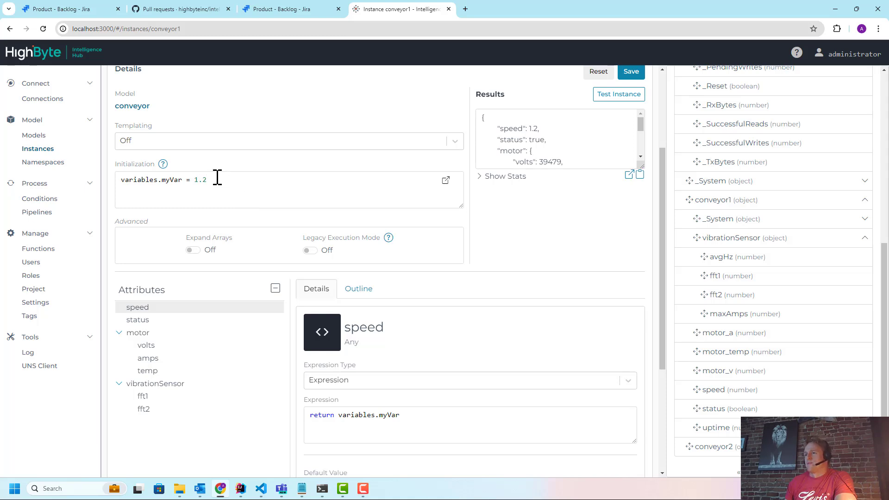
- Set myVar from the OPC conveyor1 vibrationSensor avgHz read and test, showing speed 2254
key(Backspace)
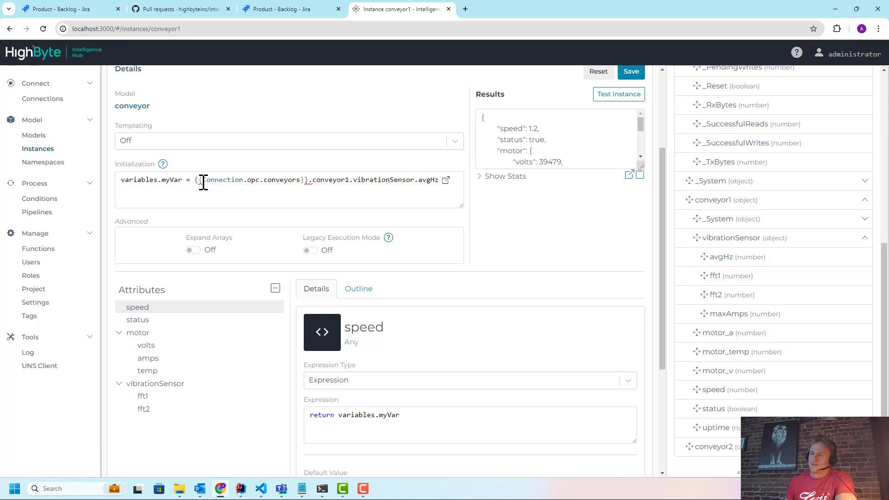
scroll(up, 3)
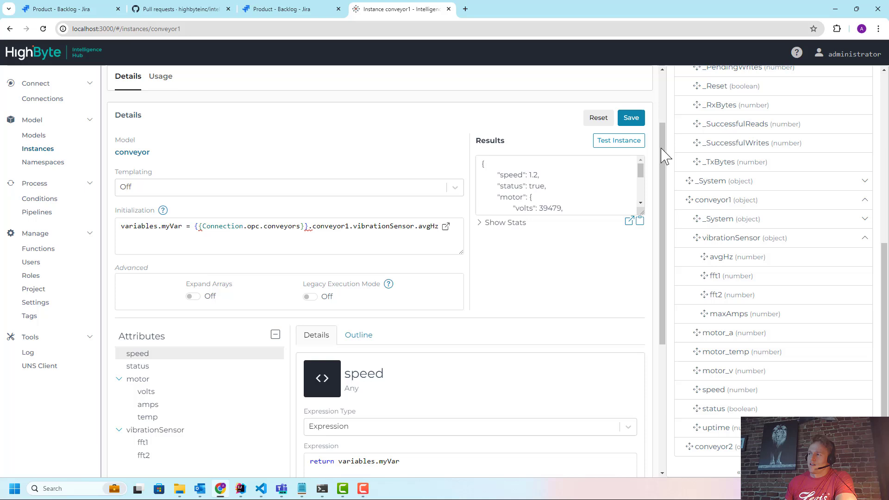
click(618, 141)
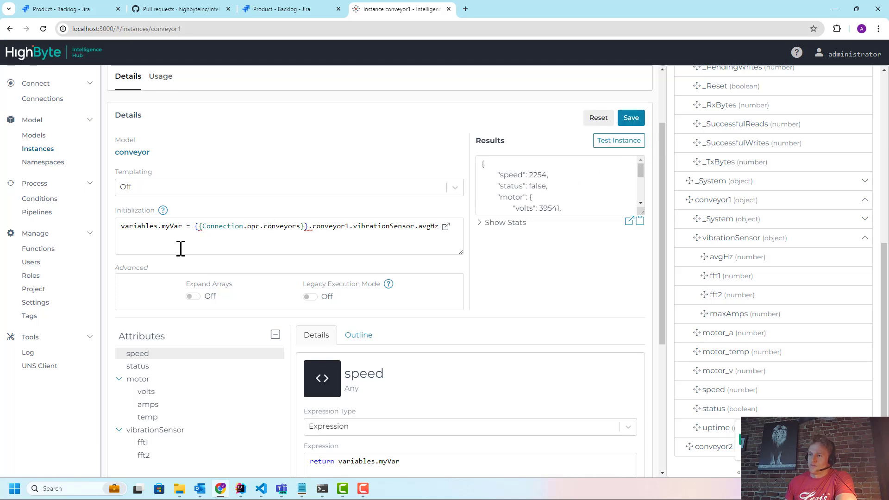
mouse_move(196, 226)
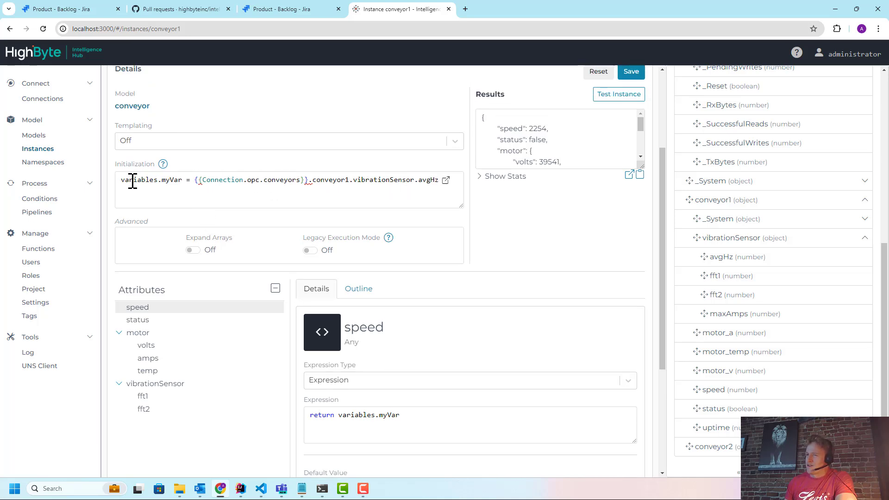
mouse_move(164, 195)
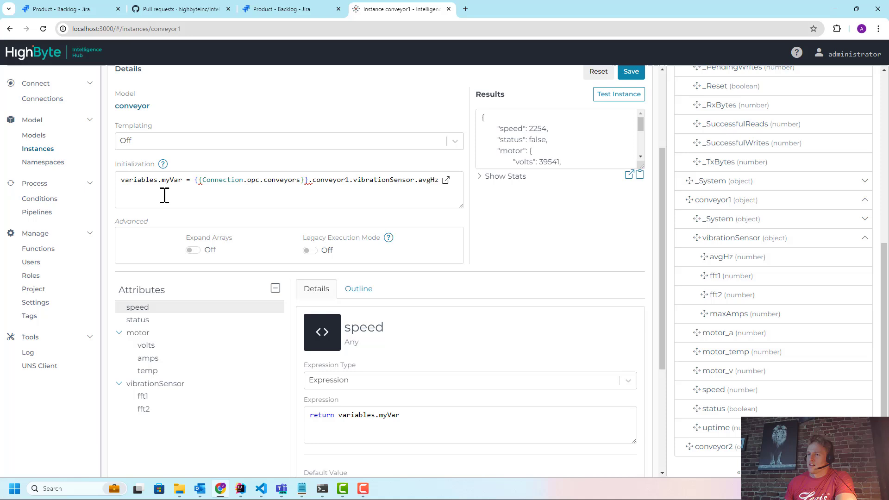
mouse_move(213, 236)
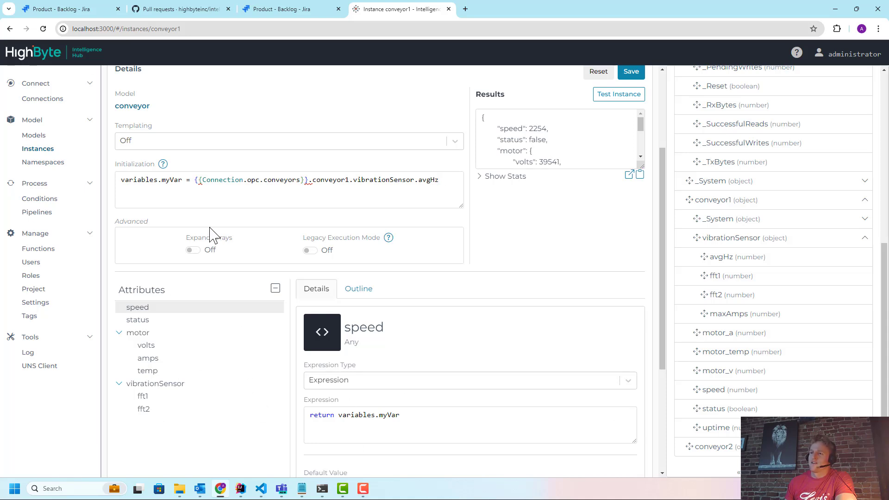
mouse_move(210, 205)
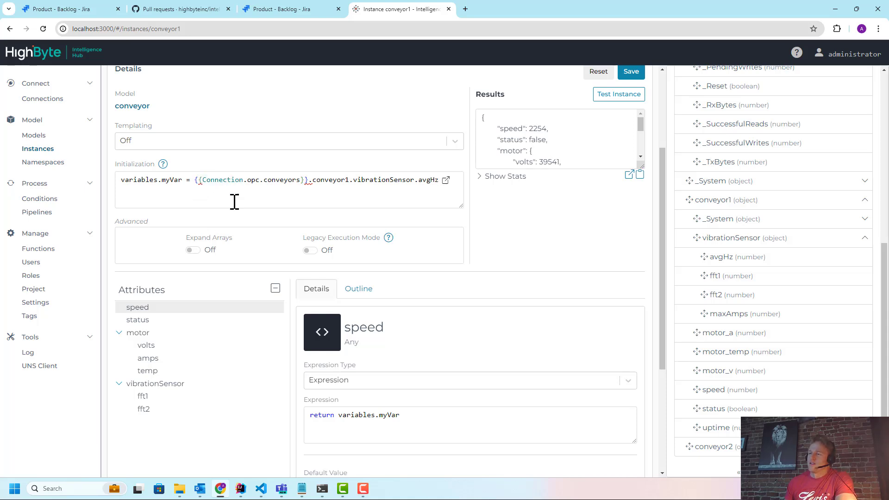
scroll(up, 3)
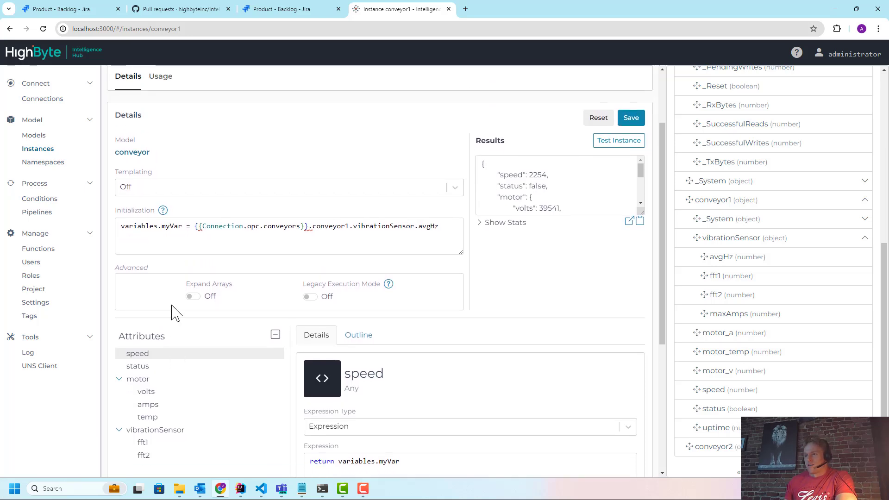
scroll(down, 3)
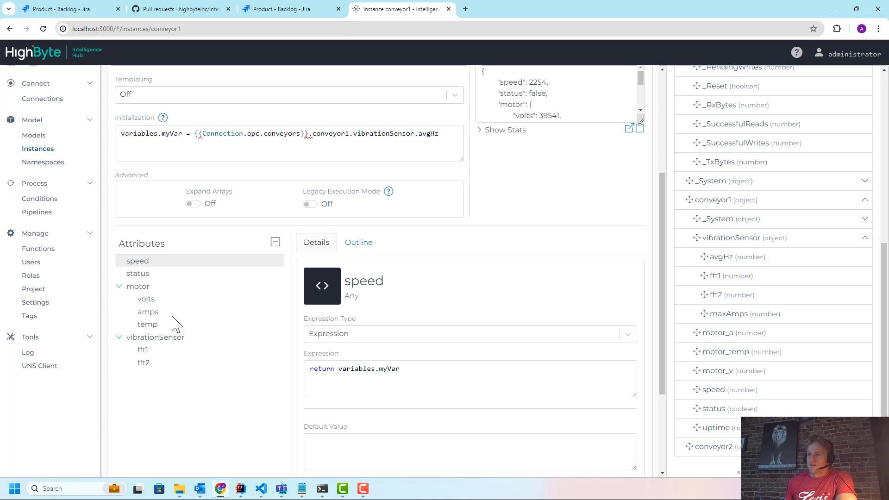
mouse_move(263, 349)
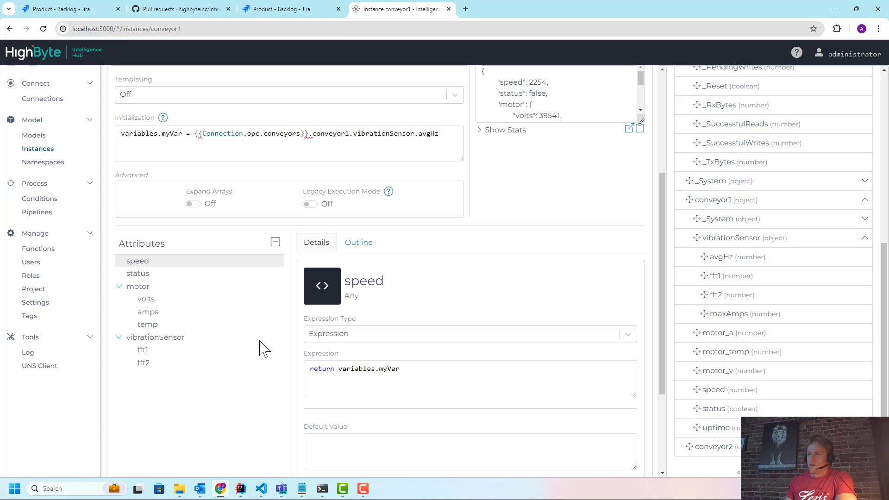
mouse_move(35, 183)
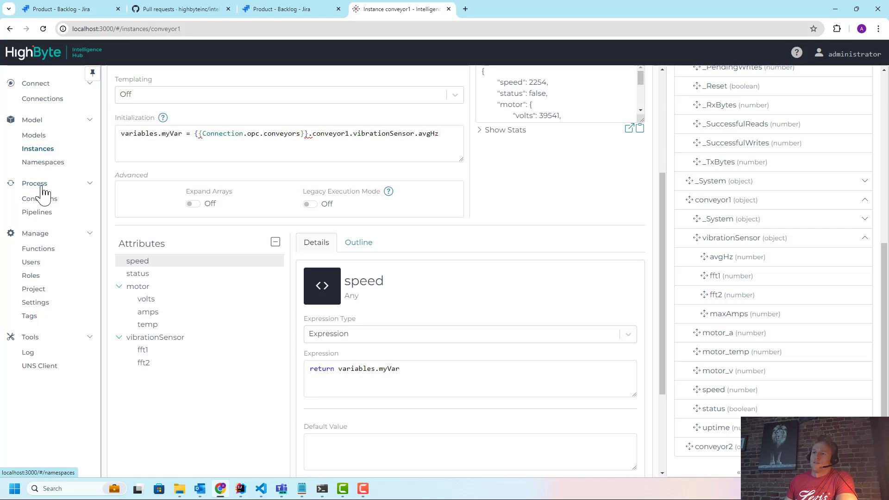
- Go to Pipelines and create a new pipeline
click(37, 212)
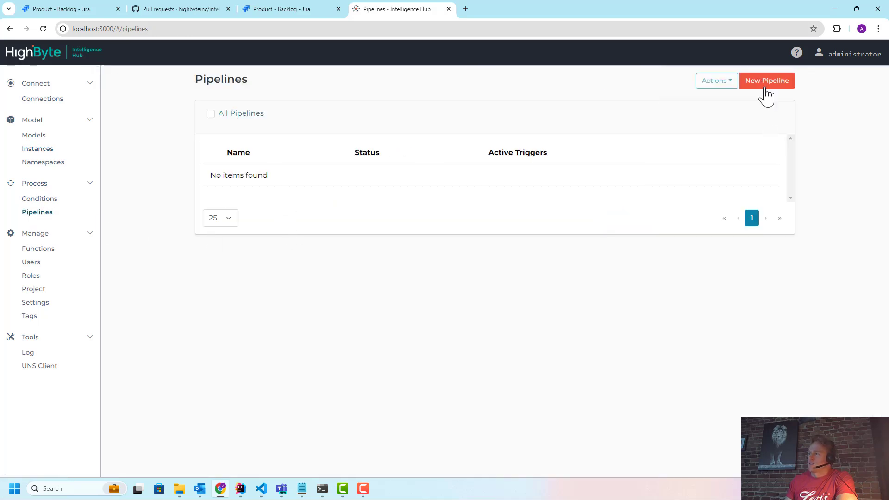
click(767, 81)
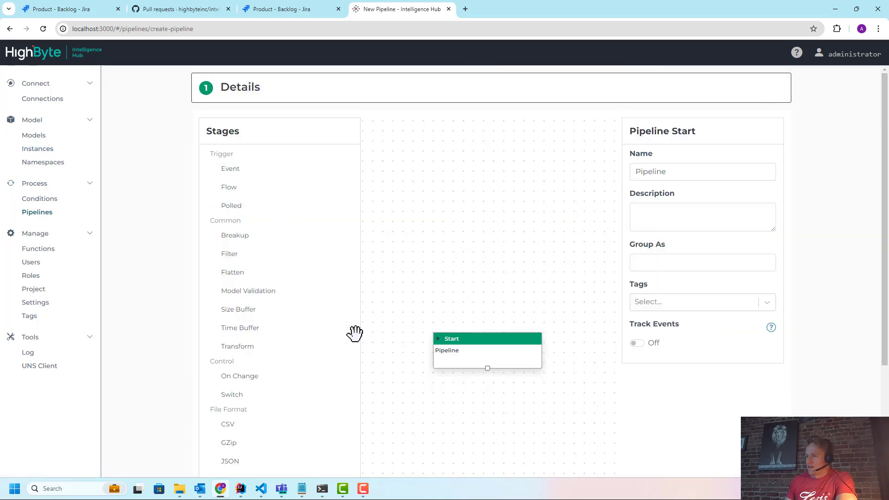
mouse_move(389, 274)
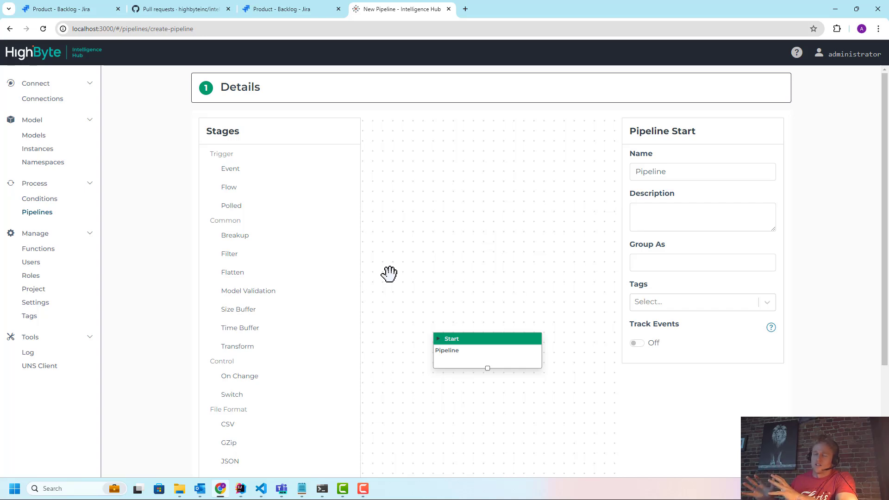
mouse_move(486, 326)
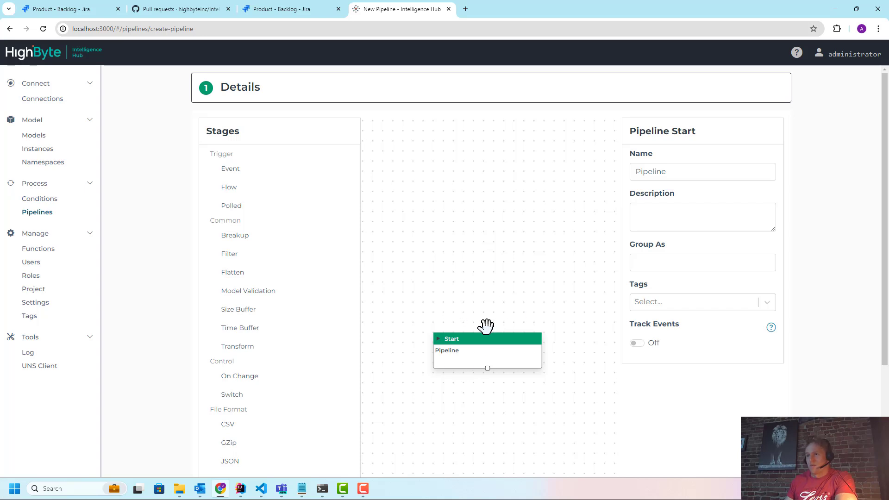
mouse_move(472, 328)
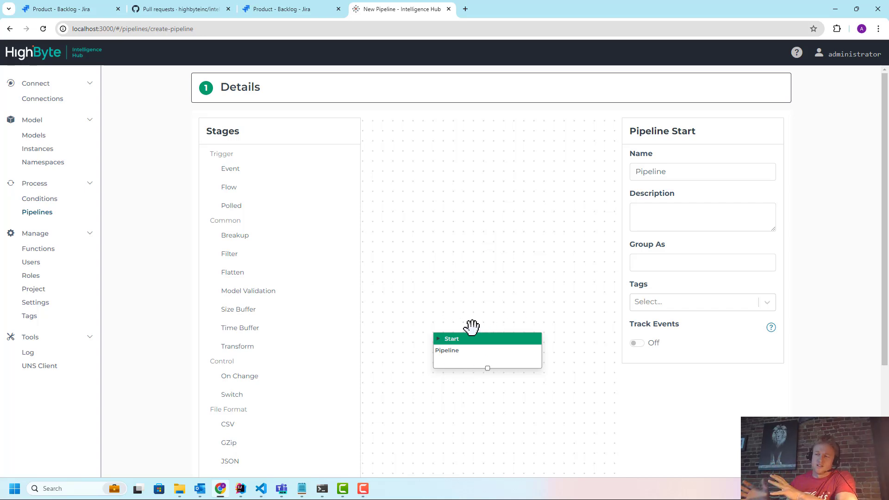
mouse_move(518, 413)
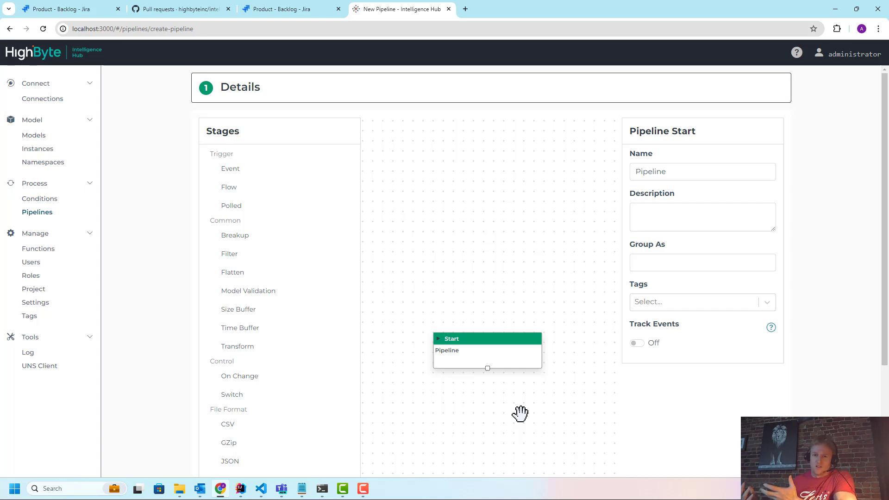
mouse_move(424, 272)
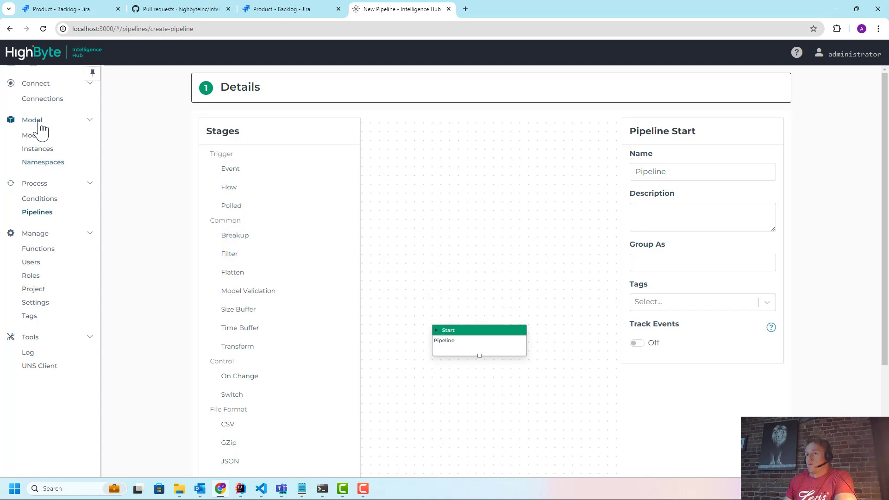
- Reopen the conveyor1 instance from the Instances list
click(37, 148)
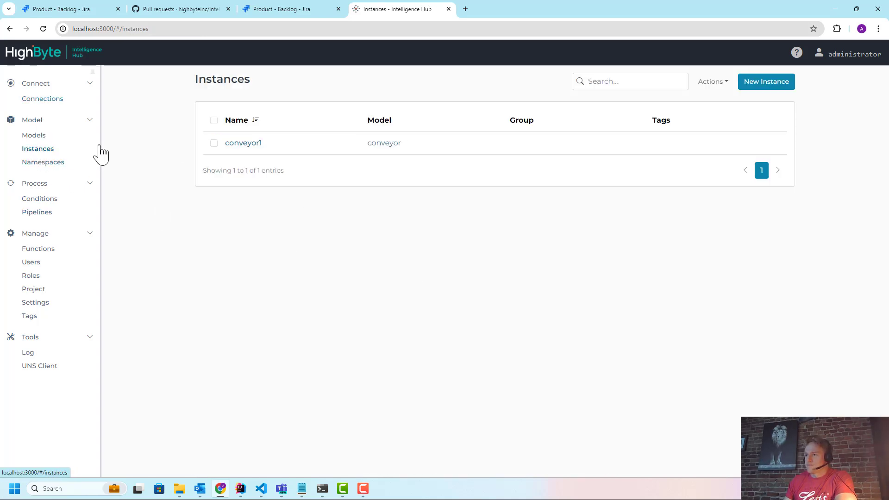
click(243, 143)
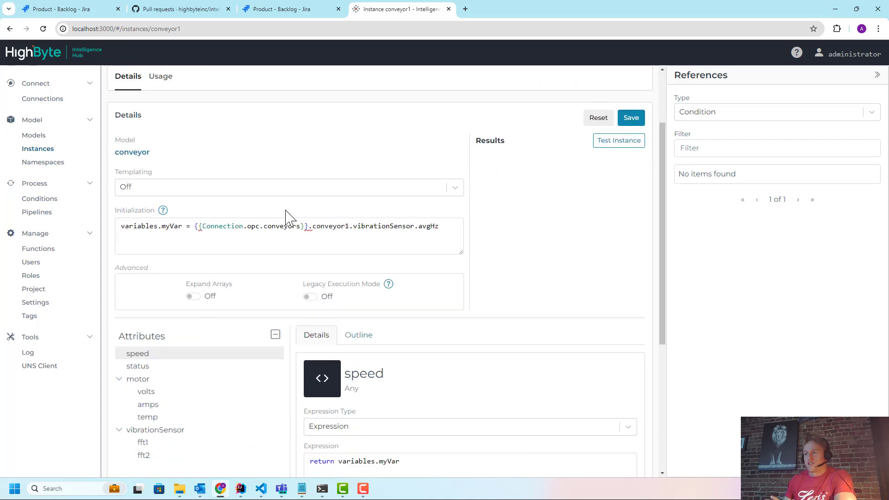
mouse_move(291, 219)
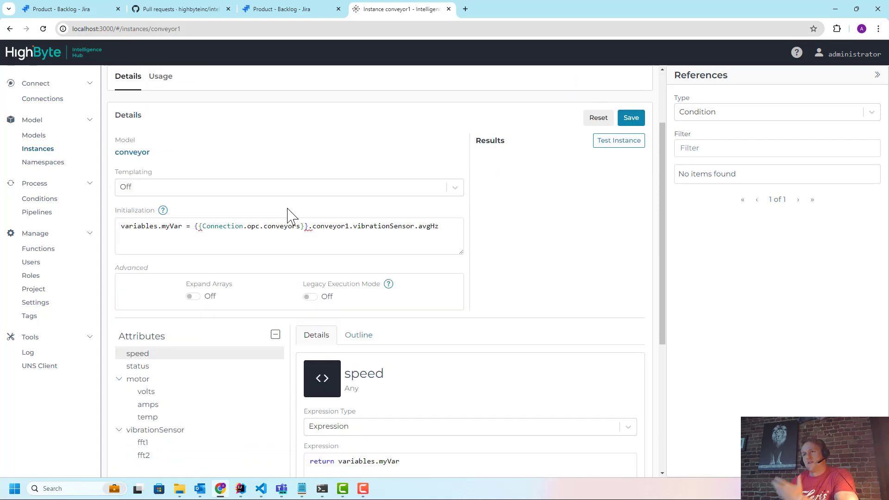